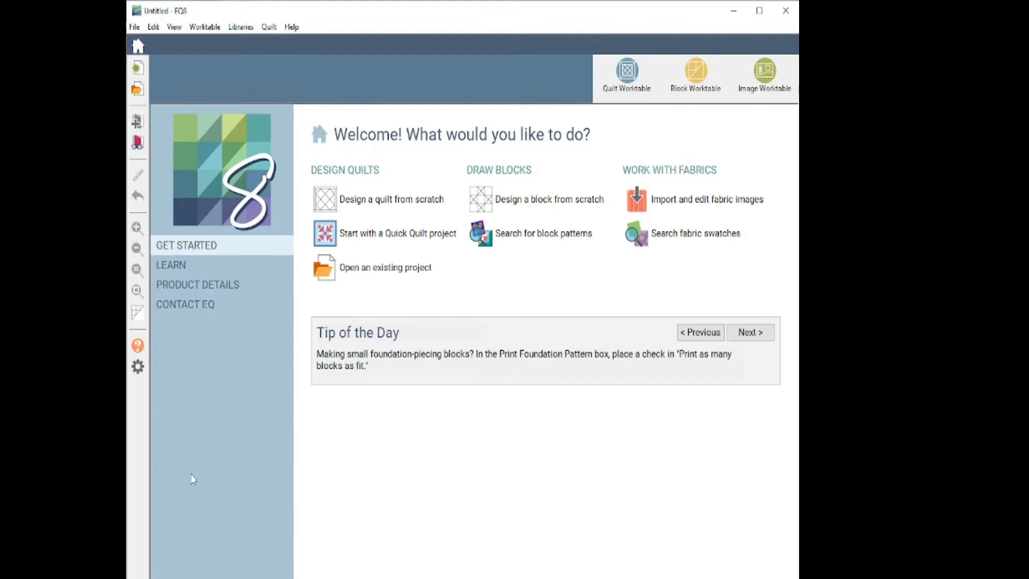
mouse_move(216, 460)
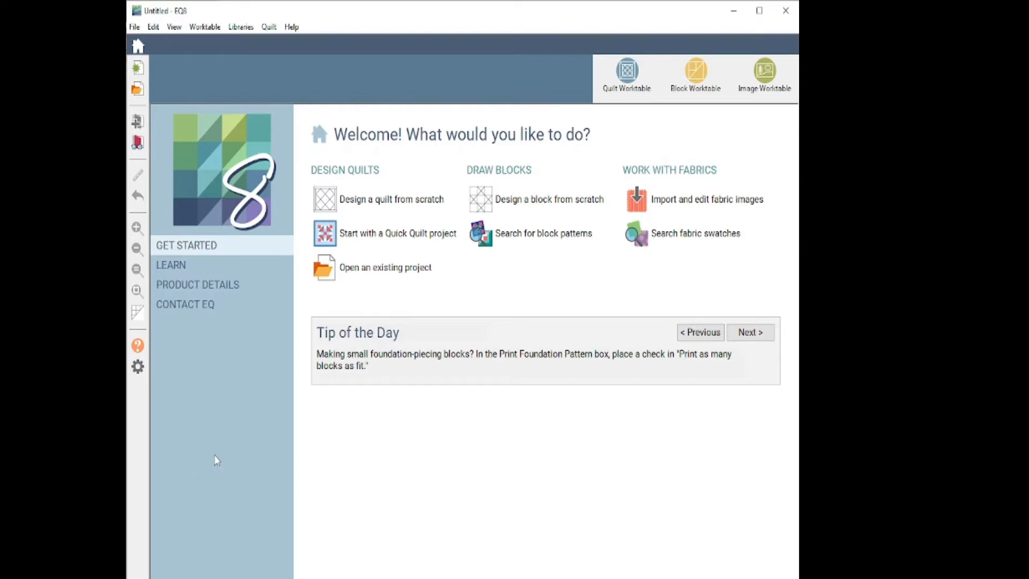
Start a Quick Quilt project from Easy Quilts.TP8 and edit the Ohio Star & Chain wall quilt.
left_click(397, 233)
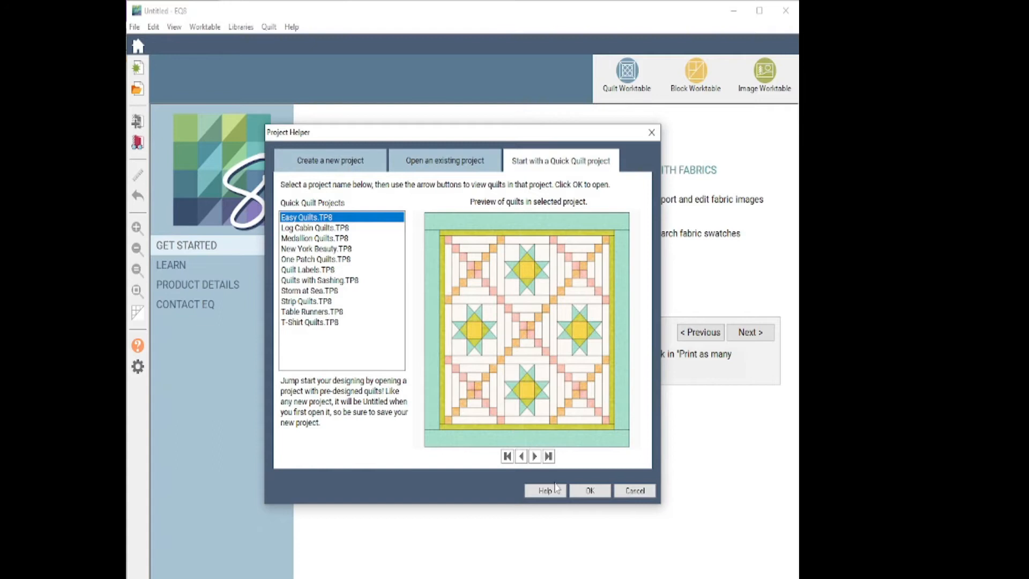
left_click(589, 490)
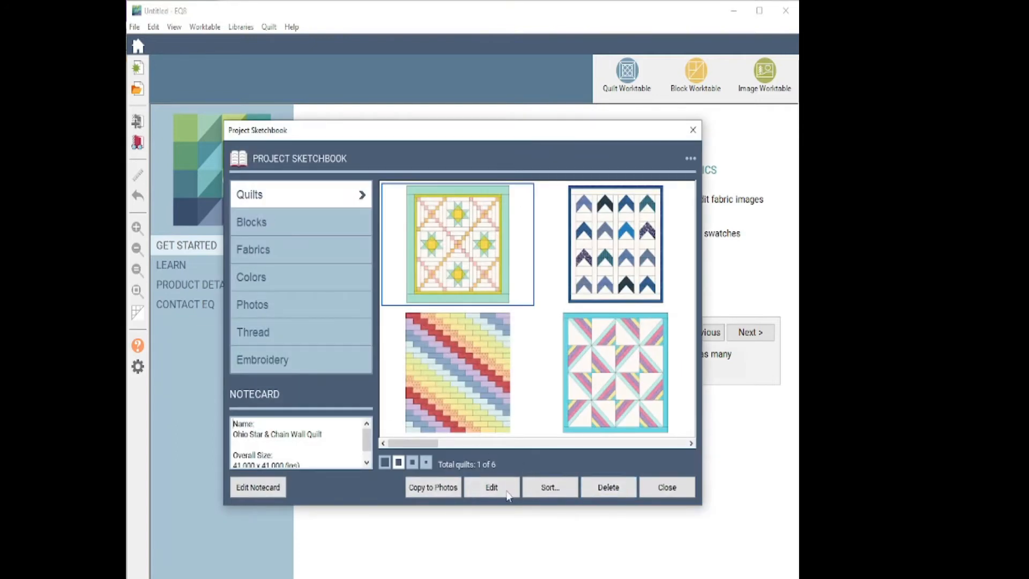
left_click(492, 487)
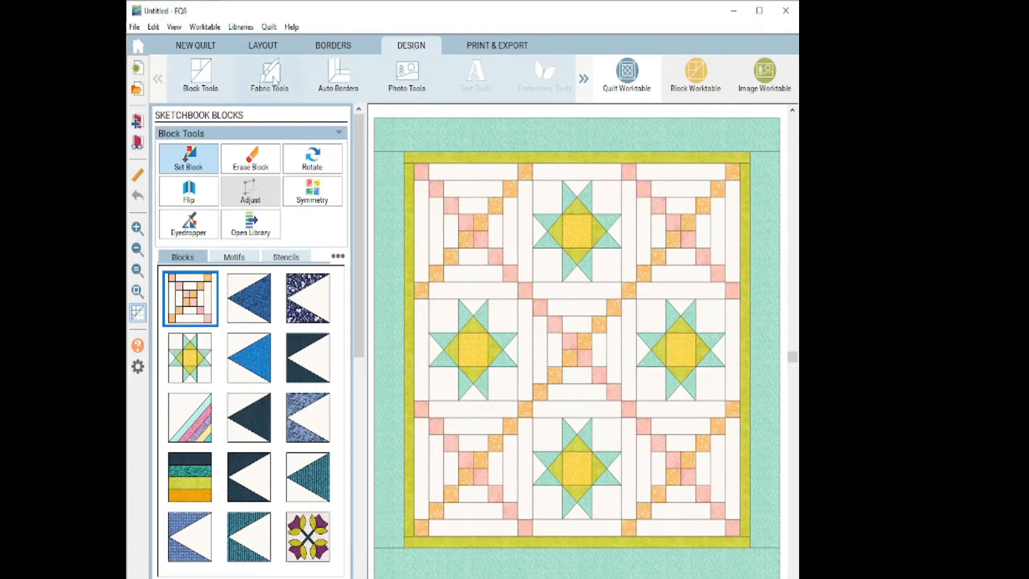
Show the Fabric Tools with the Paintbrush options beside the quilt.
left_click(269, 76)
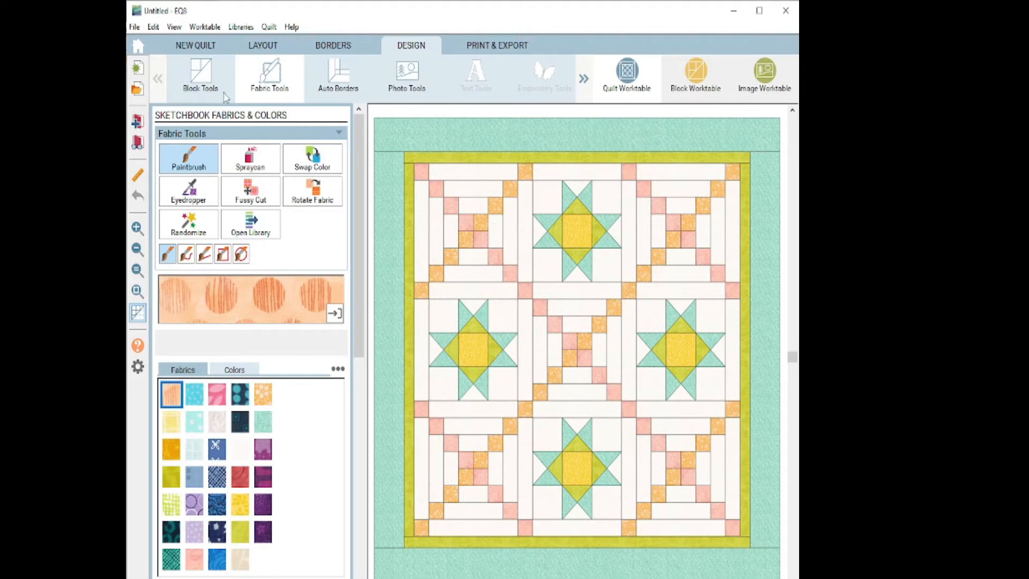
mouse_move(296, 256)
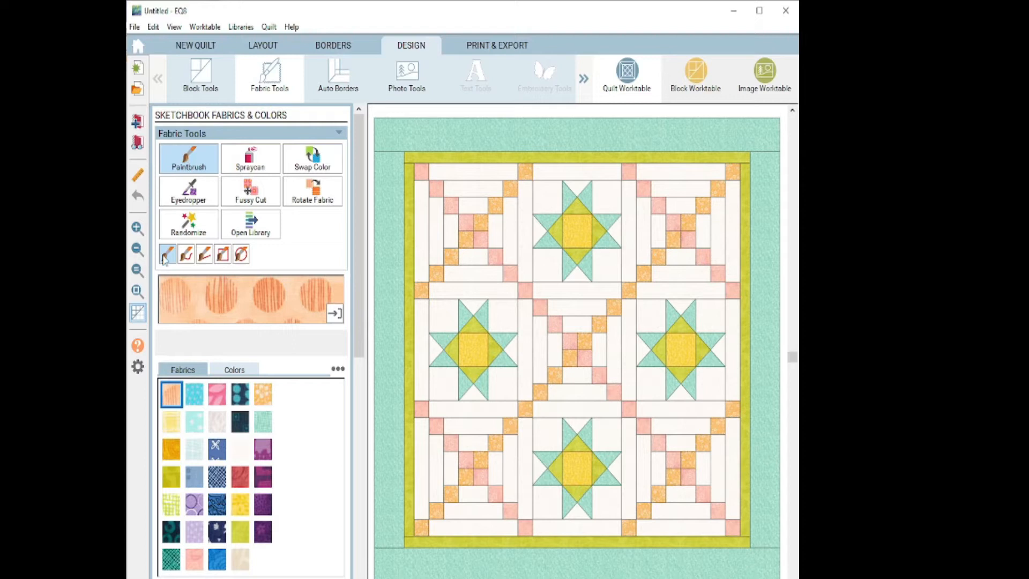
mouse_move(167, 254)
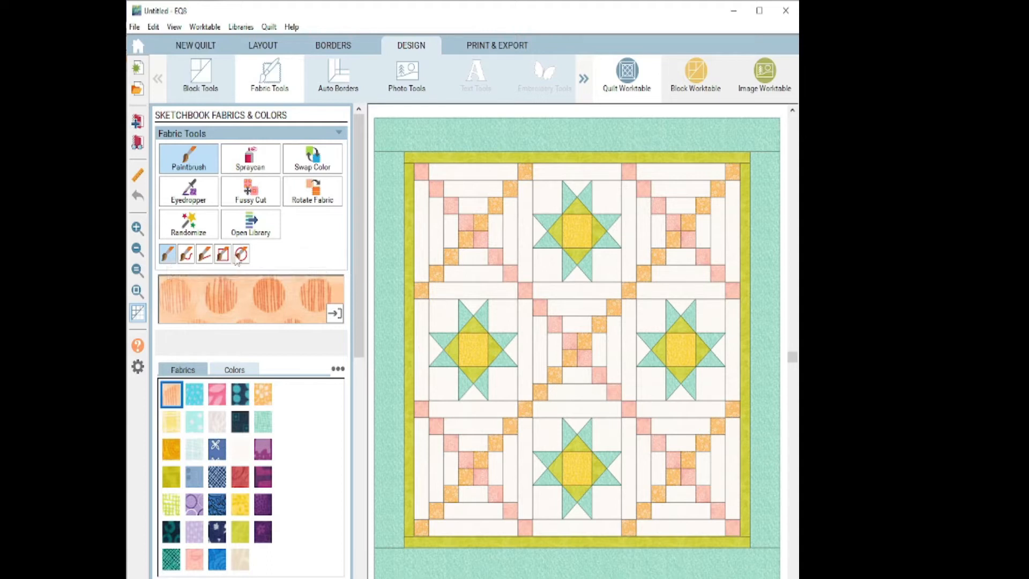
mouse_move(253, 257)
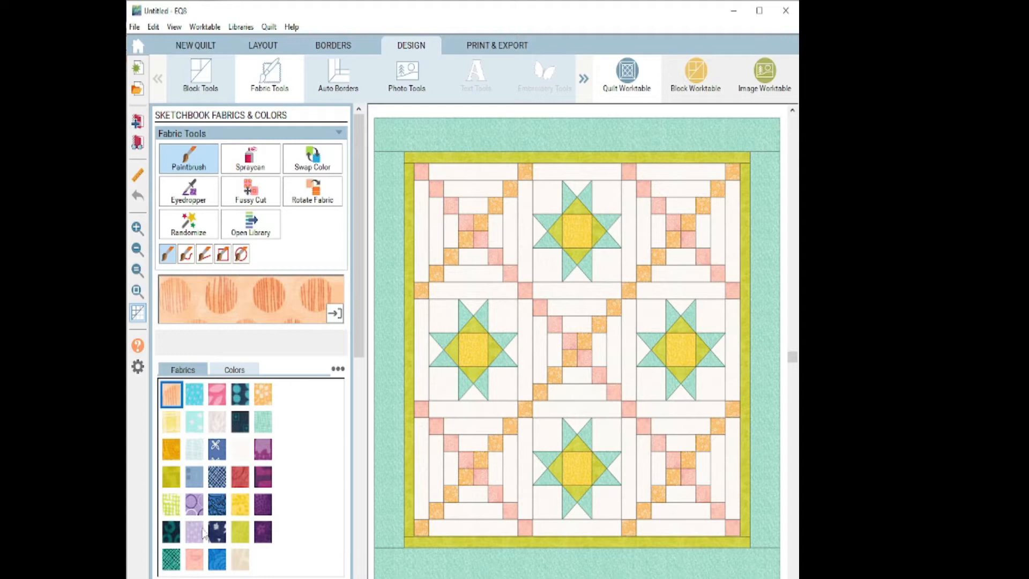
left_click(262, 531)
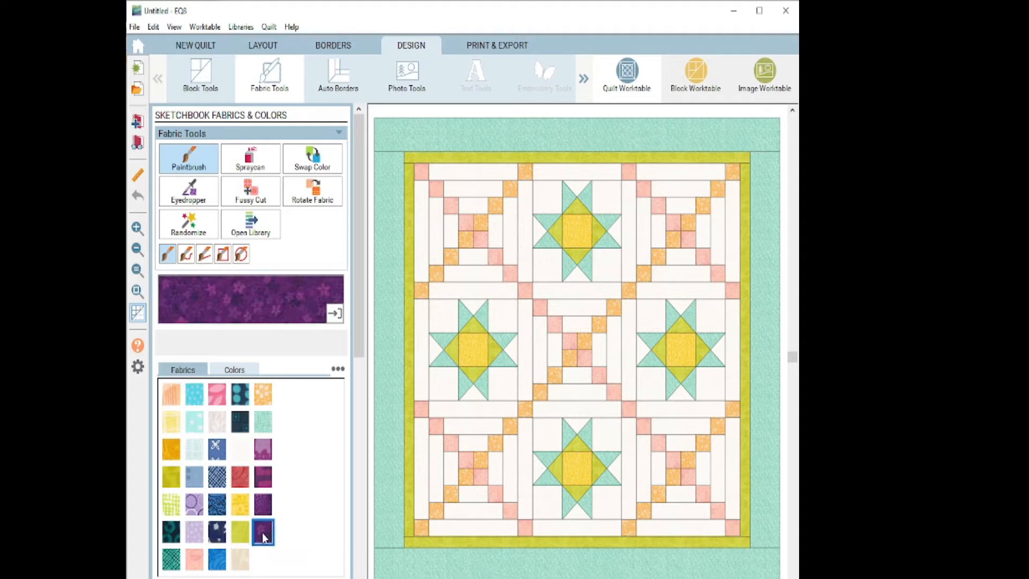
left_click(571, 131)
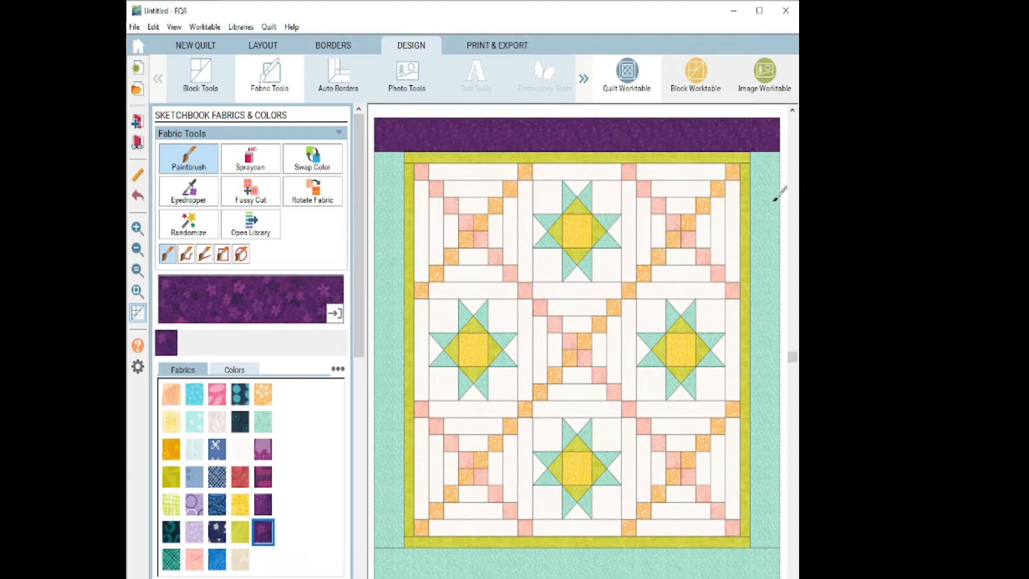
left_click(399, 377)
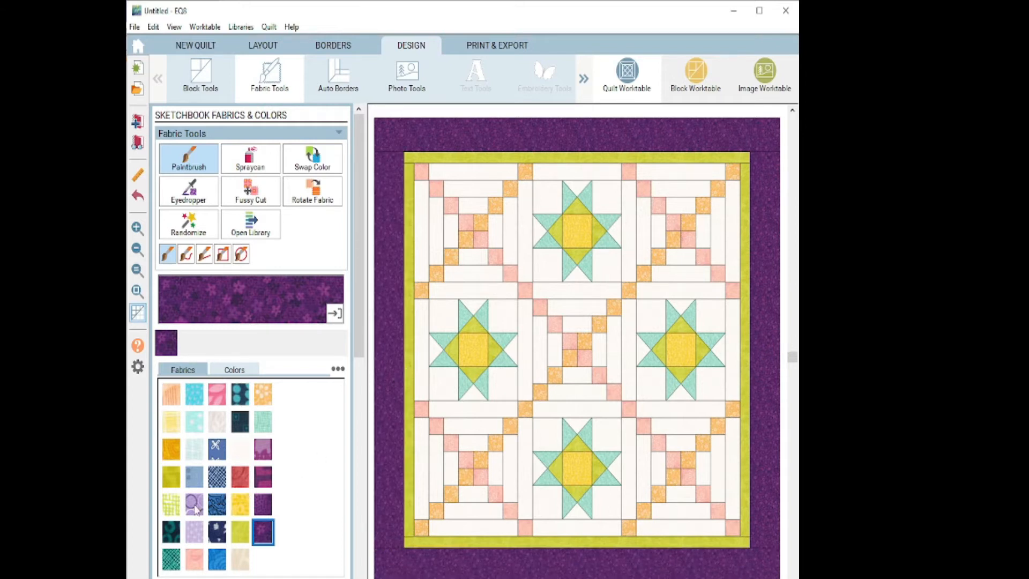
left_click(194, 504)
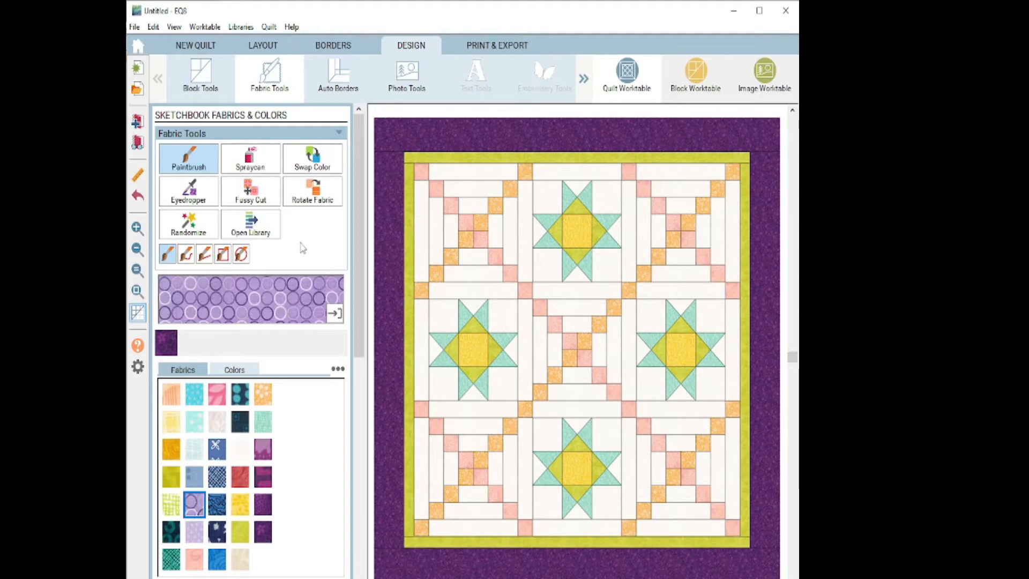
mouse_move(421, 139)
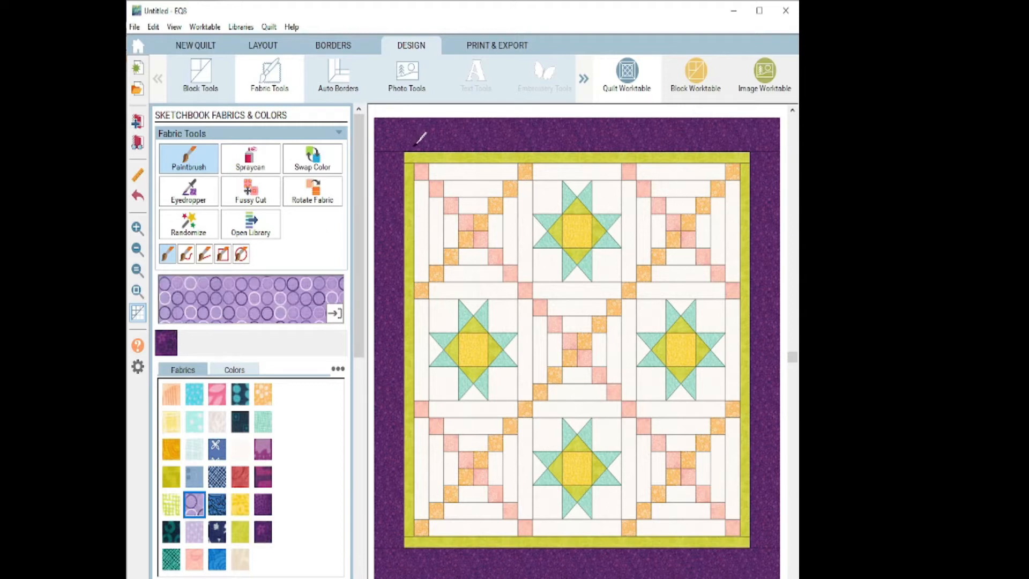
mouse_move(423, 148)
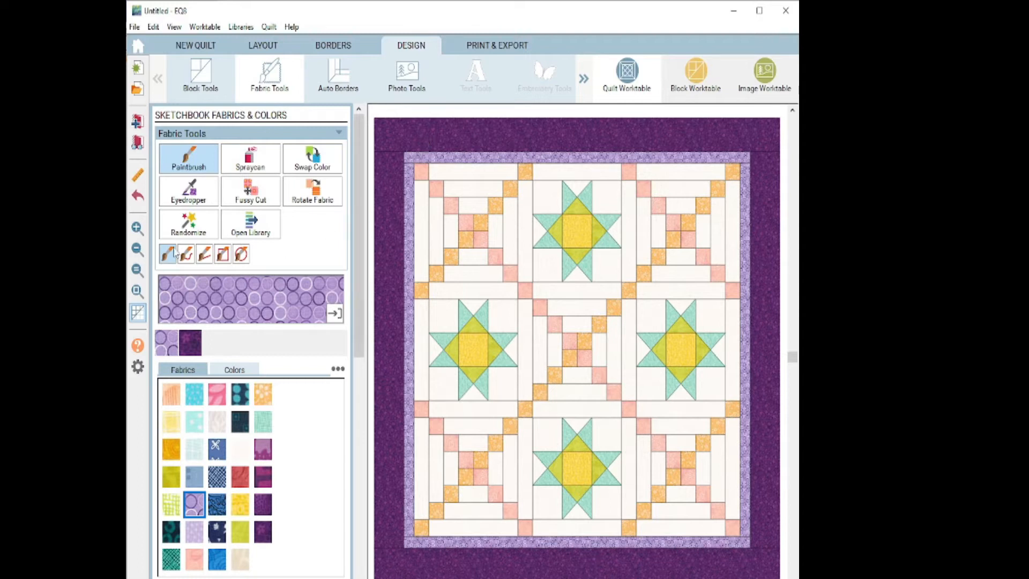
mouse_move(195, 263)
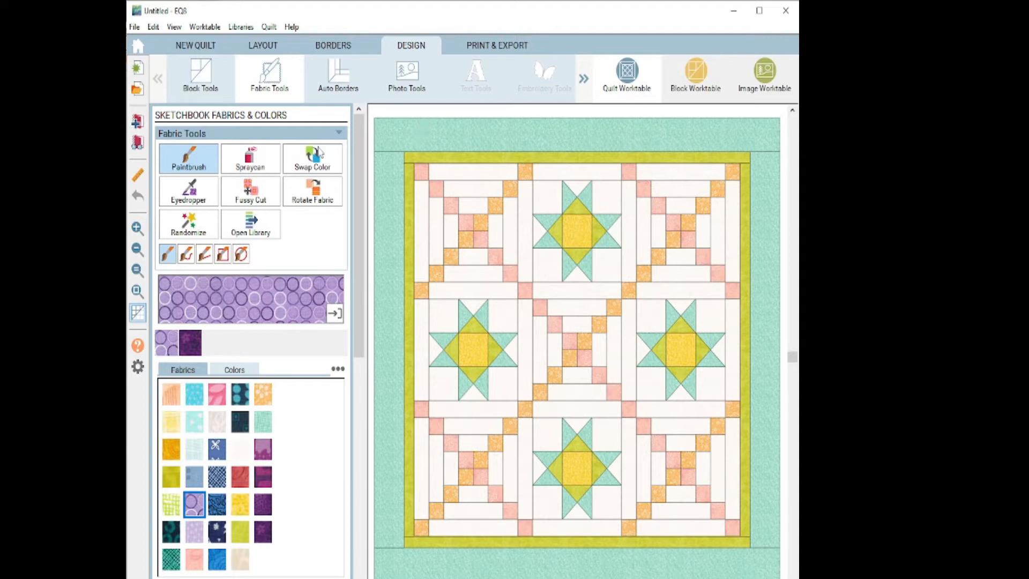
With the Spraycan, pick the dark purple starry fabric for the chain squares, then the lavender circles fabric.
left_click(250, 158)
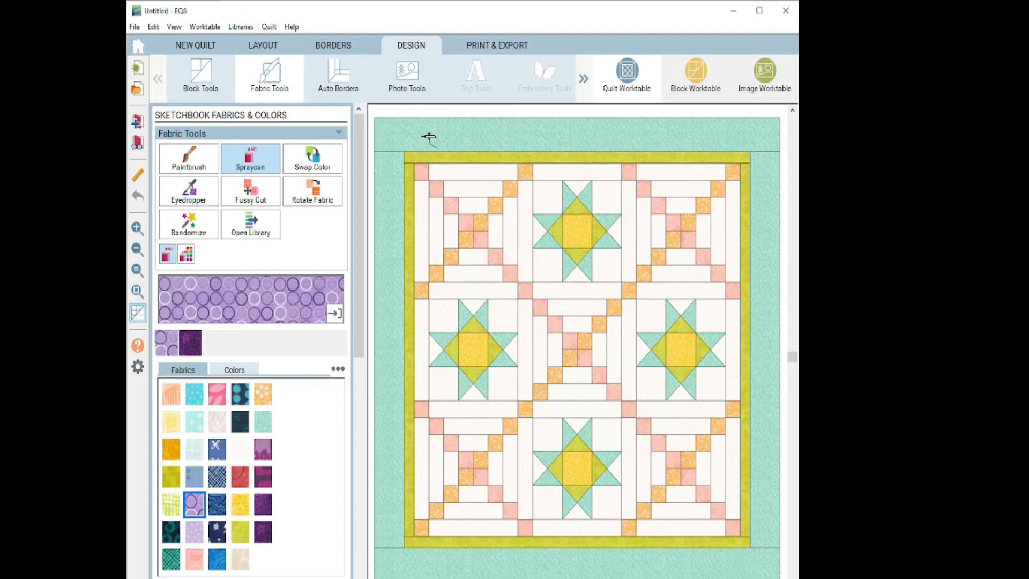
mouse_move(288, 265)
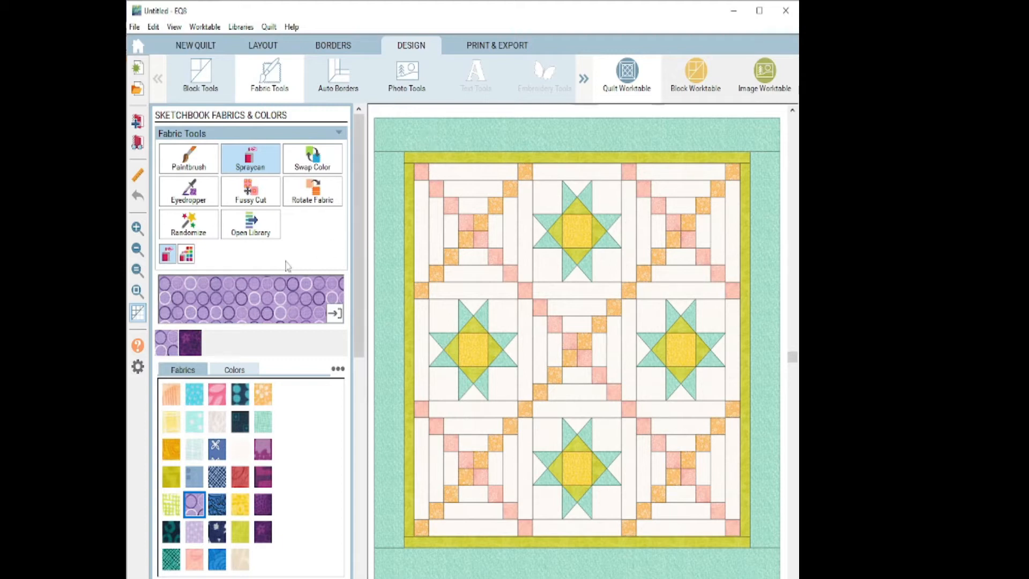
left_click(261, 531)
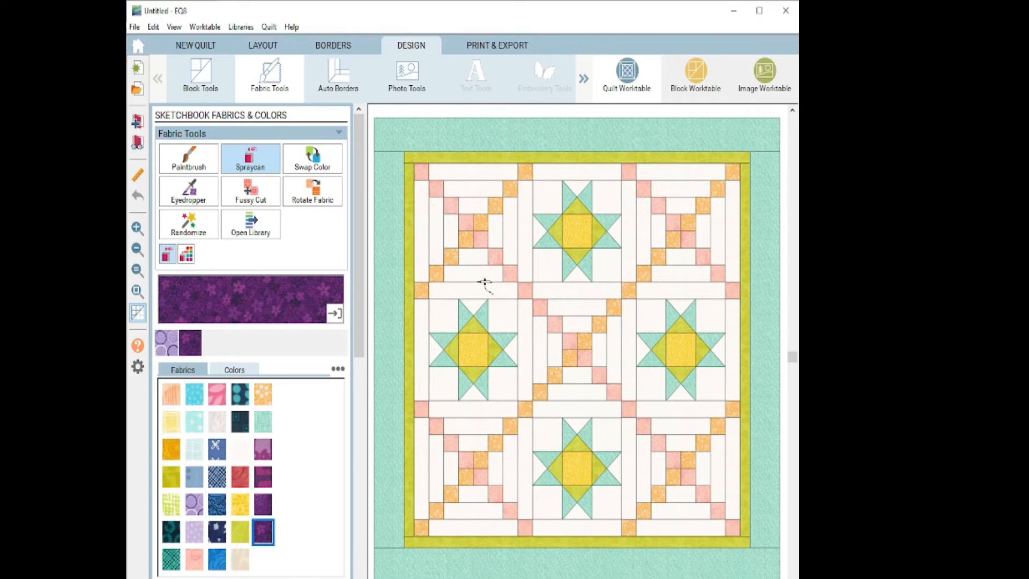
mouse_move(525, 169)
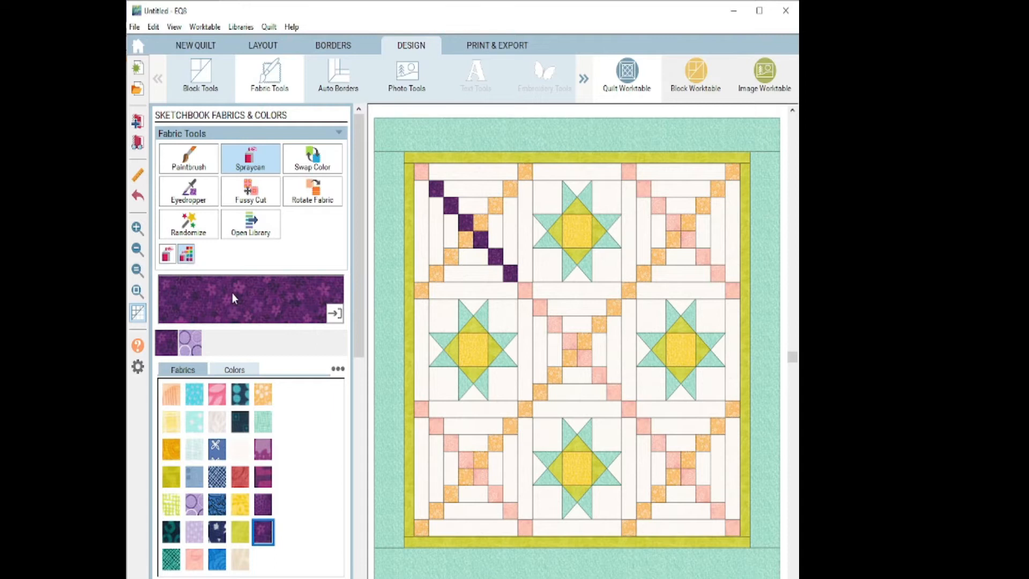
mouse_move(556, 200)
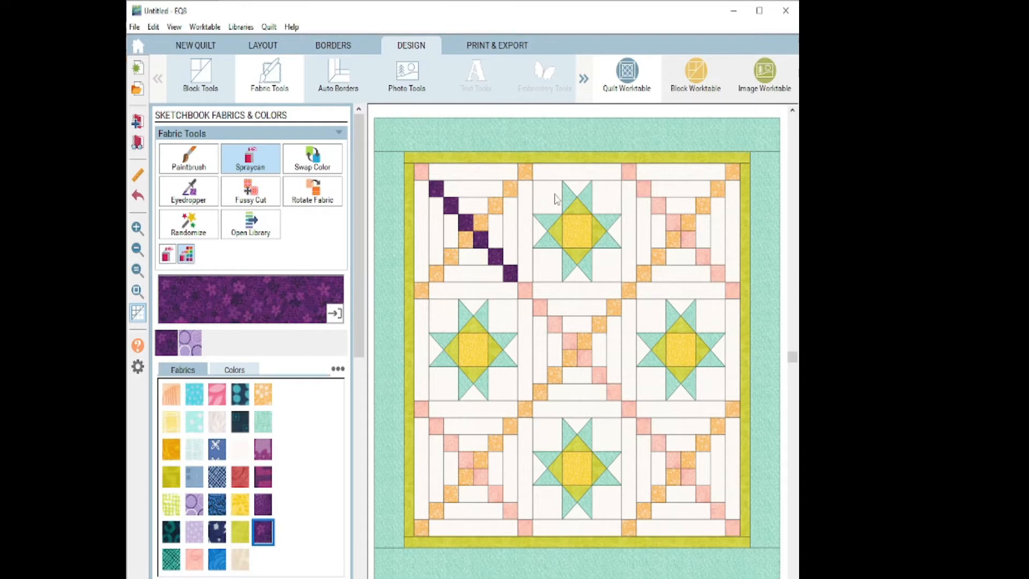
mouse_move(569, 203)
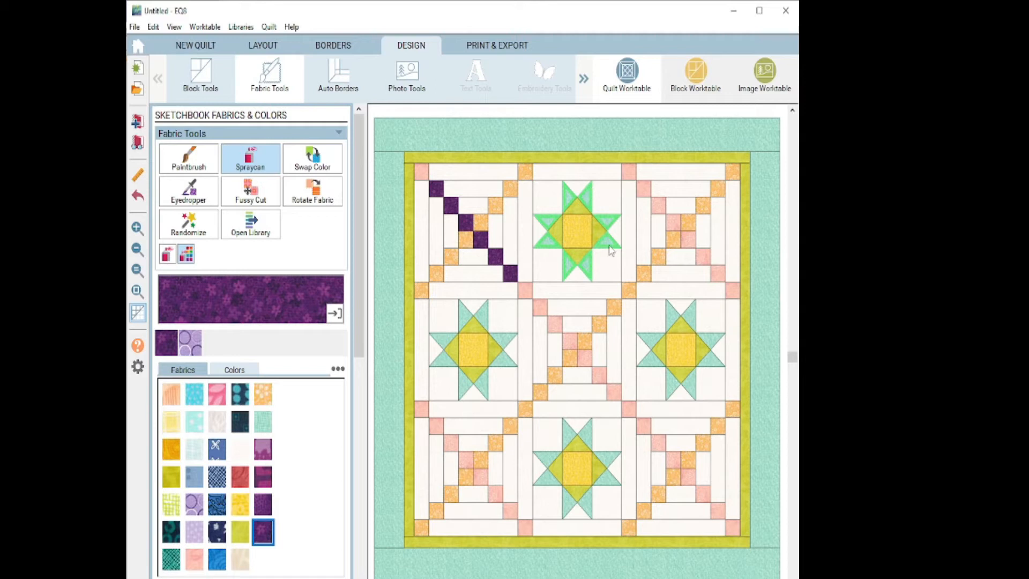
mouse_move(555, 225)
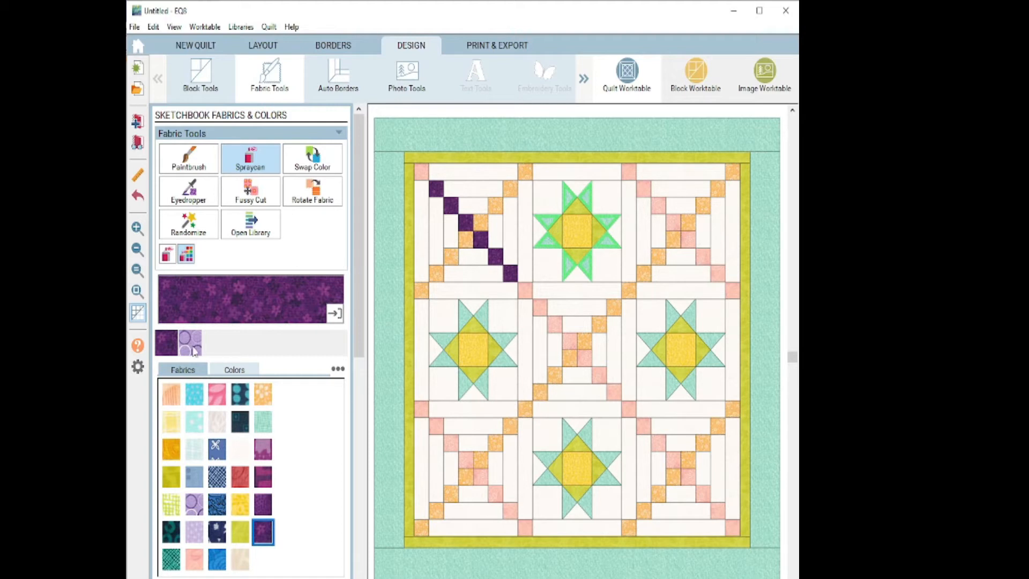
left_click(194, 504)
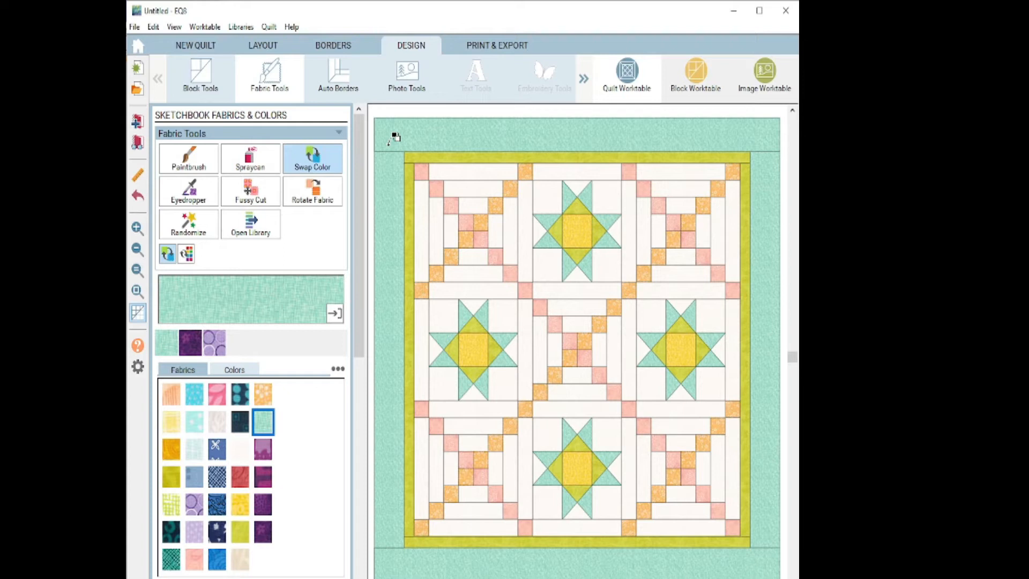
mouse_move(274, 307)
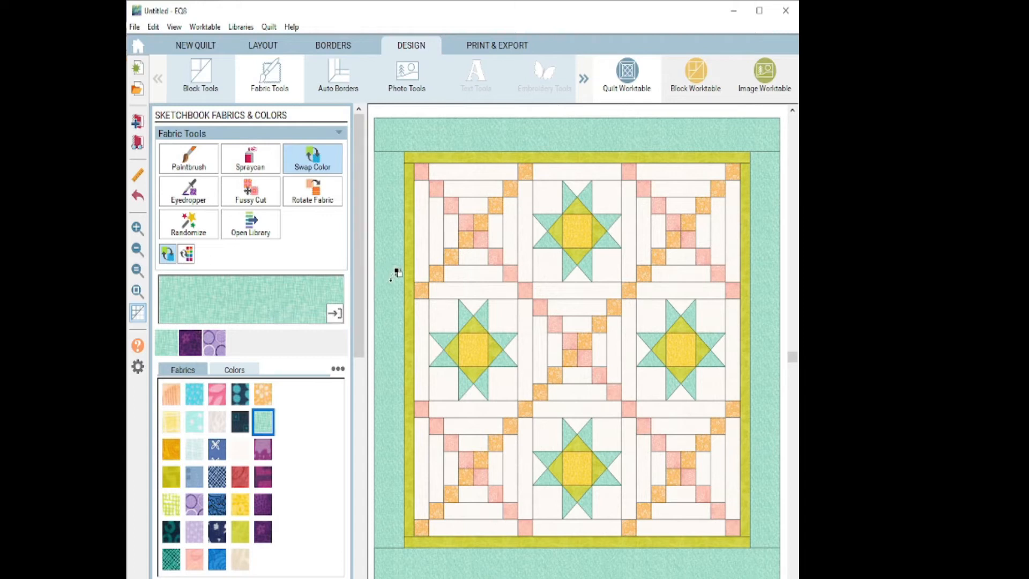
mouse_move(394, 273)
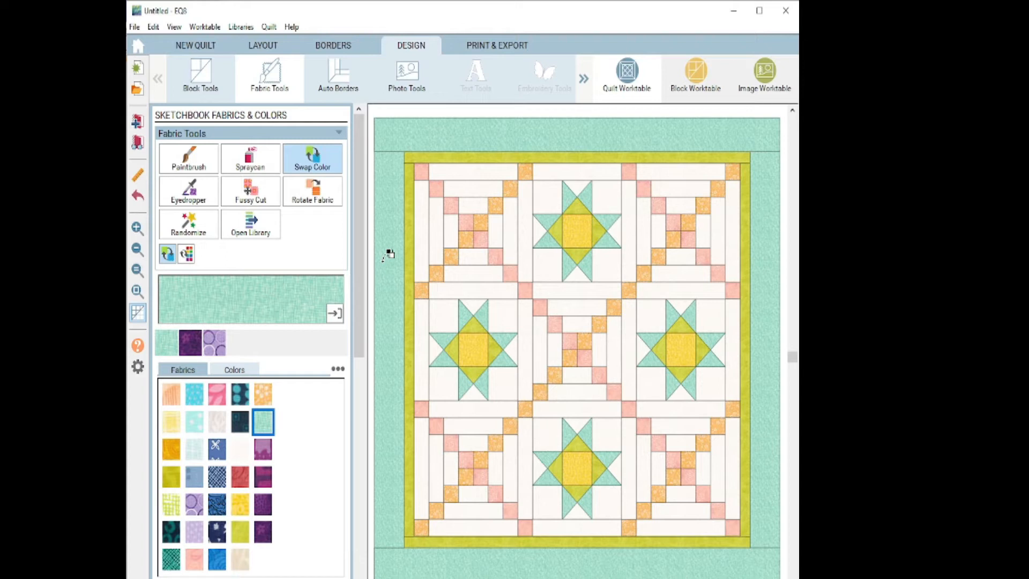
mouse_move(195, 346)
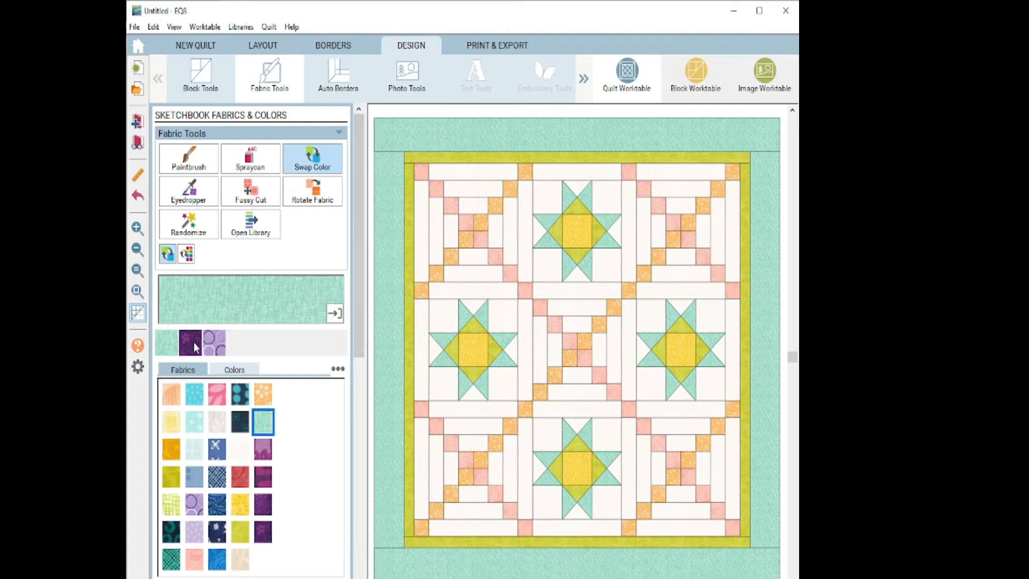
Pick the dark purple starry fabric, then a lime-green sketchbook fabric for swapping into the border.
left_click(261, 532)
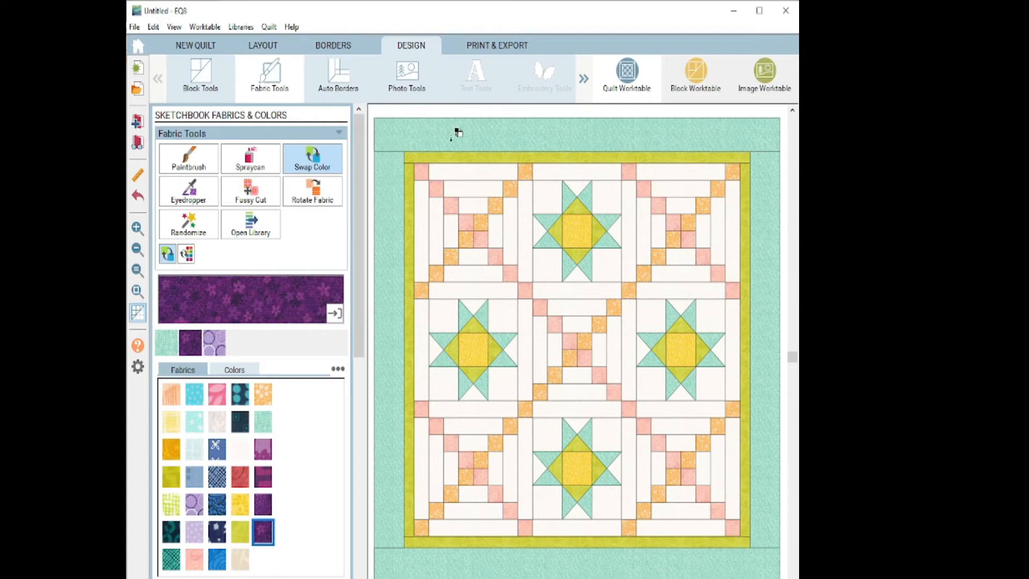
mouse_move(434, 127)
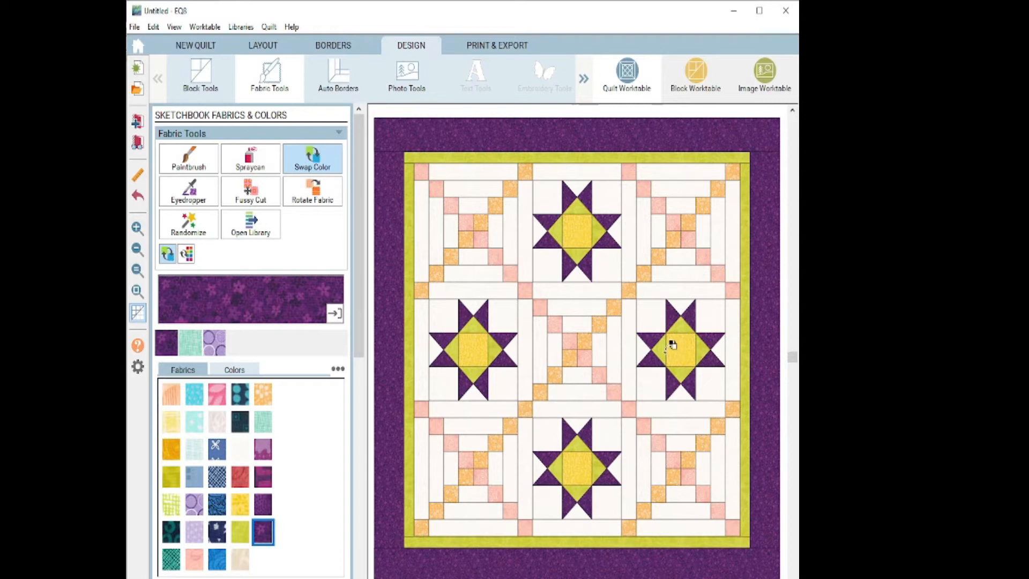
mouse_move(258, 291)
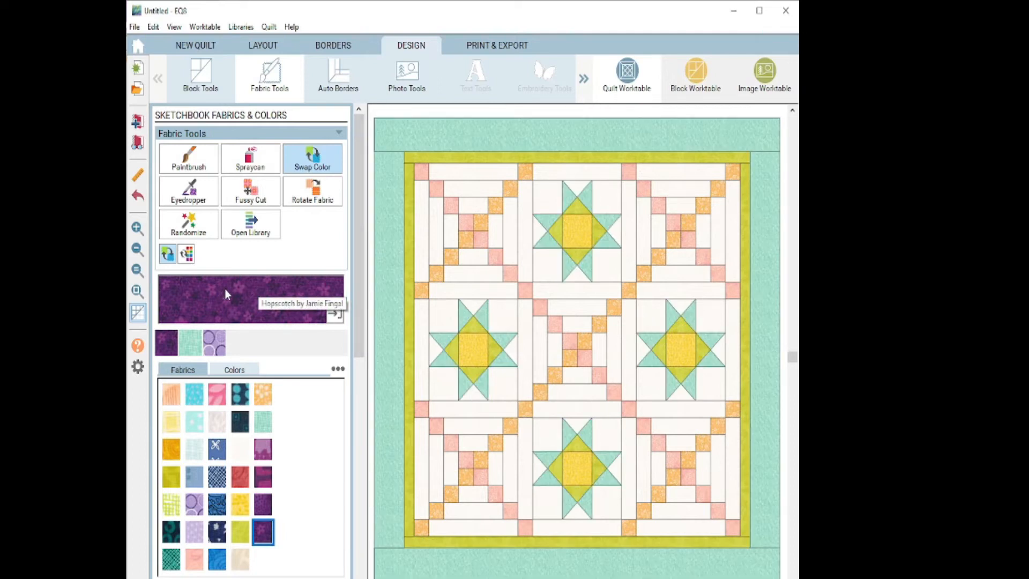
mouse_move(167, 254)
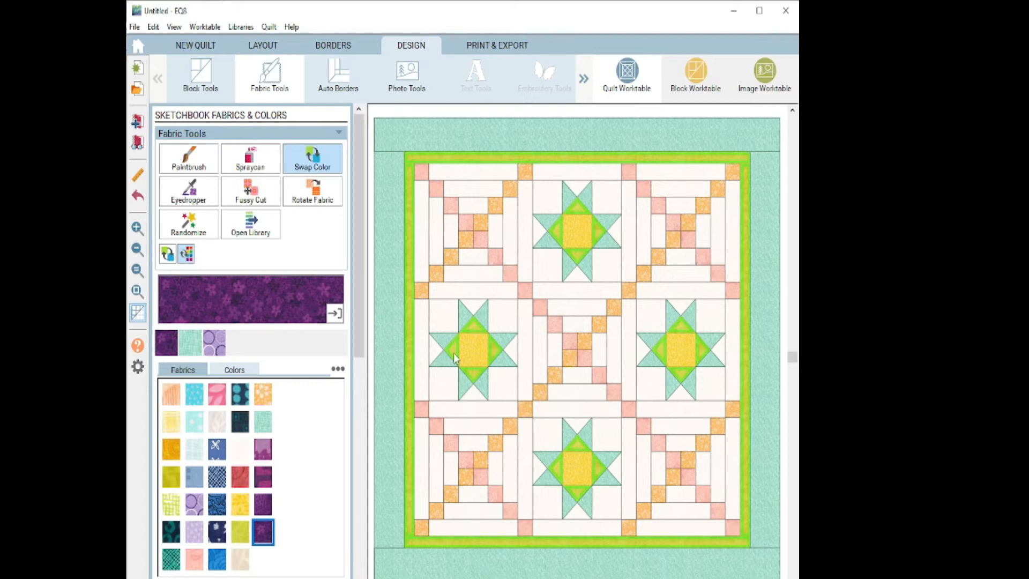
mouse_move(274, 316)
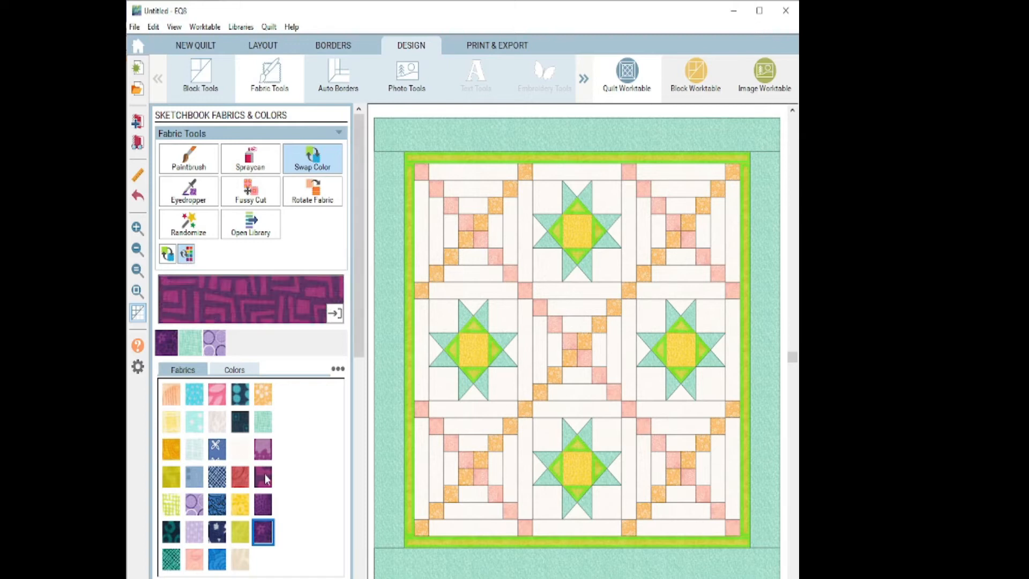
left_click(263, 477)
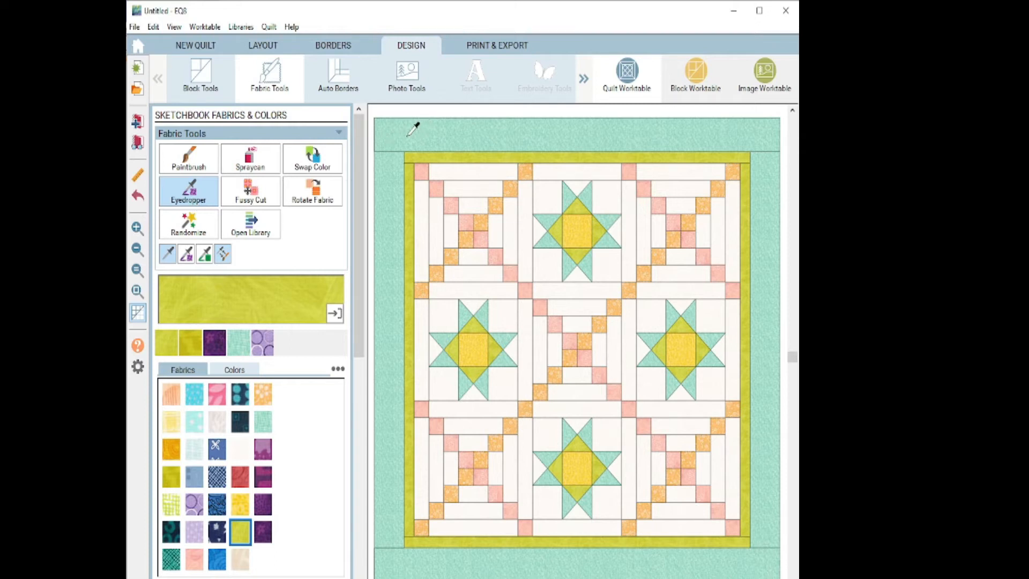
Sample the aqua border, switch to the plain Eyedropper and pick up the olive star and aqua border fabrics.
left_click(262, 422)
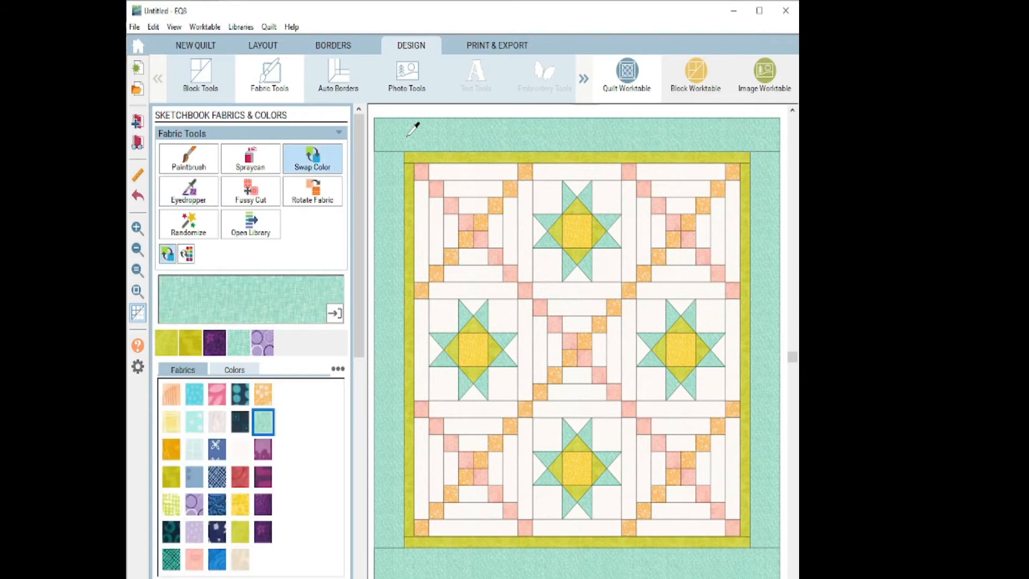
mouse_move(223, 321)
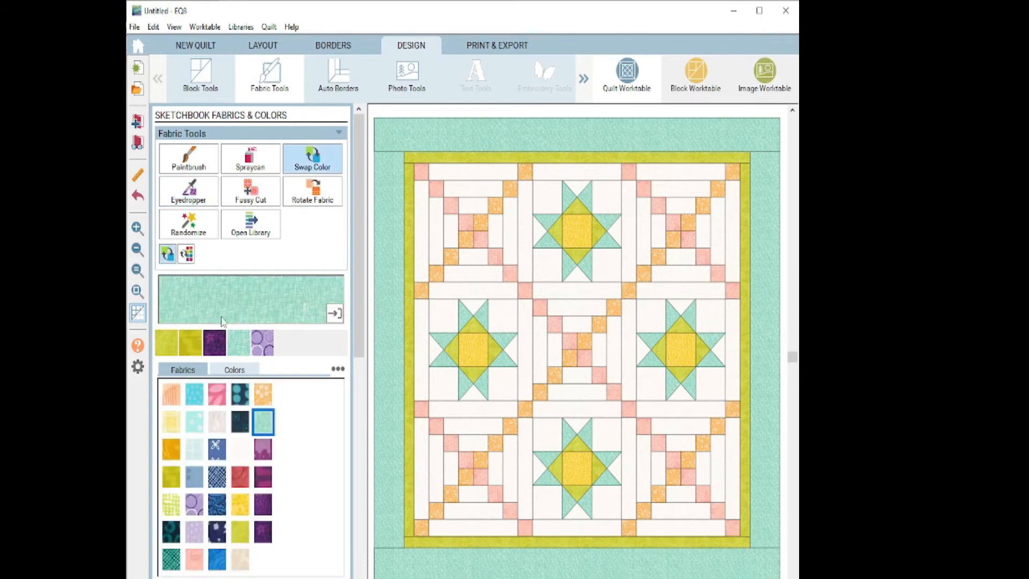
mouse_move(285, 314)
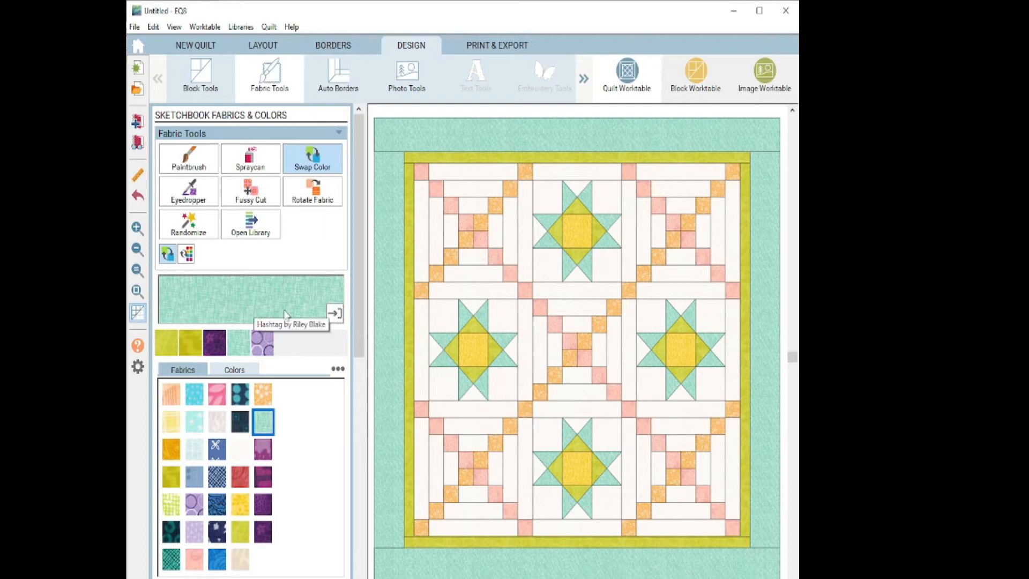
mouse_move(322, 168)
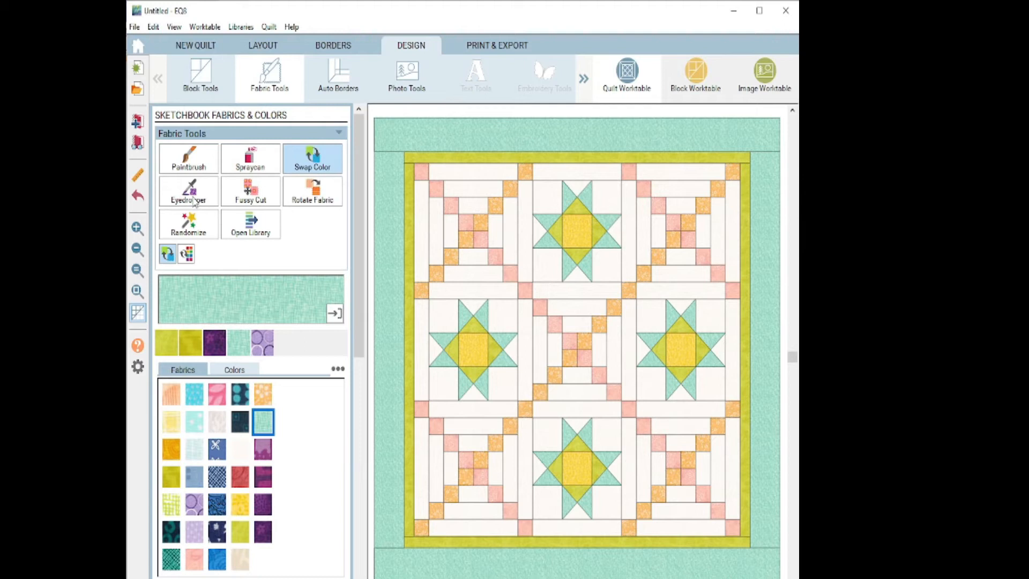
left_click(188, 192)
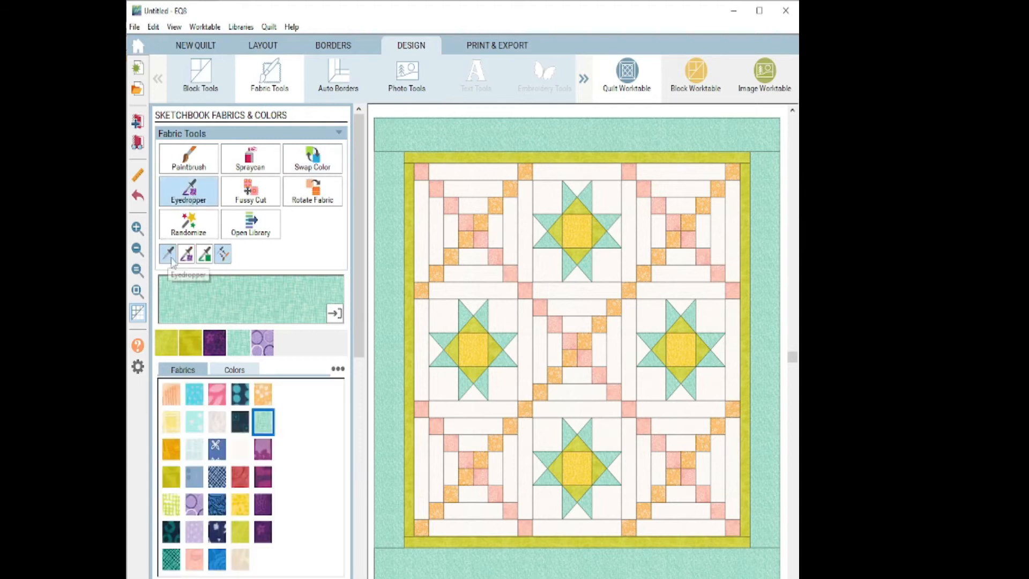
mouse_move(223, 254)
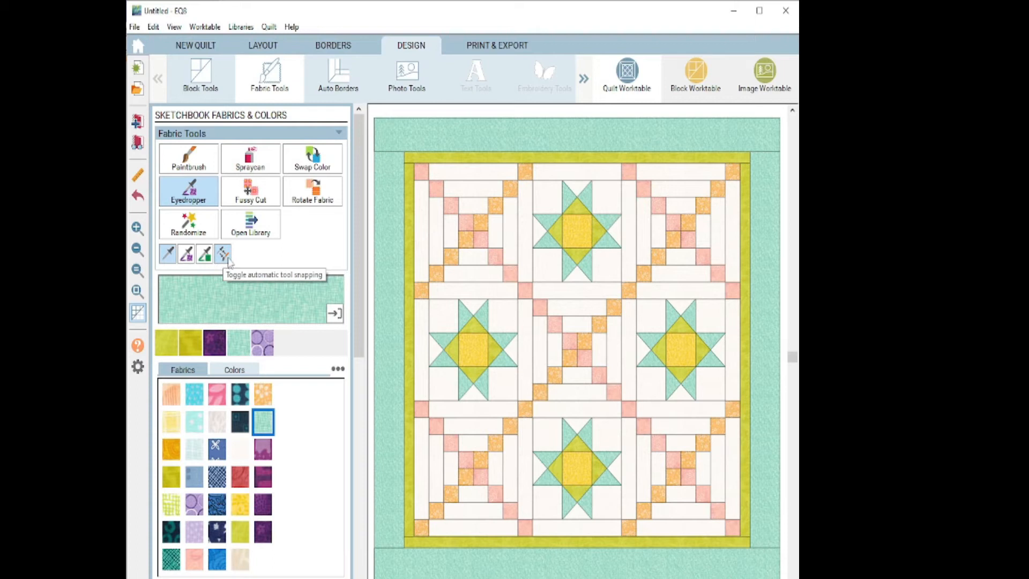
mouse_move(226, 263)
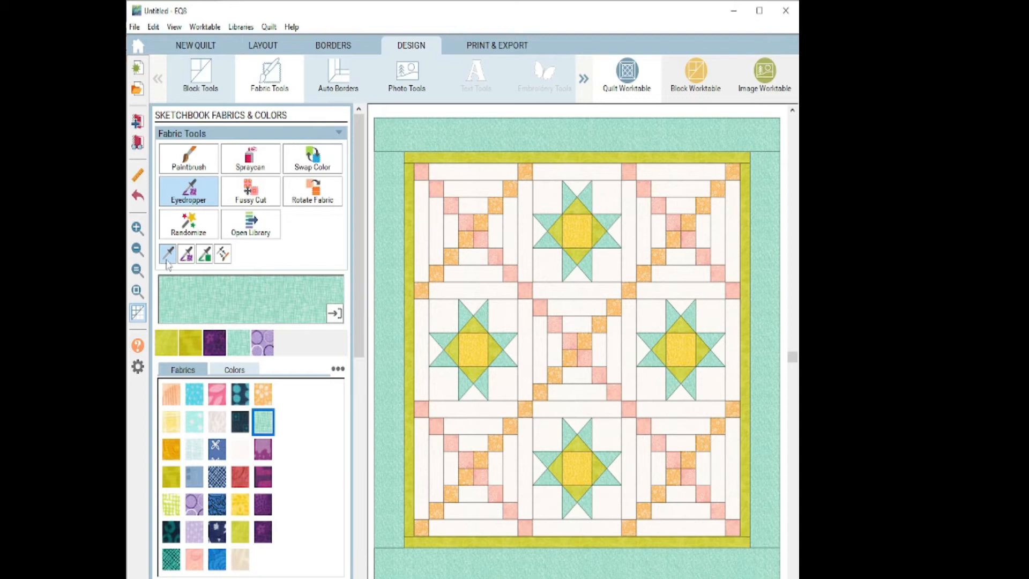
left_click(466, 155)
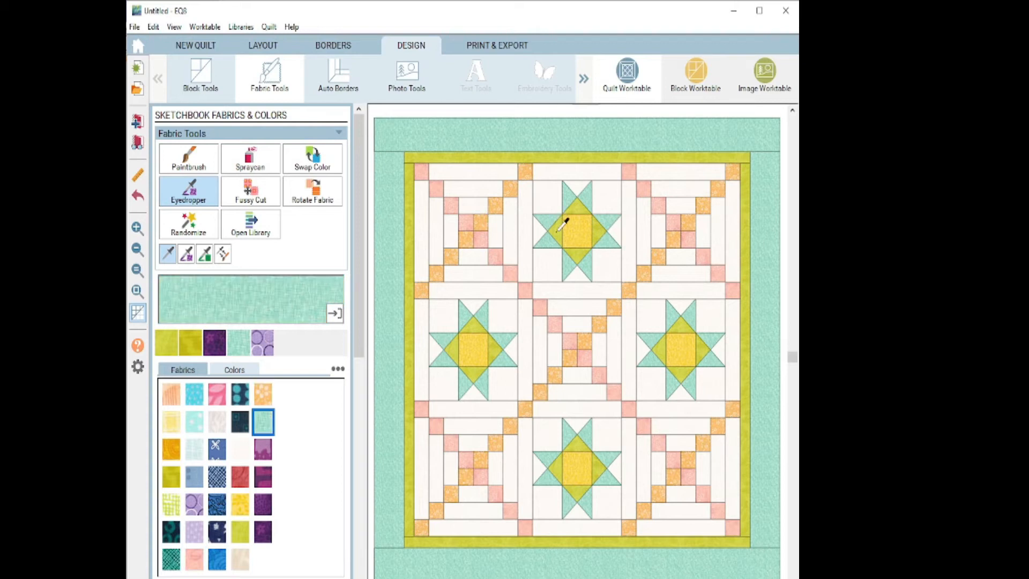
left_click(239, 532)
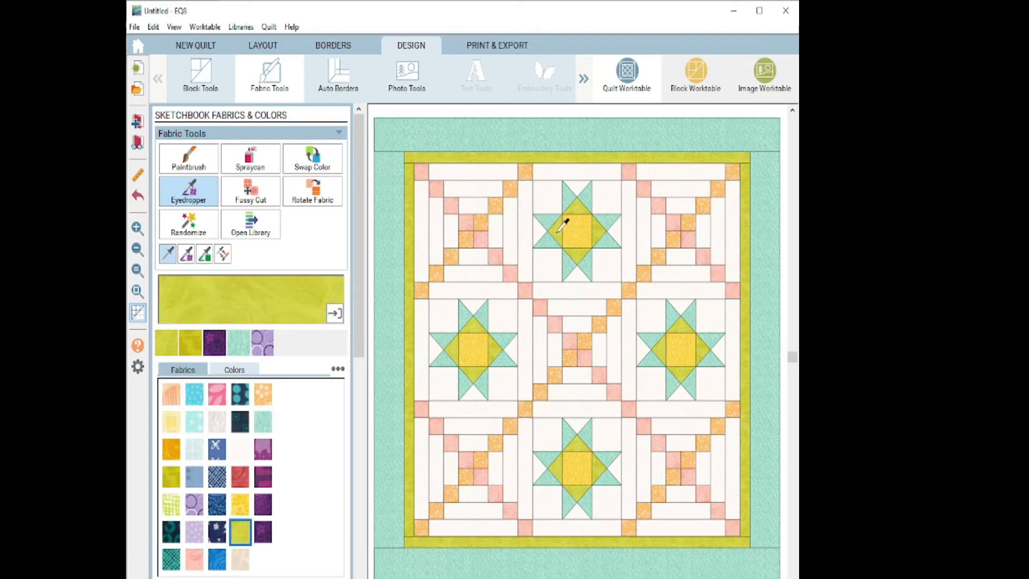
left_click(560, 226)
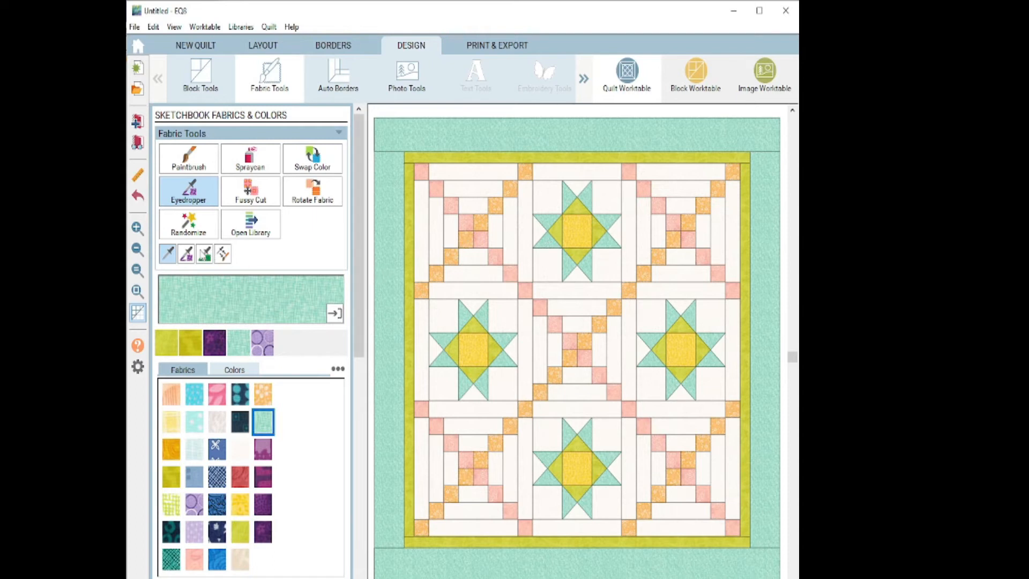
mouse_move(186, 253)
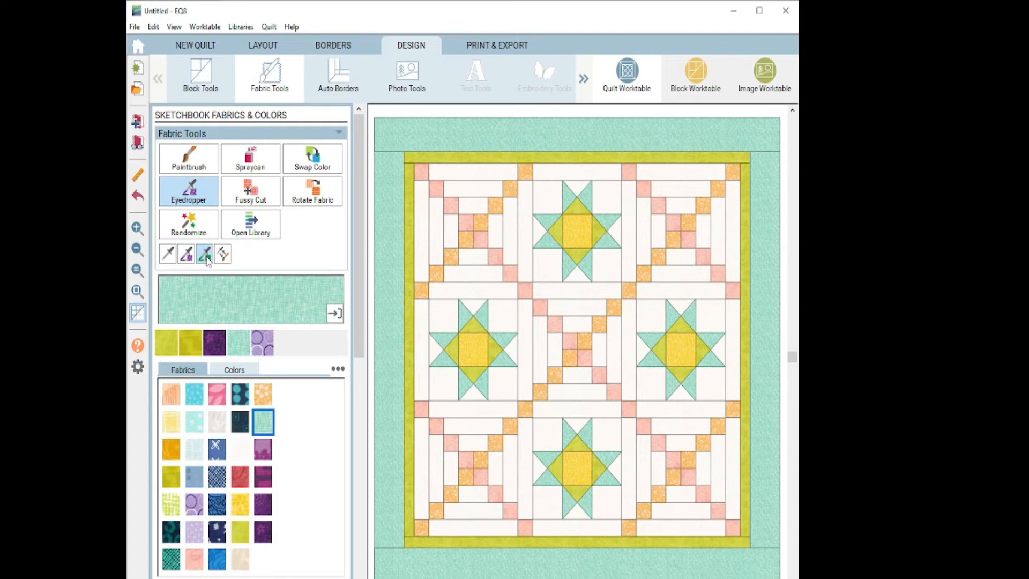
mouse_move(204, 255)
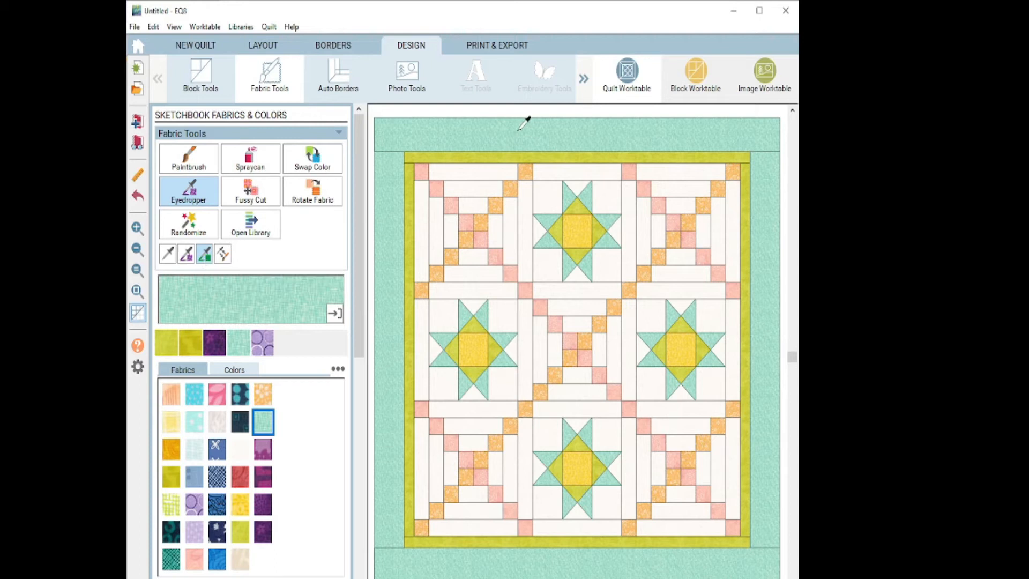
Find a solid colour and a sketchbook fabric matching the aqua border with the Color Eyedropper.
left_click(233, 370)
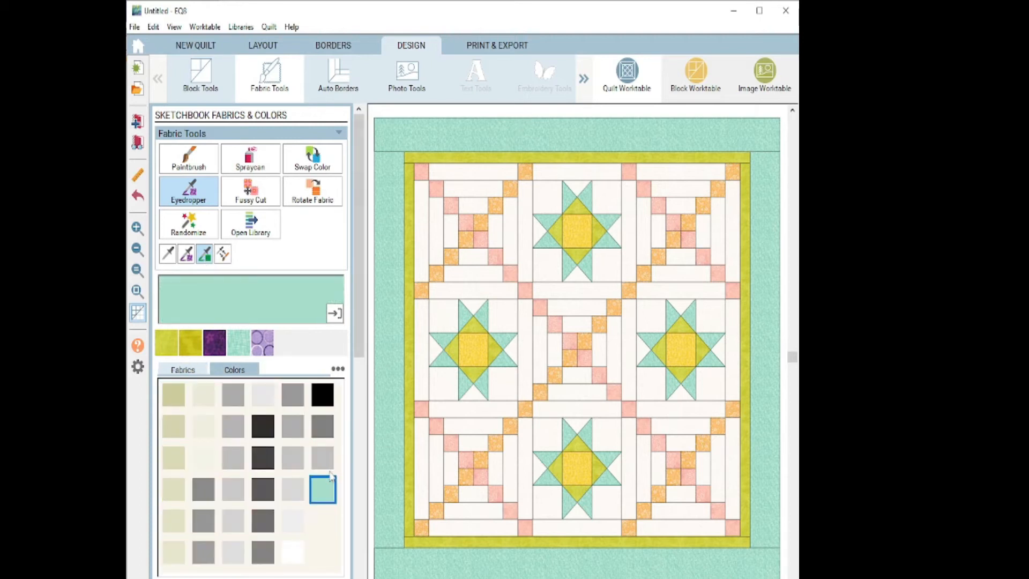
mouse_move(296, 467)
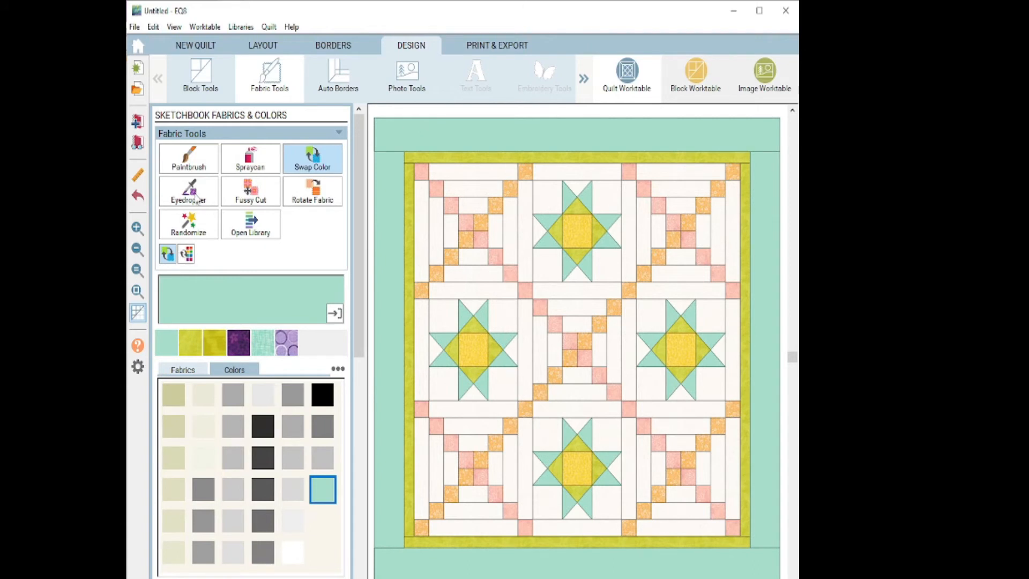
left_click(189, 191)
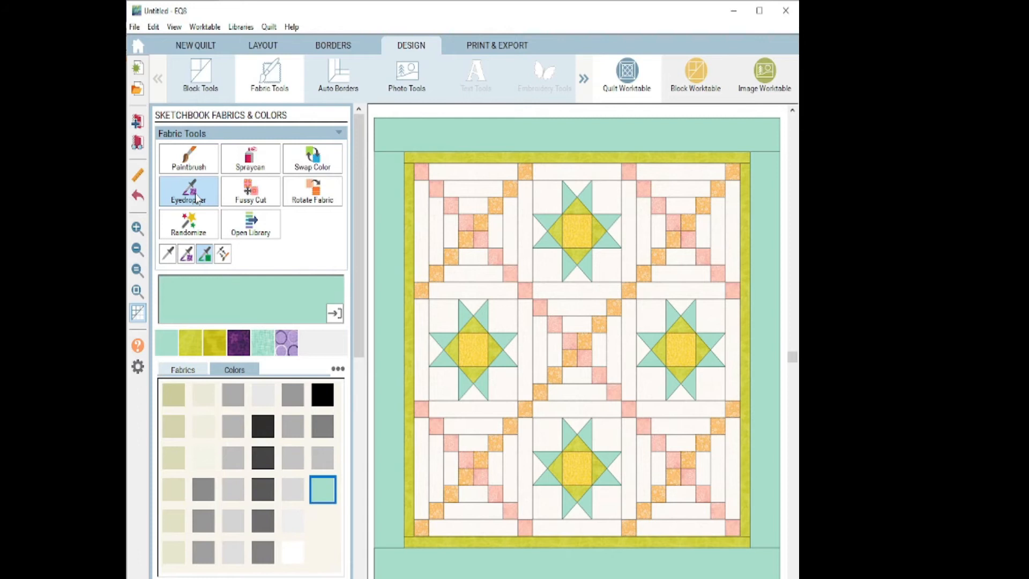
mouse_move(262, 467)
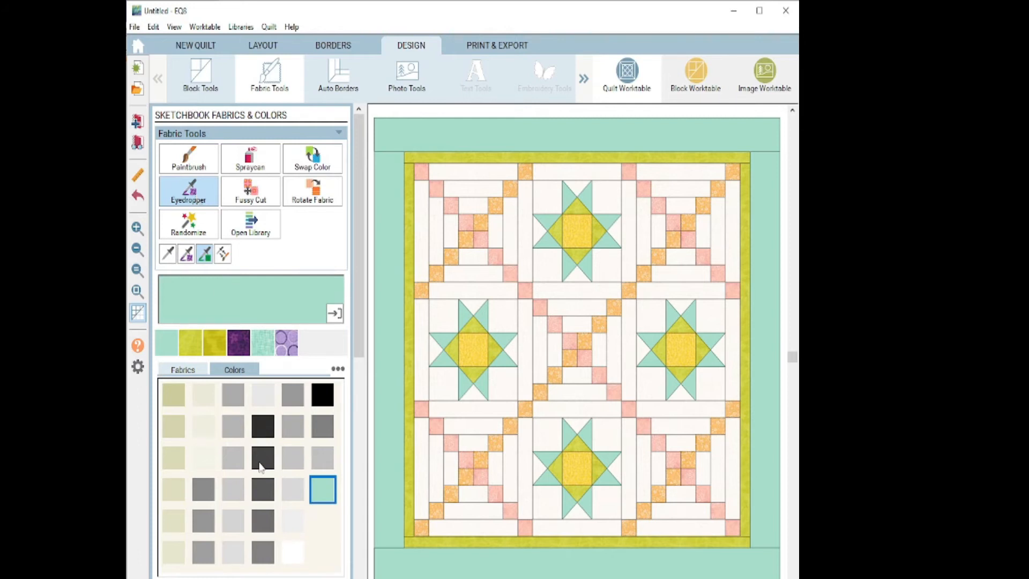
mouse_move(187, 254)
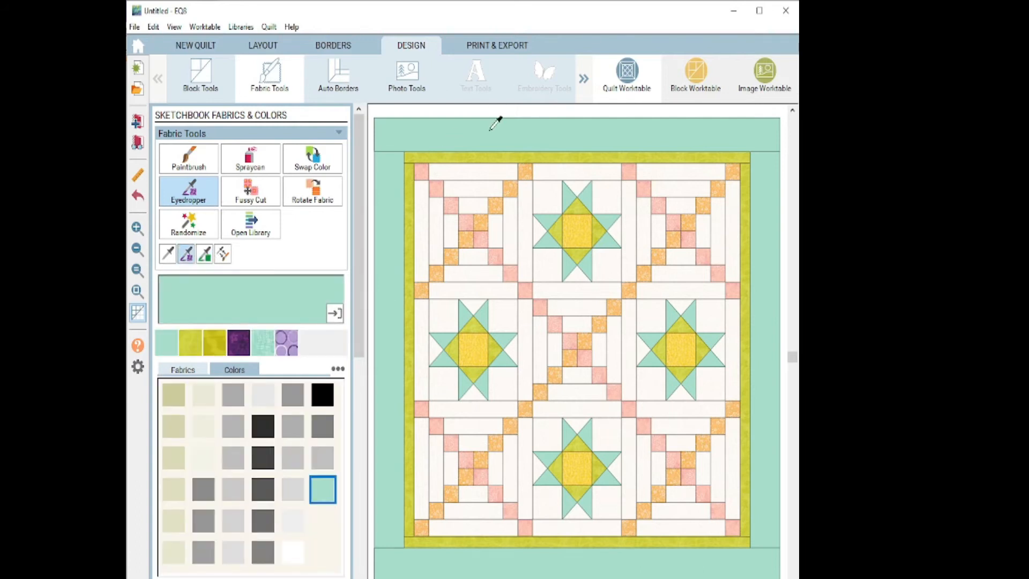
left_click(182, 370)
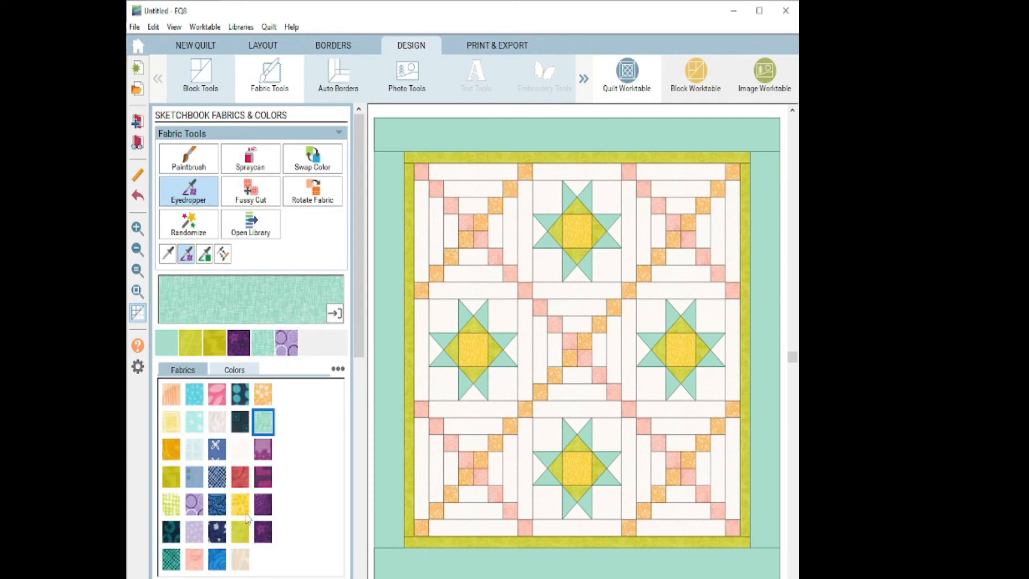
mouse_move(187, 255)
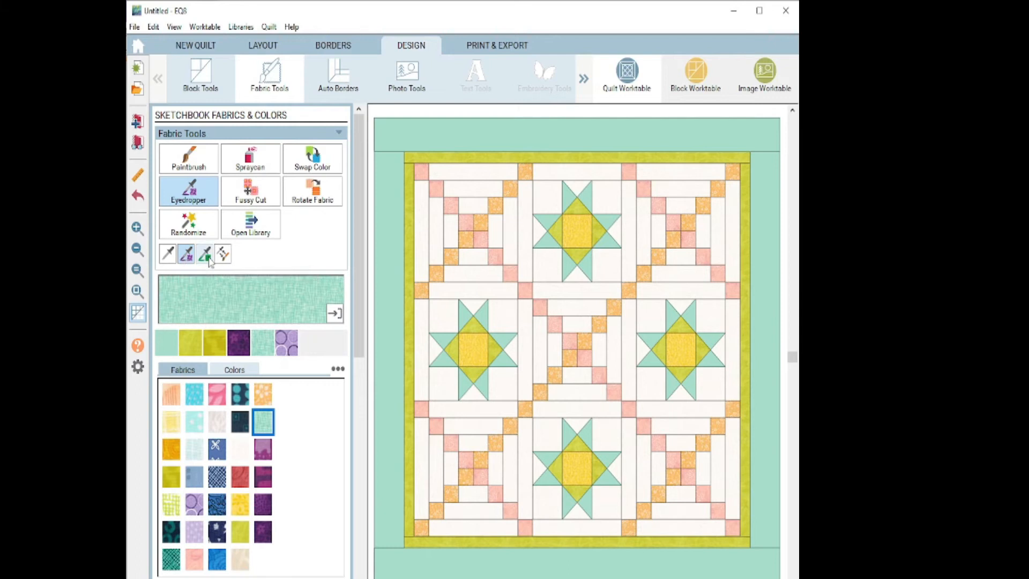
mouse_move(205, 255)
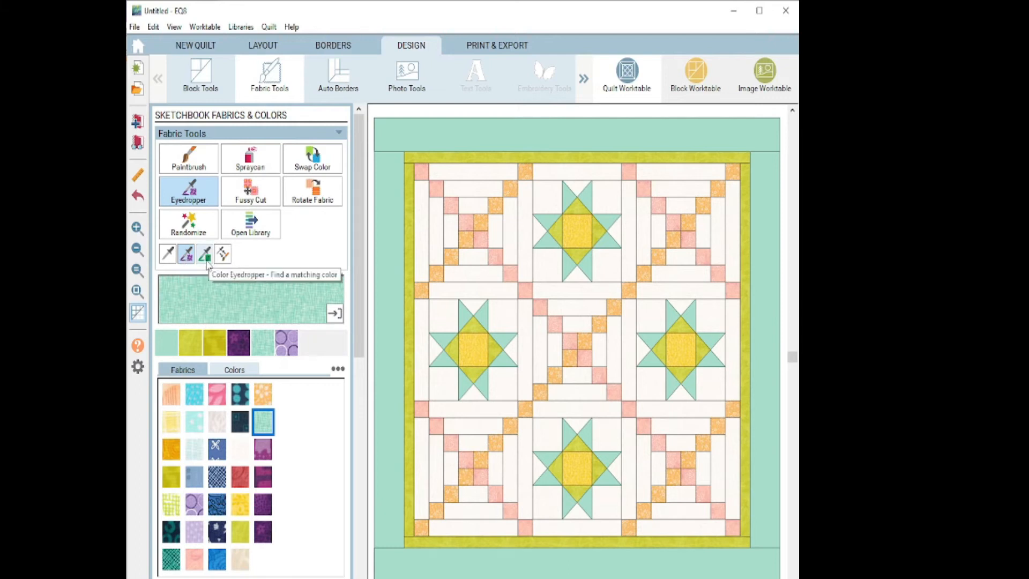
mouse_move(206, 266)
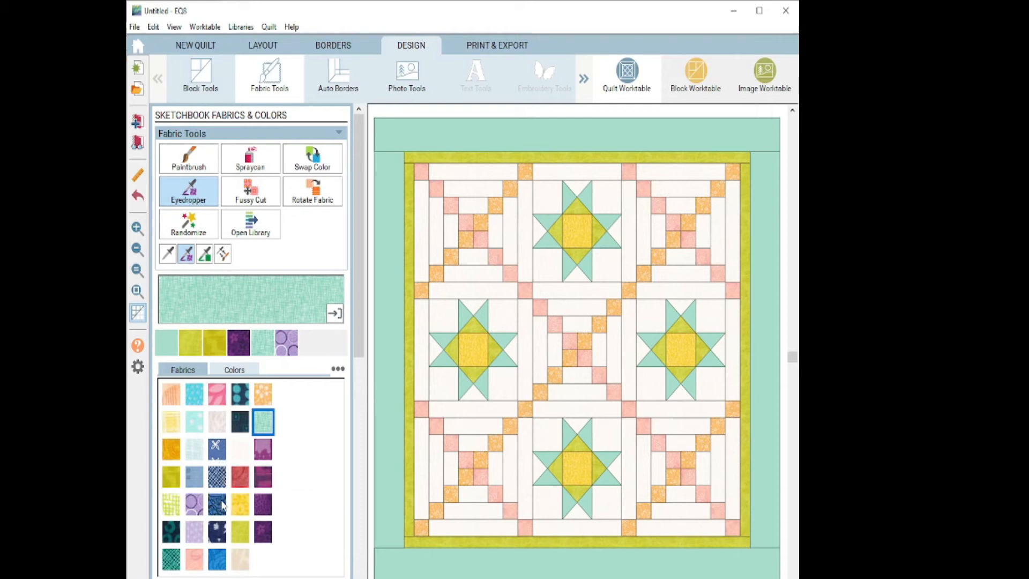
mouse_move(238, 504)
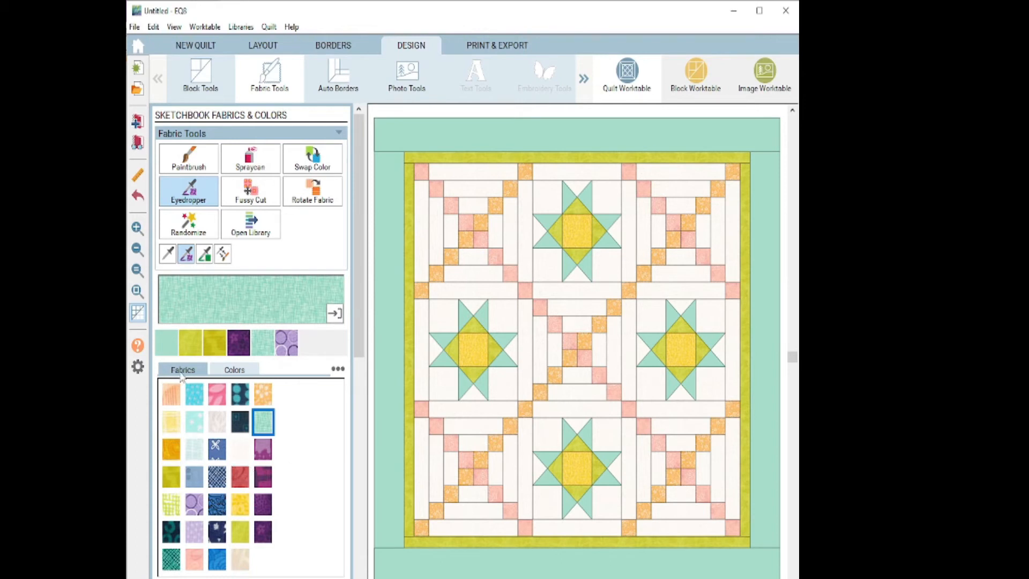
left_click(234, 370)
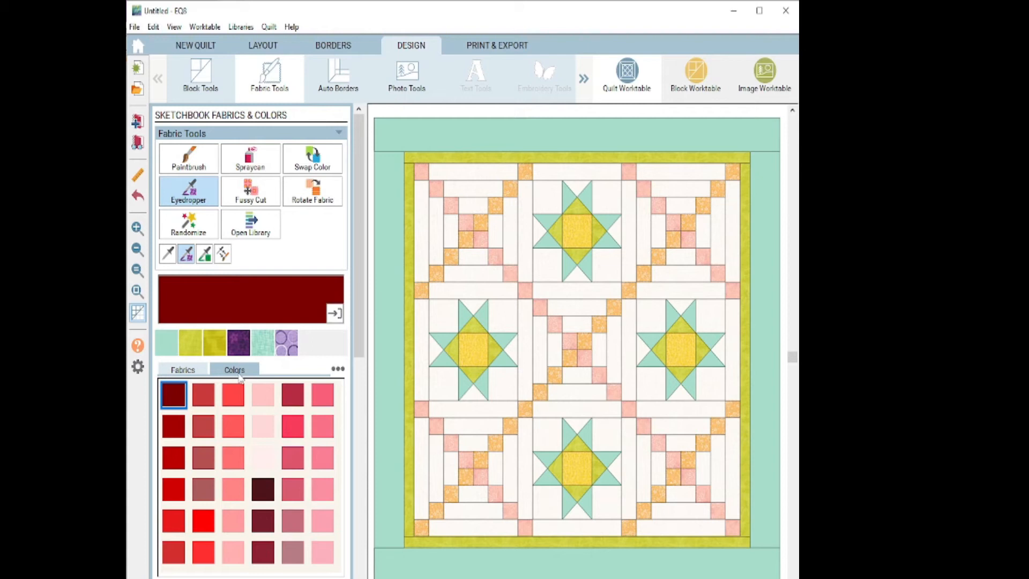
left_click(182, 370)
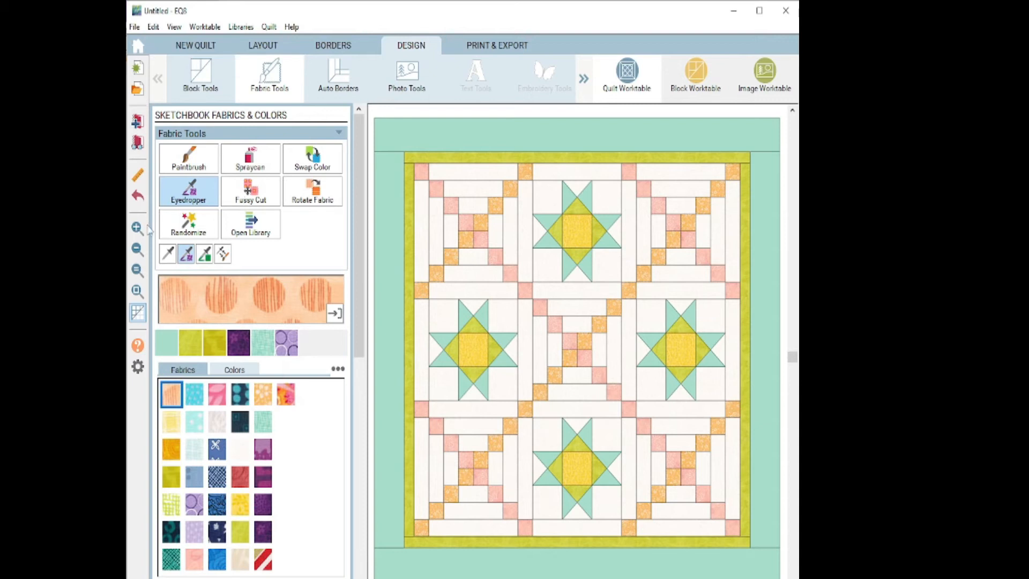
mouse_move(138, 227)
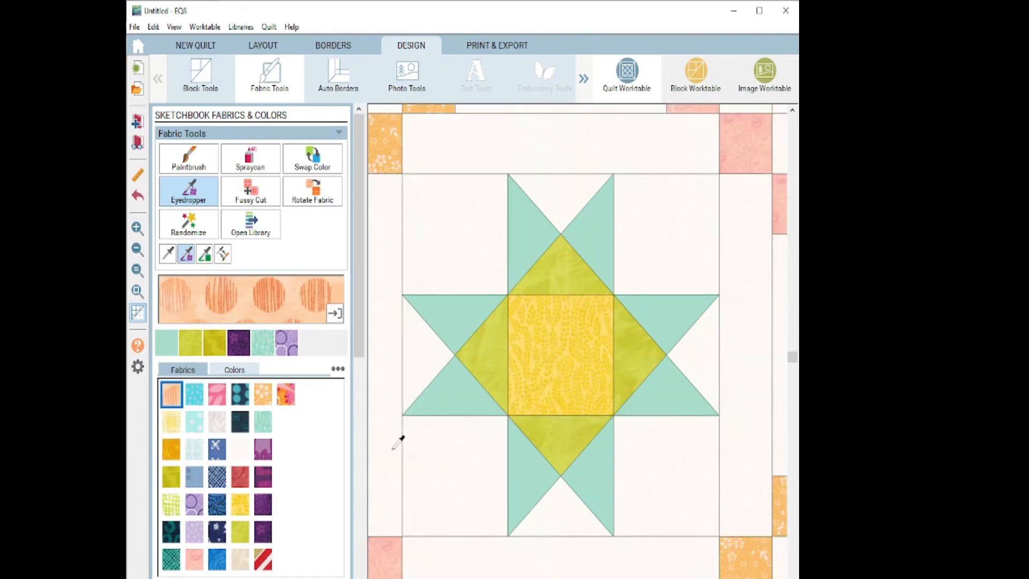
mouse_move(285, 394)
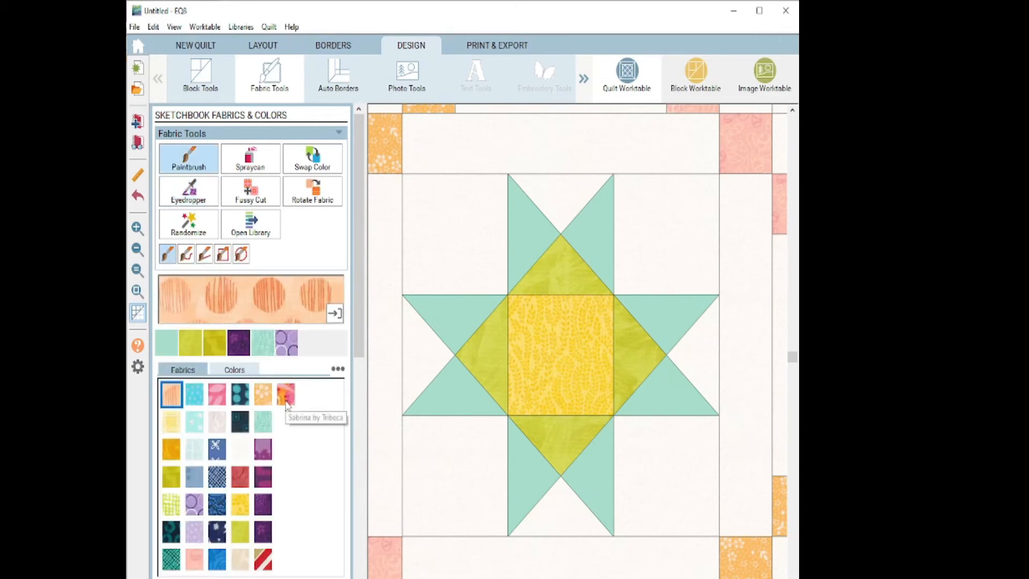
Paint the pink-and-orange floral fabric into the star block's centre square.
left_click(285, 393)
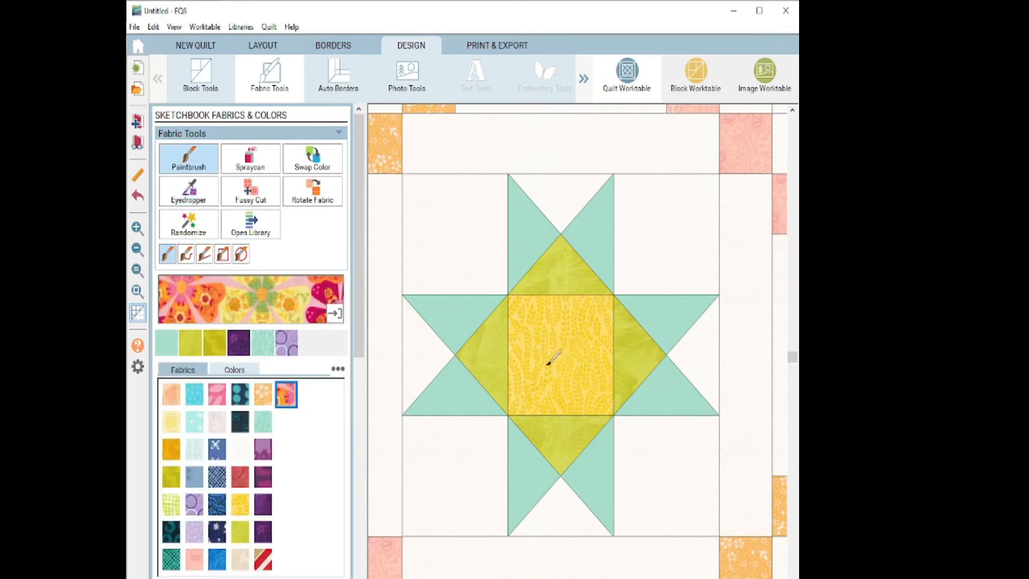
left_click(560, 358)
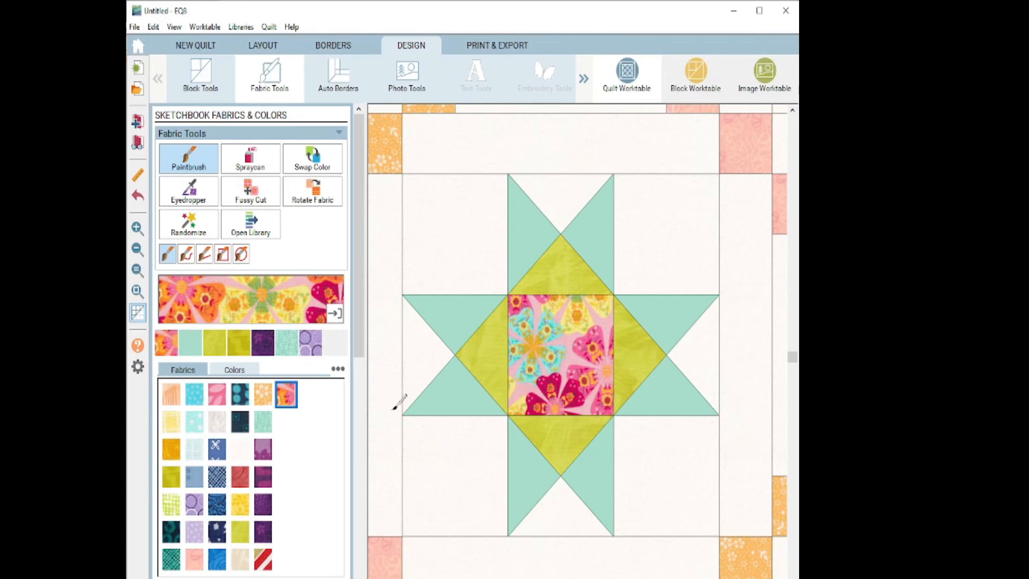
mouse_move(378, 414)
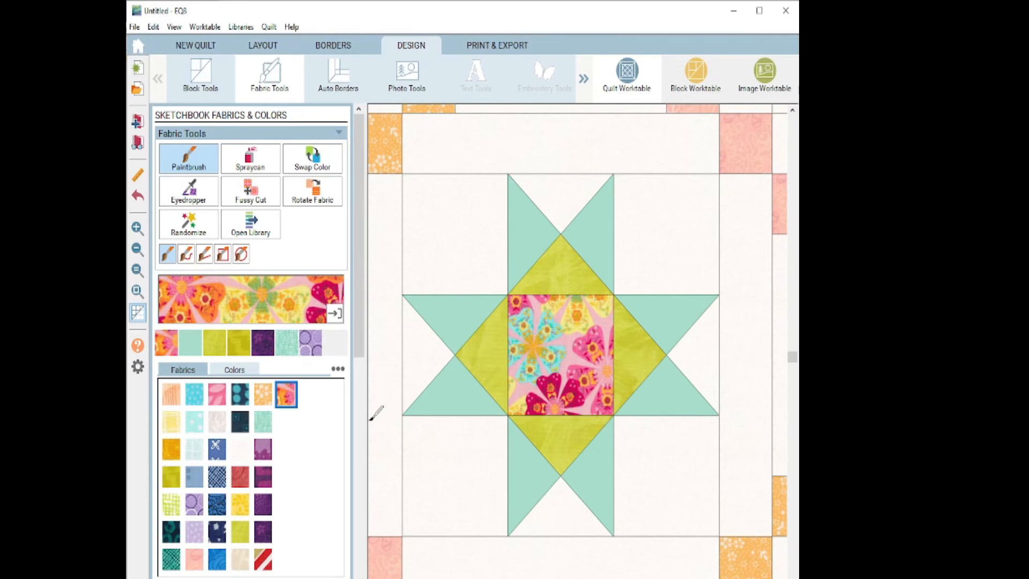
mouse_move(253, 202)
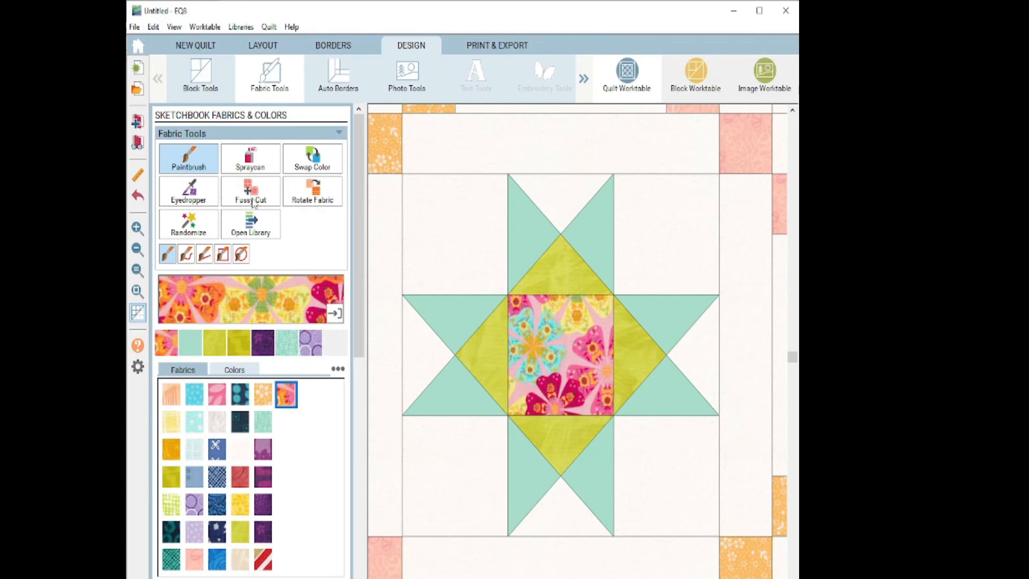
left_click(250, 191)
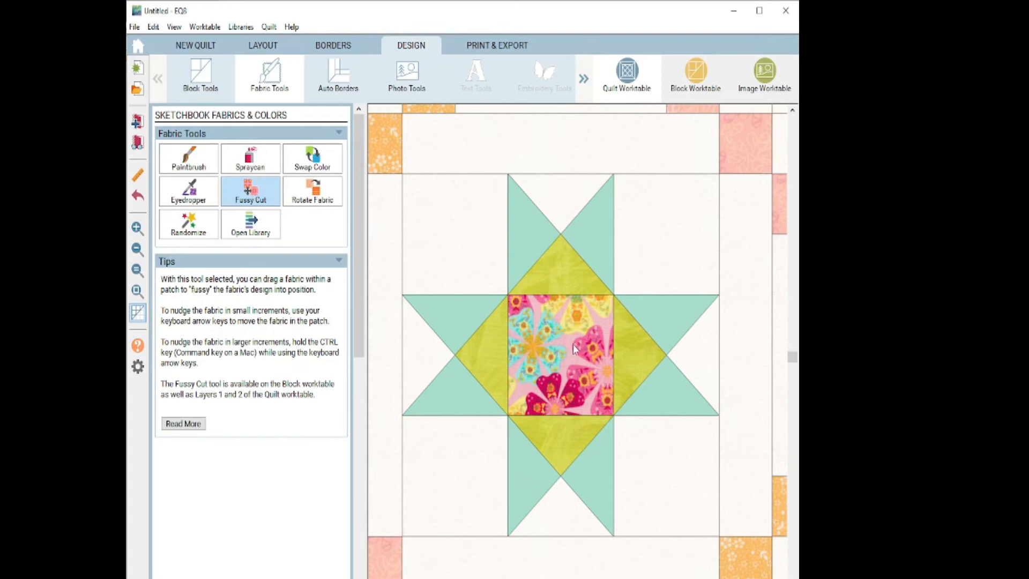
Fussy-cut the floral print in the centre square until a pink flower sits centred.
left_click_drag(574, 347, 531, 314)
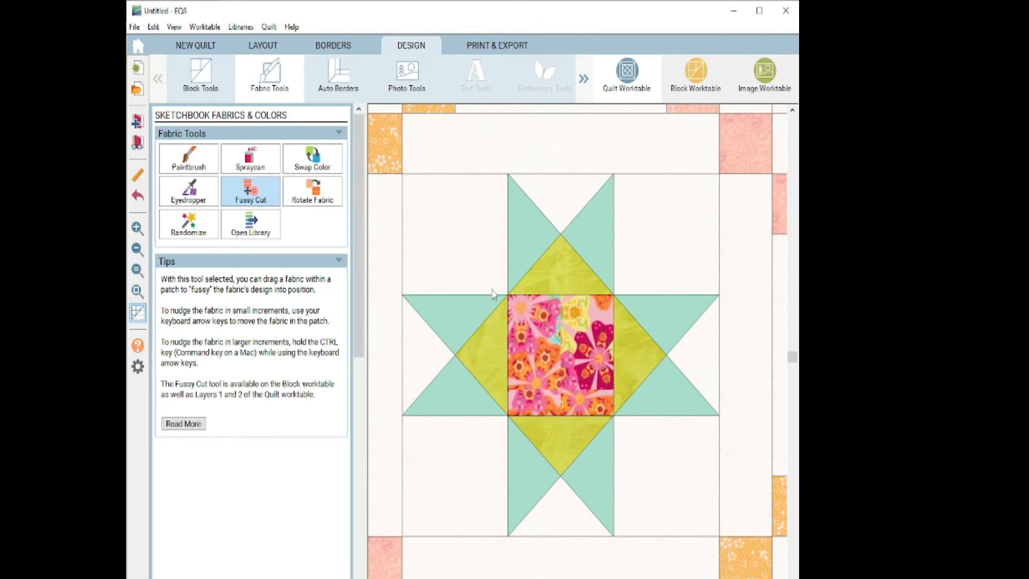
left_click_drag(492, 294, 542, 348)
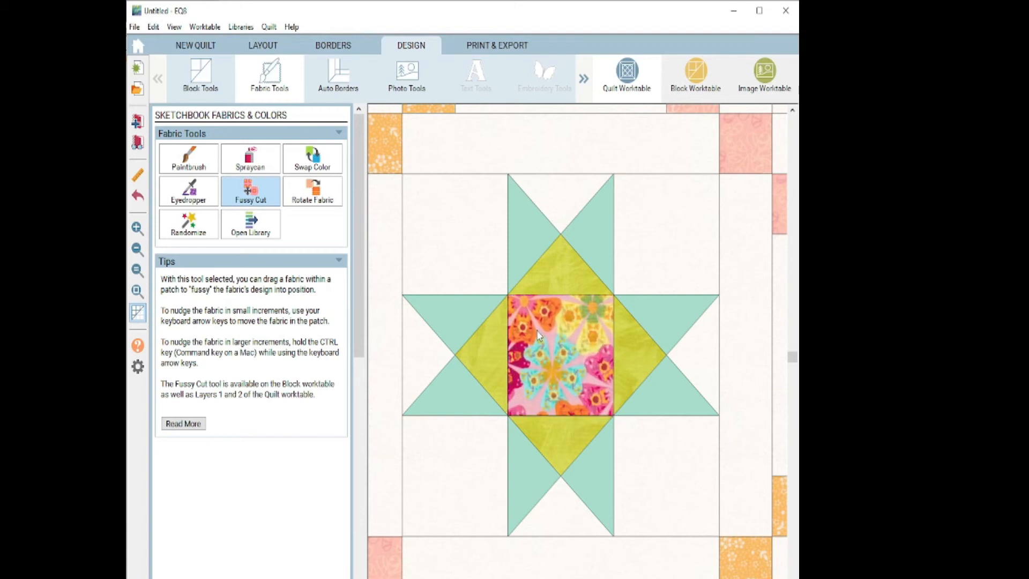
left_click_drag(560, 334, 561, 358)
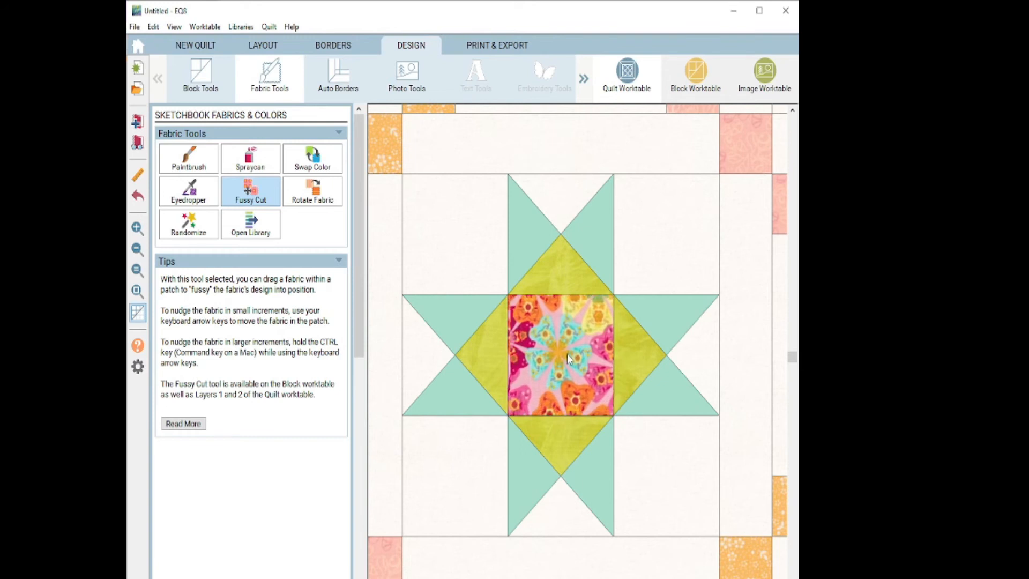
left_click_drag(568, 359, 542, 348)
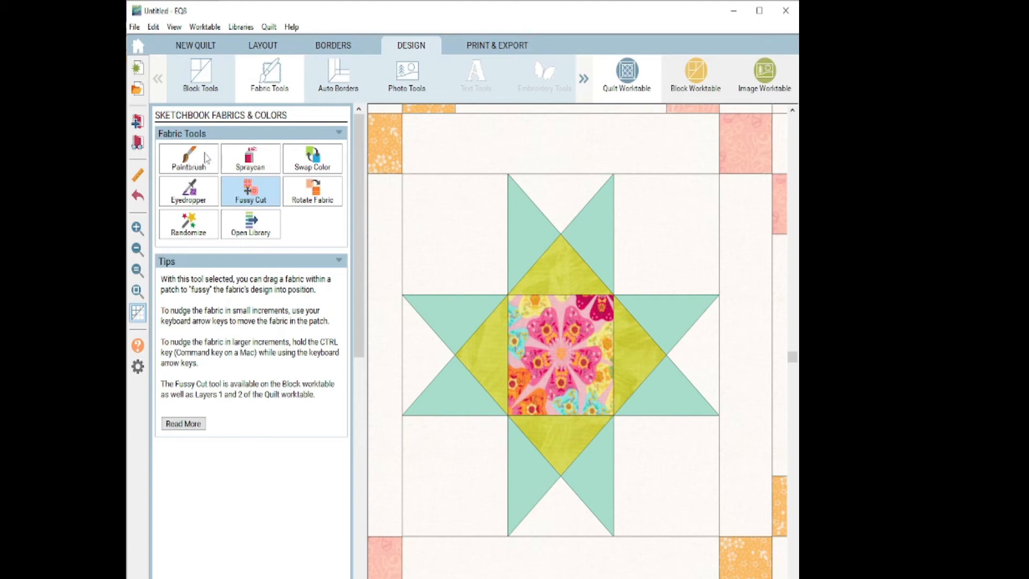
left_click(189, 158)
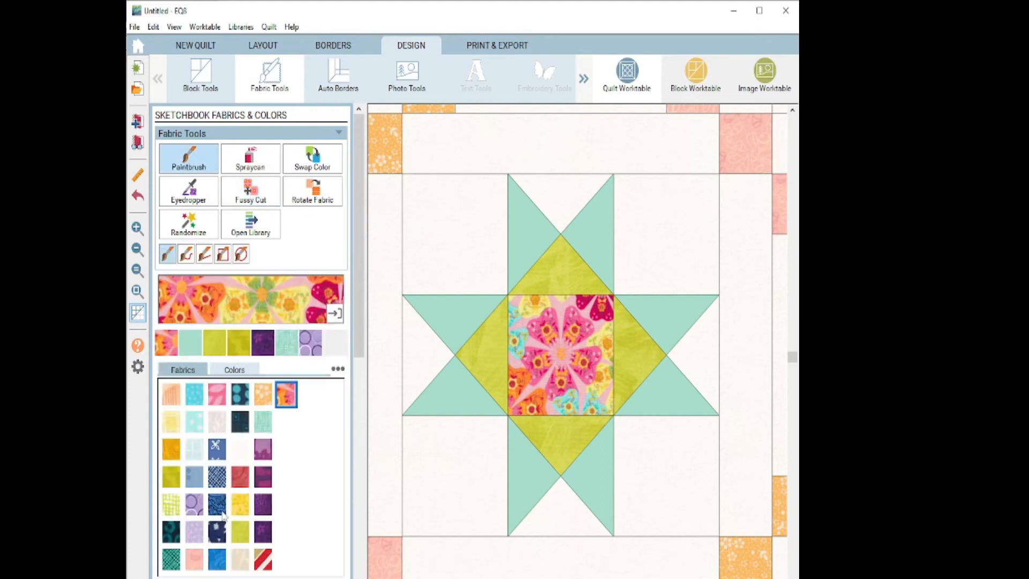
Choose the red, green and gold striped fabric for the centre square, ready for Rotate Fabric.
left_click(261, 561)
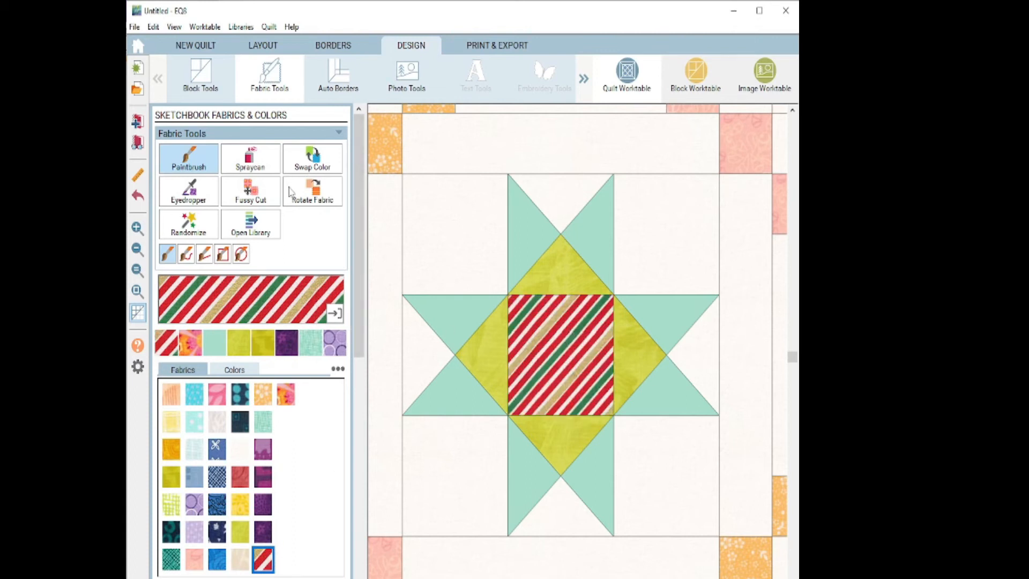
left_click(312, 191)
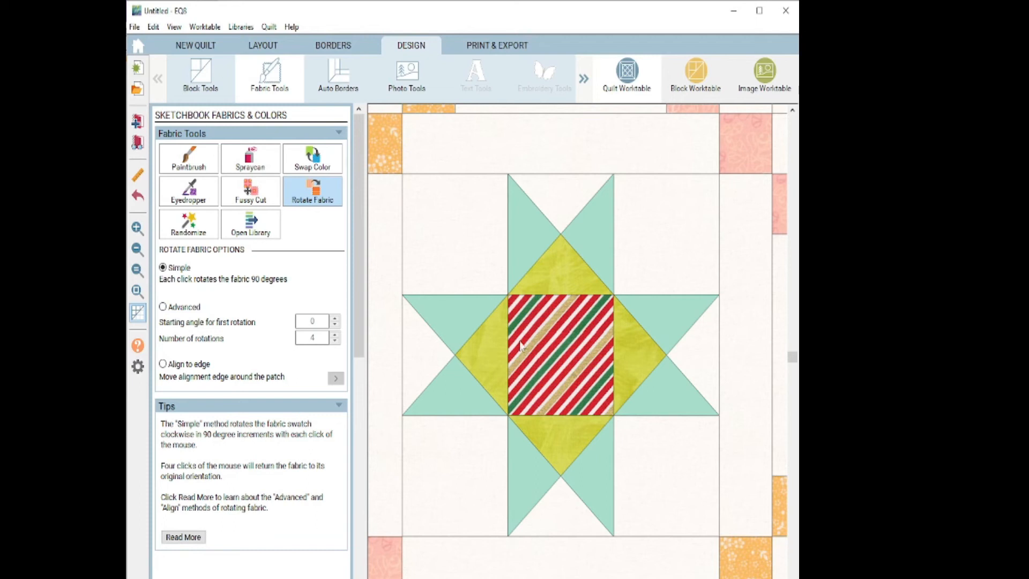
Rotate the centre square's stripes through three quarter turns.
left_click(561, 354)
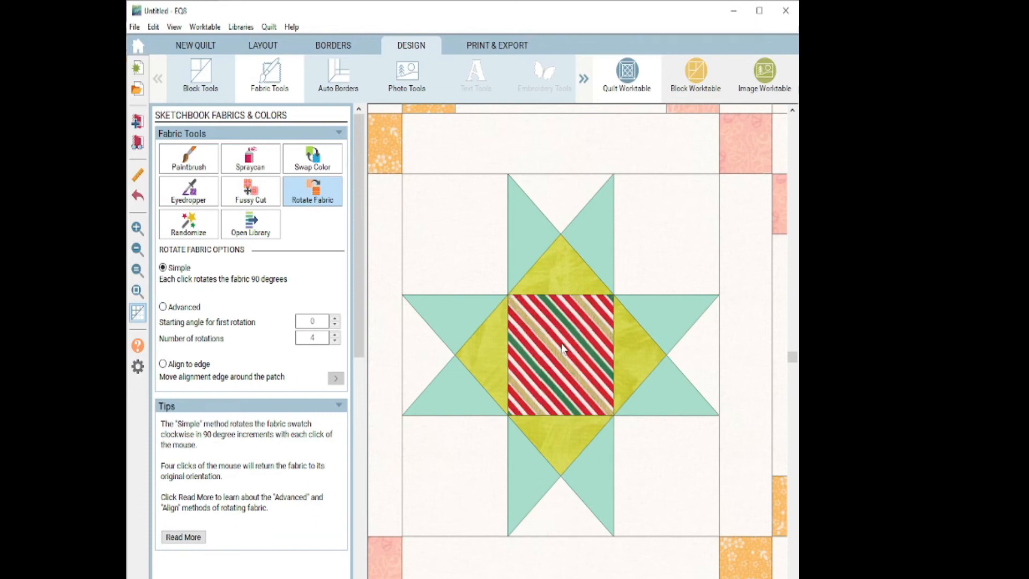
left_click(561, 355)
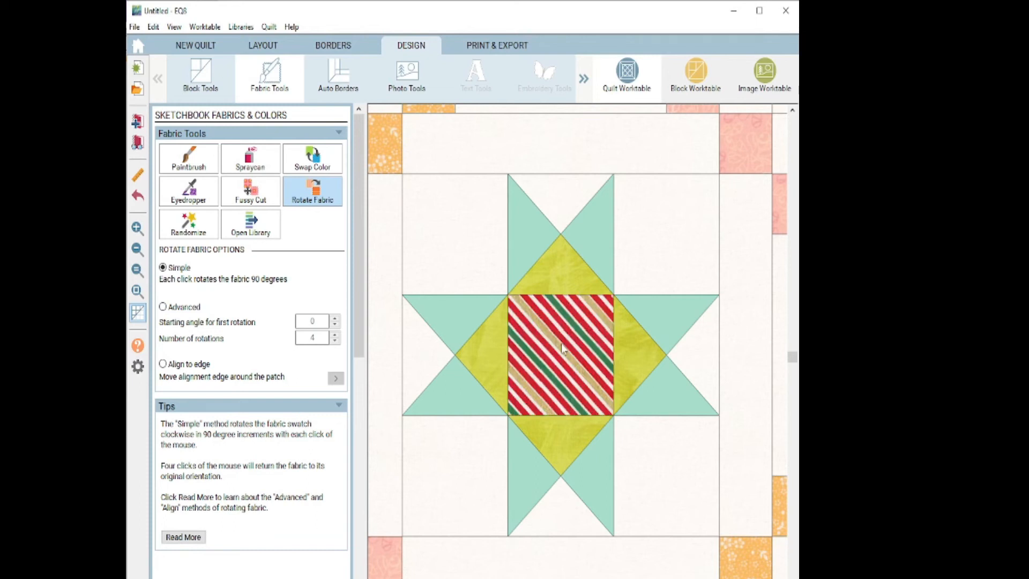
left_click(560, 358)
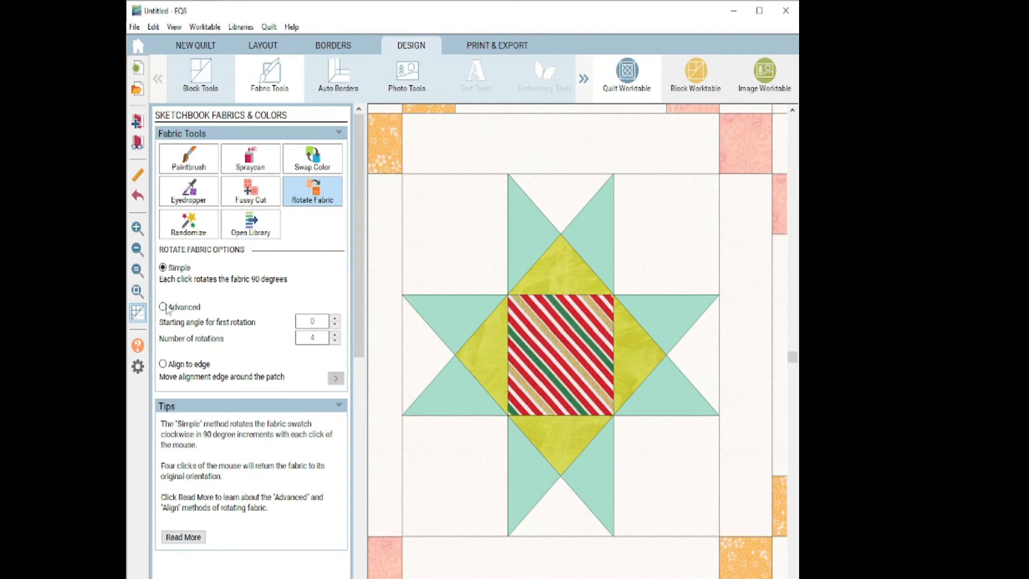
Set Advanced rotation to 10 degrees and 10 steps, then rotate the stripes until they run horizontally.
left_click(162, 307)
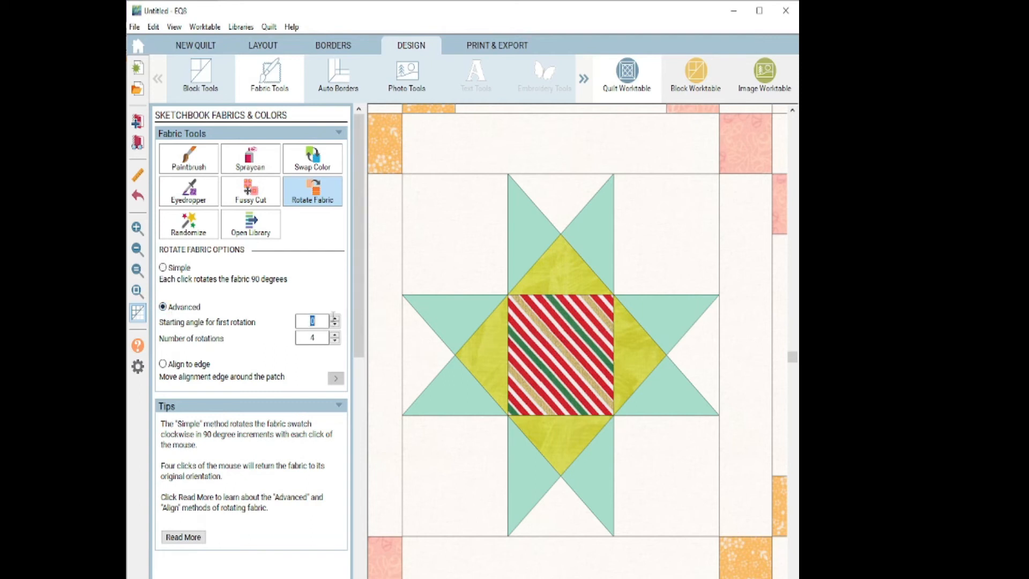
type("10")
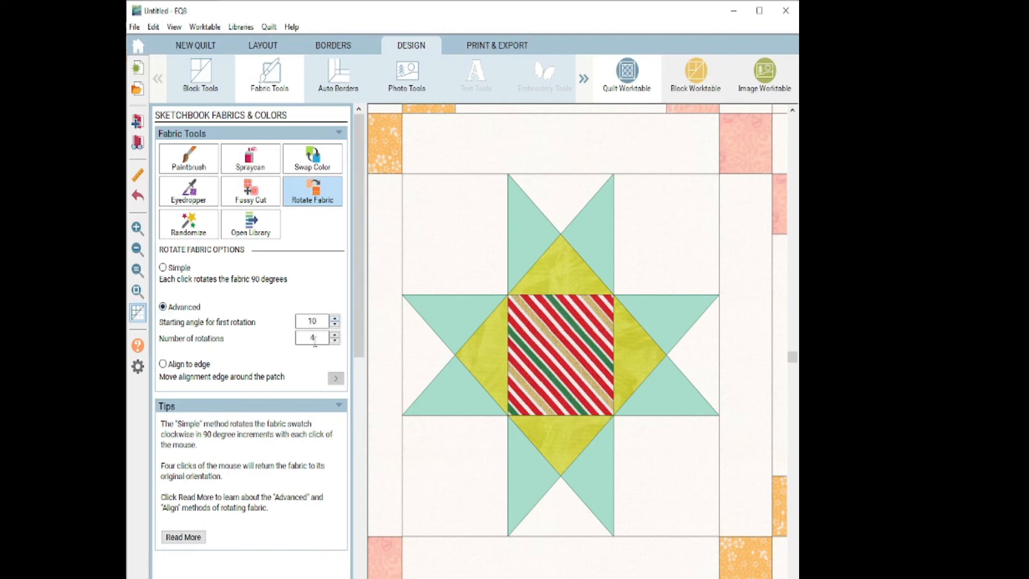
left_click(334, 336)
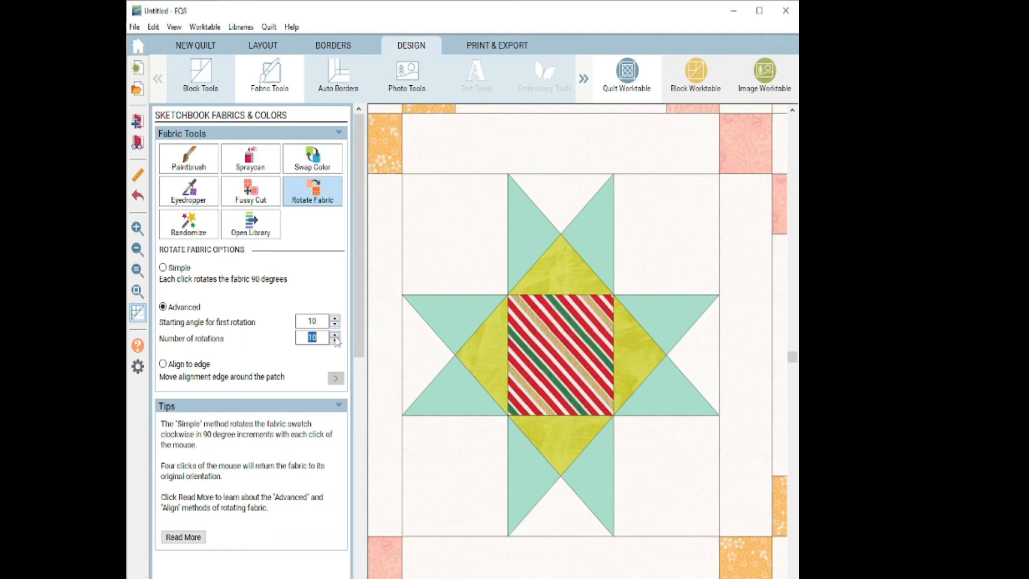
mouse_move(593, 368)
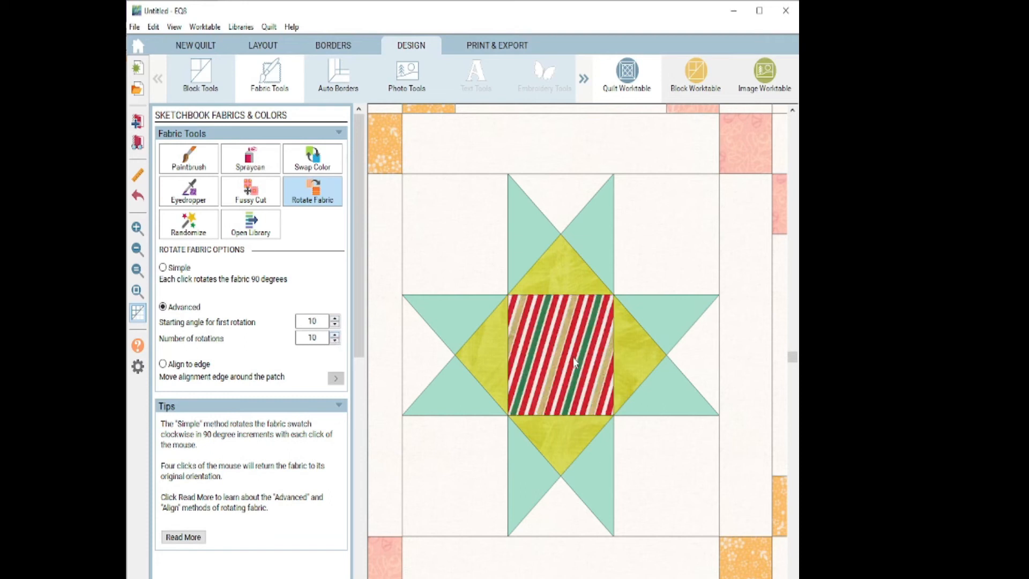
left_click(560, 359)
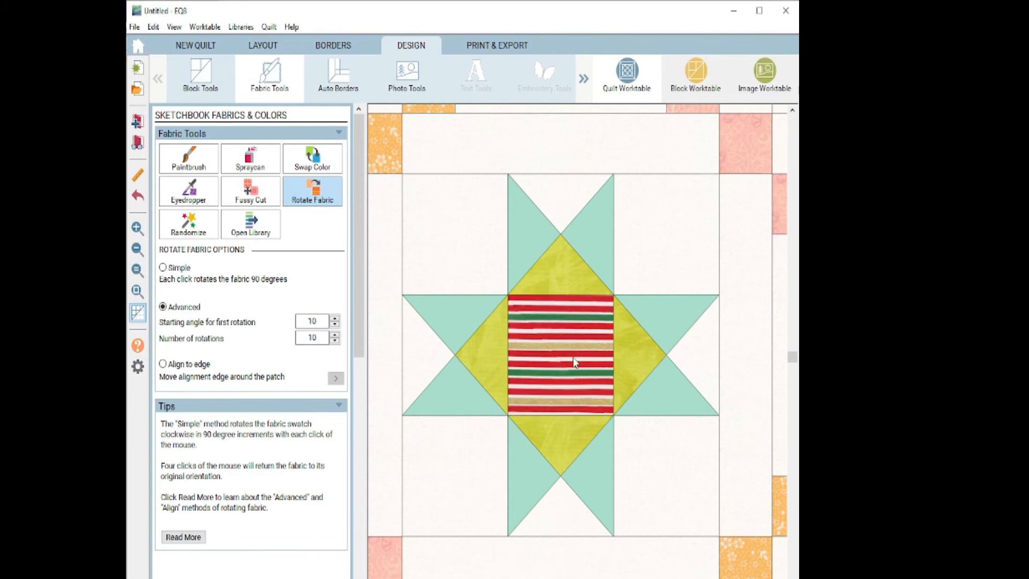
left_click(560, 358)
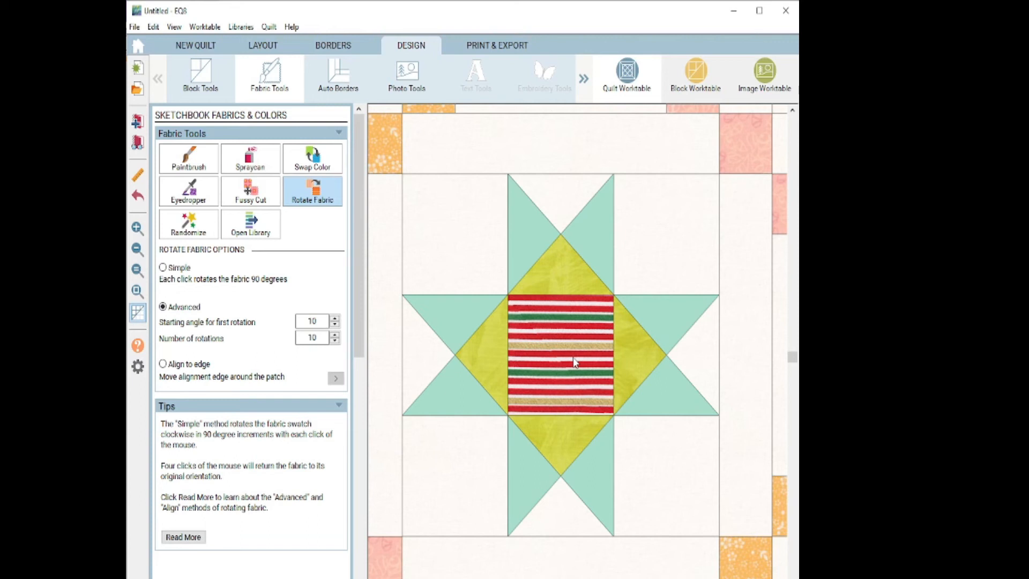
left_click(561, 351)
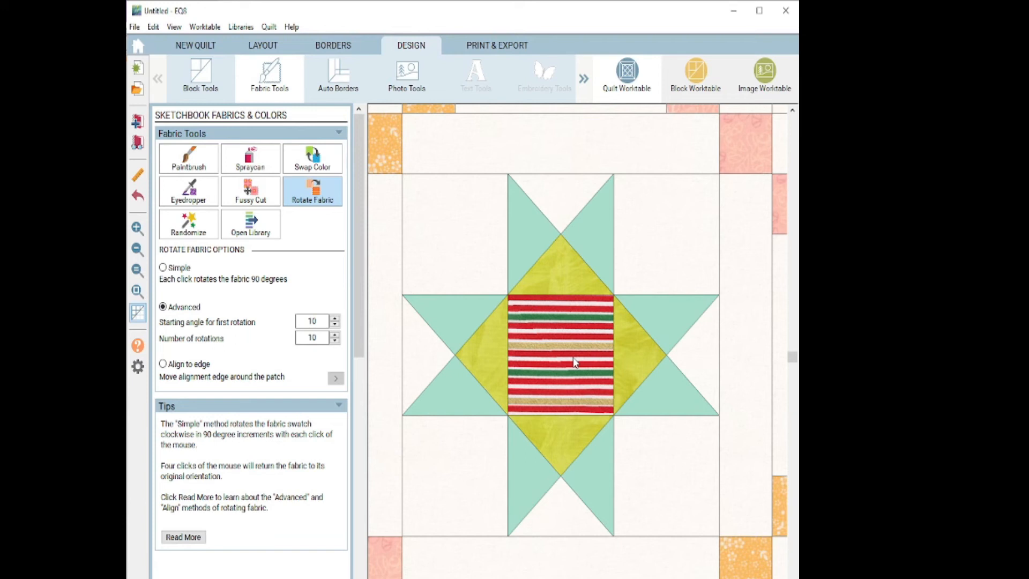
mouse_move(412, 487)
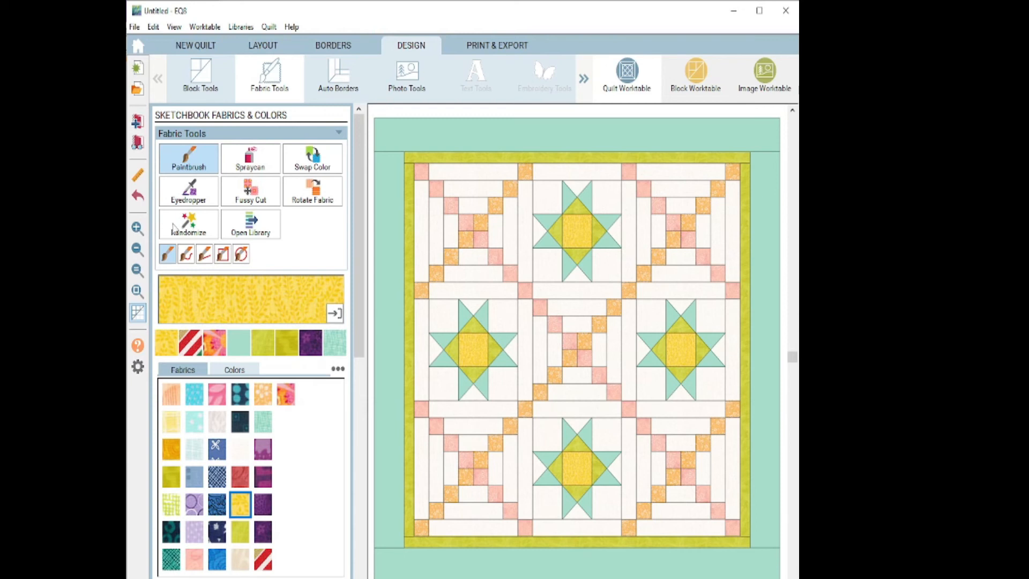
Switch Fabric Tools to Randomize so the whole quilt can be recoloured at random.
left_click(189, 224)
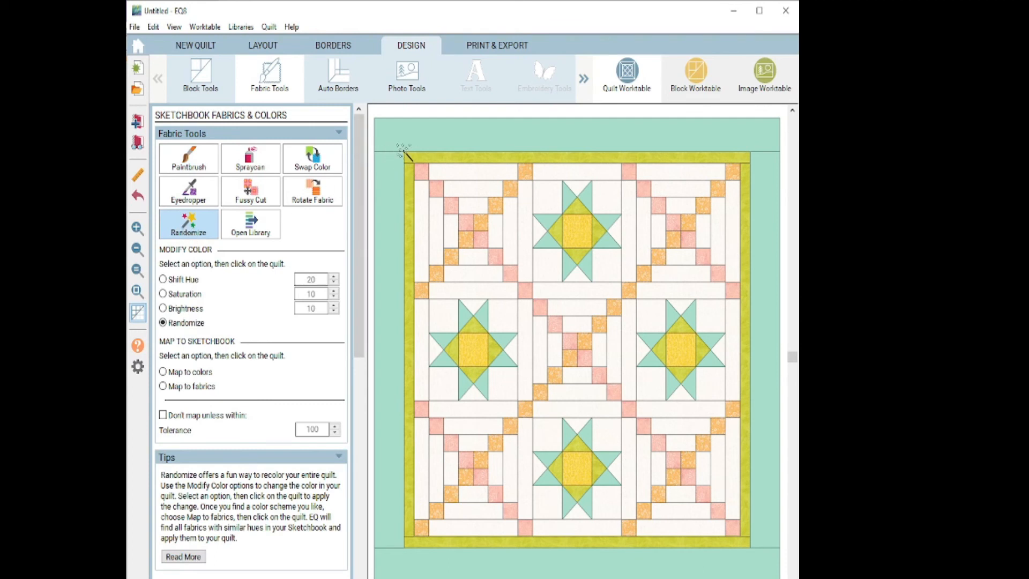
mouse_move(400, 138)
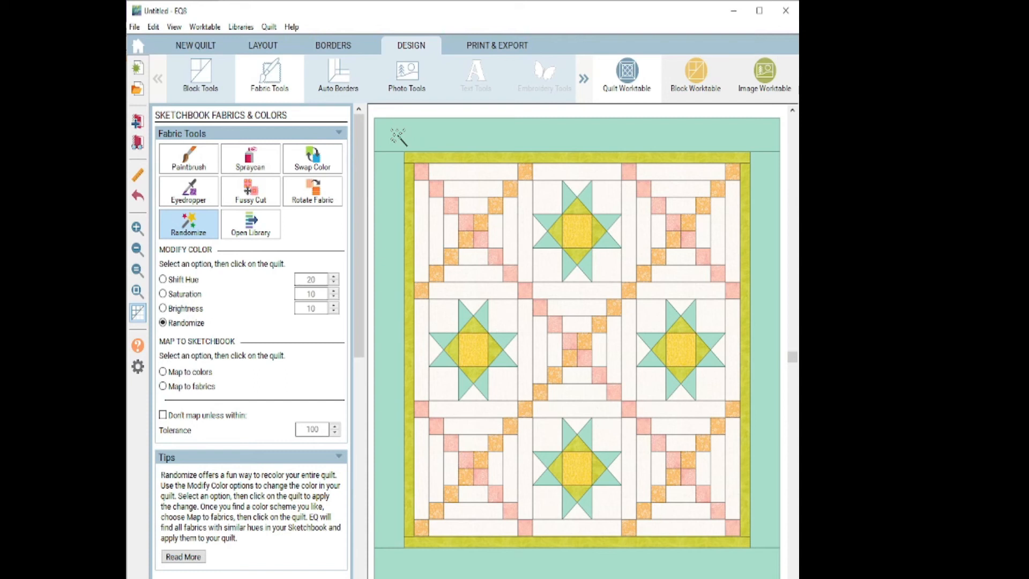
mouse_move(509, 291)
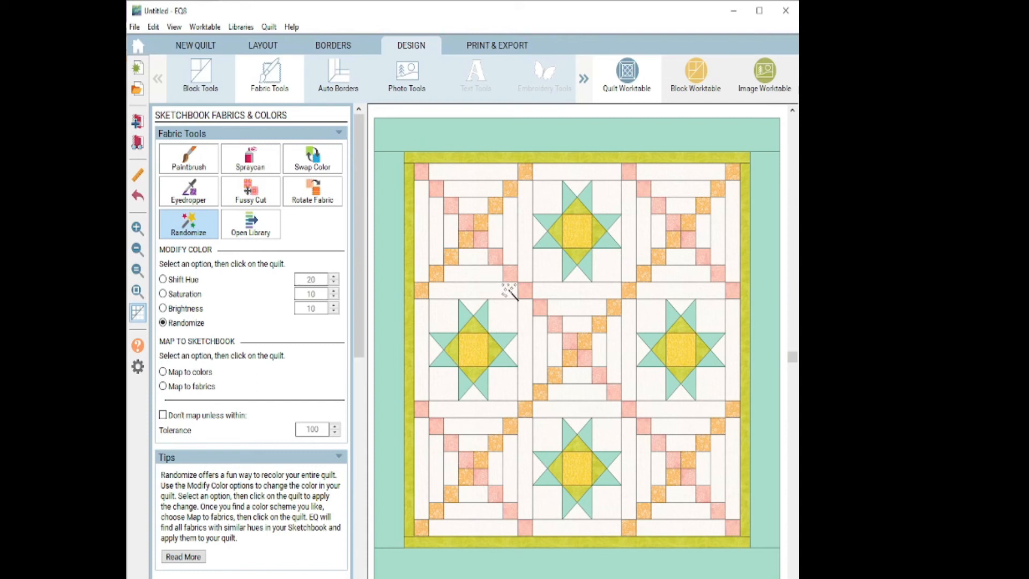
mouse_move(511, 310)
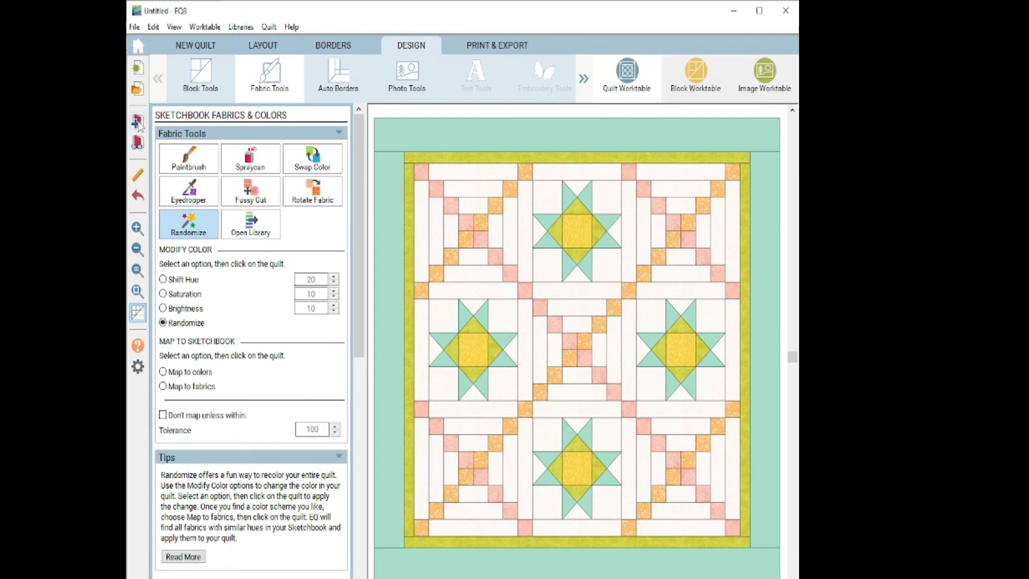
mouse_move(137, 122)
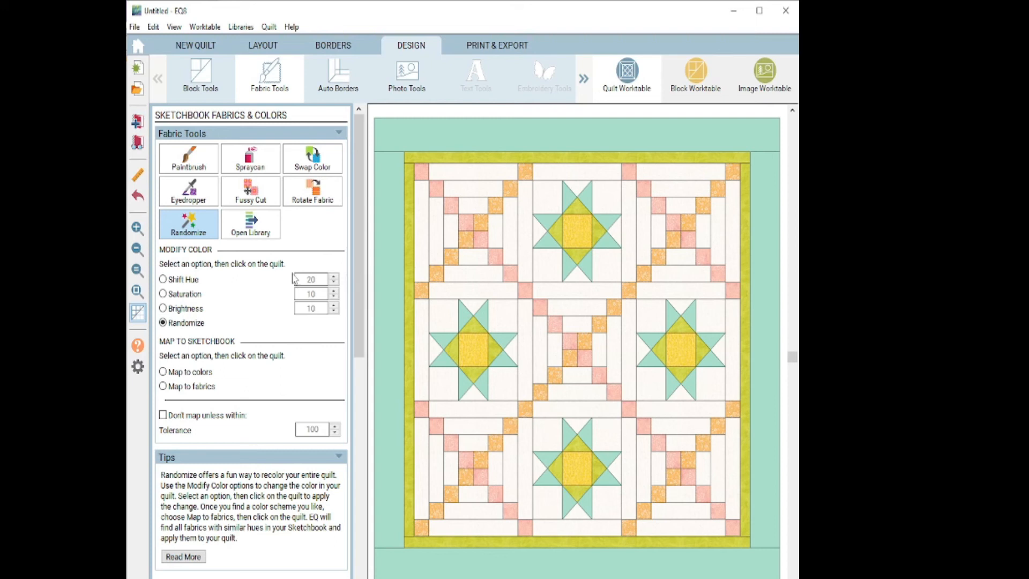
mouse_move(216, 235)
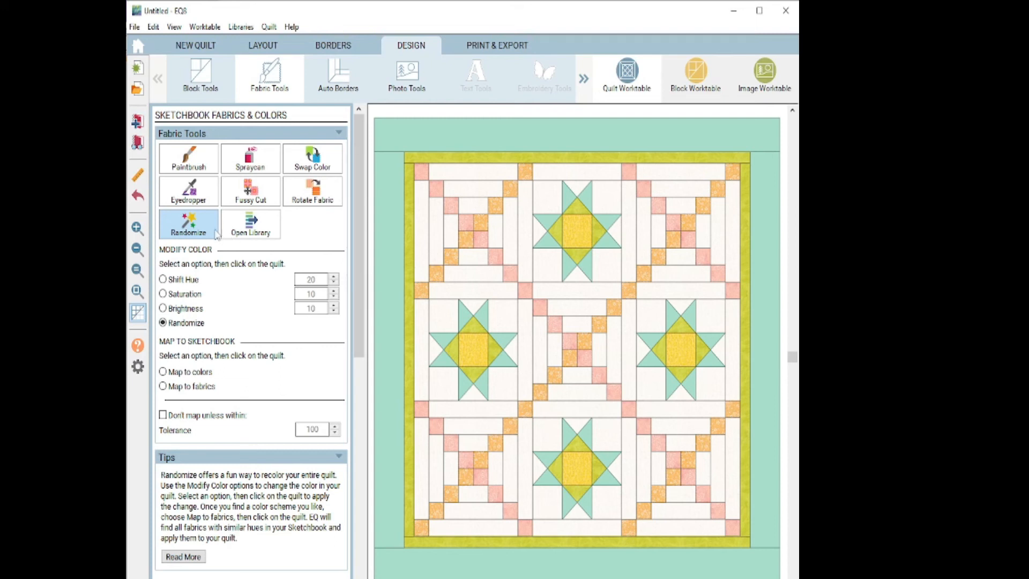
mouse_move(470, 164)
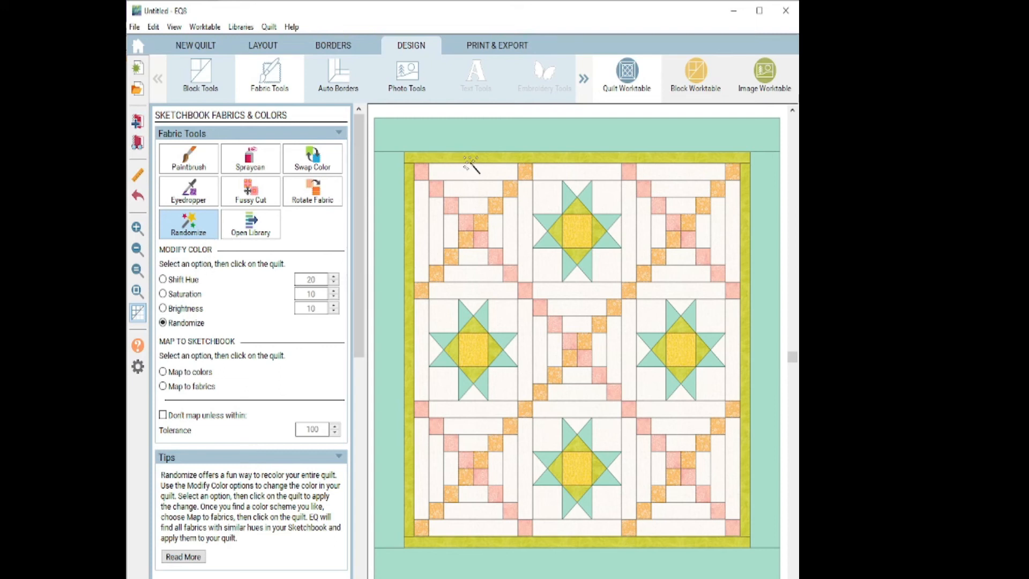
Cycle random colourways on the quilt until it shows yellow blocks, purple stars and a lavender border.
left_click(577, 236)
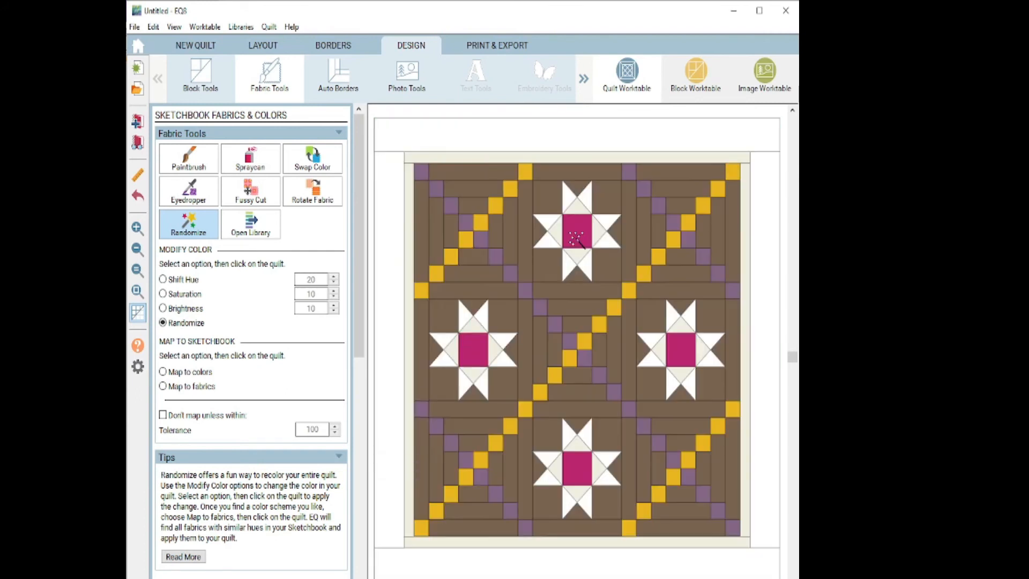
left_click(577, 238)
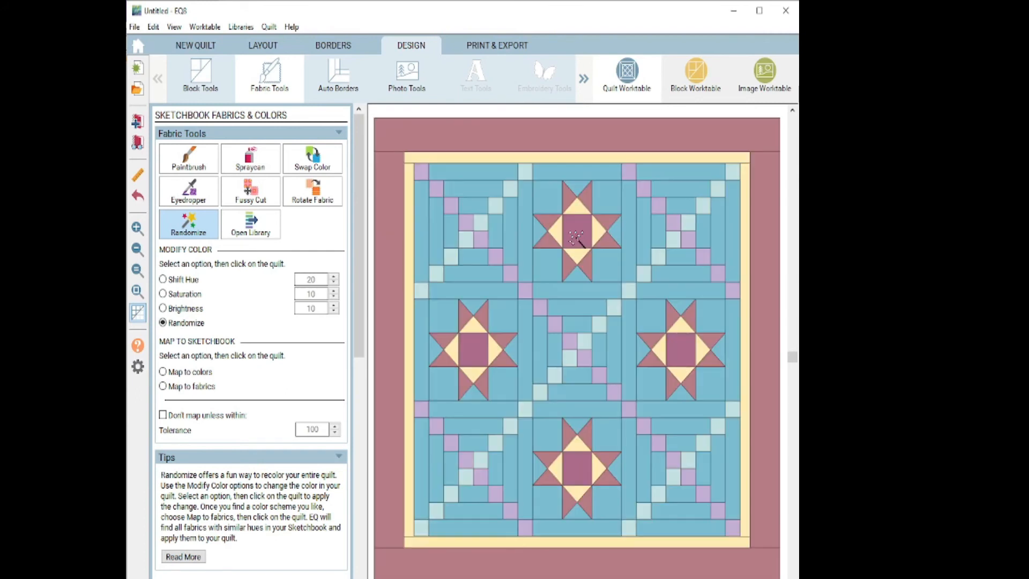
left_click(576, 236)
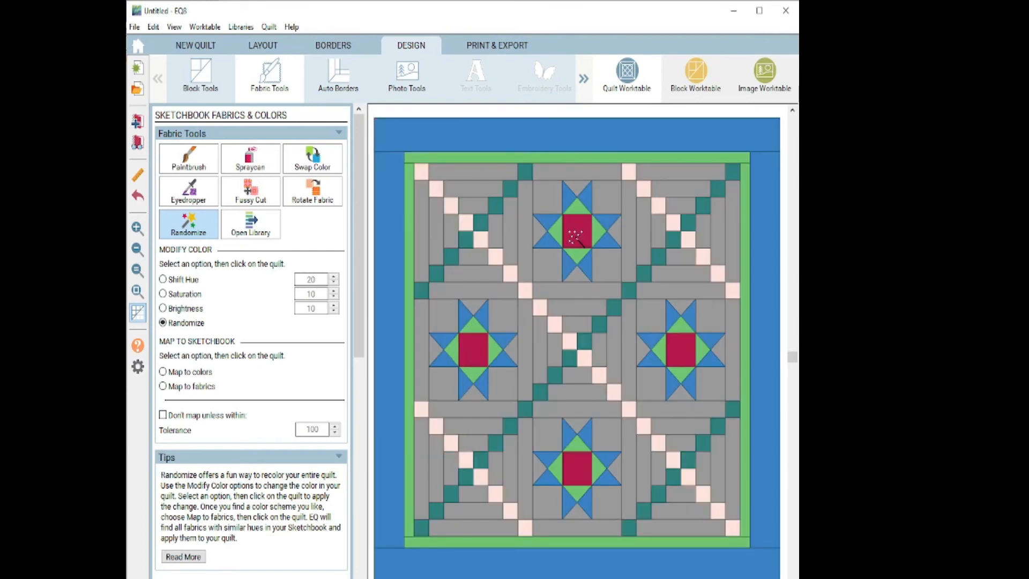
left_click(576, 235)
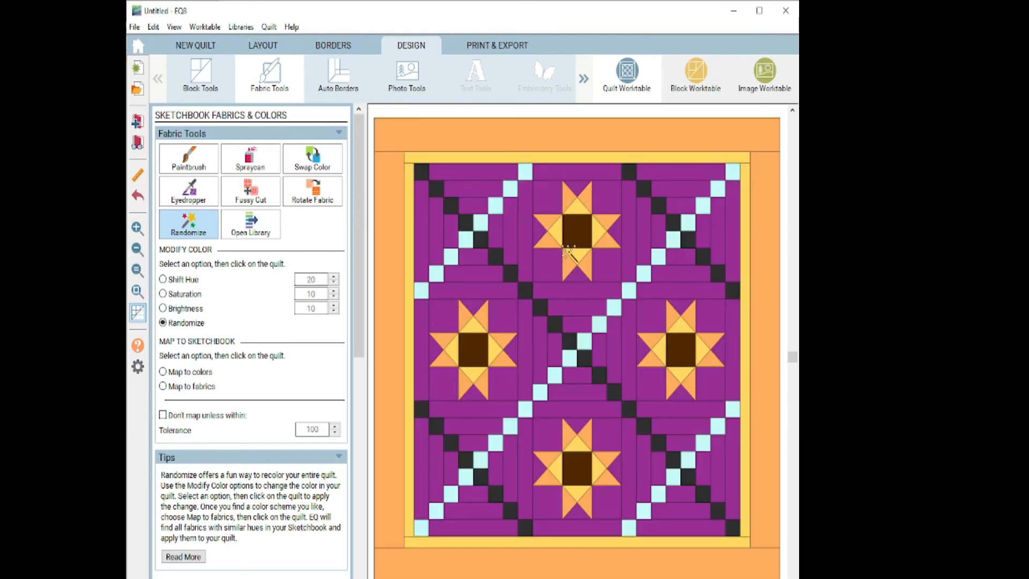
left_click(575, 249)
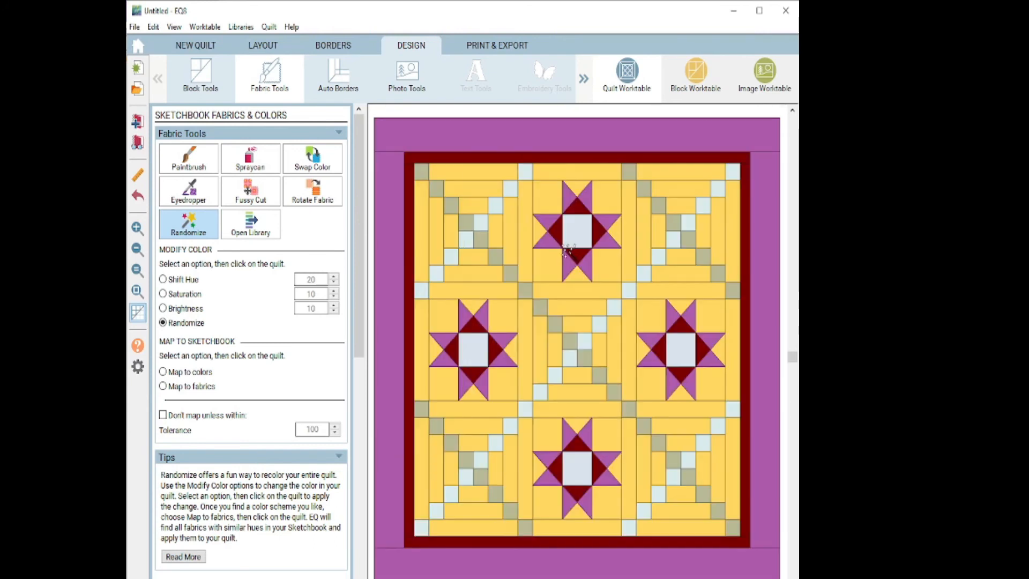
left_click(575, 247)
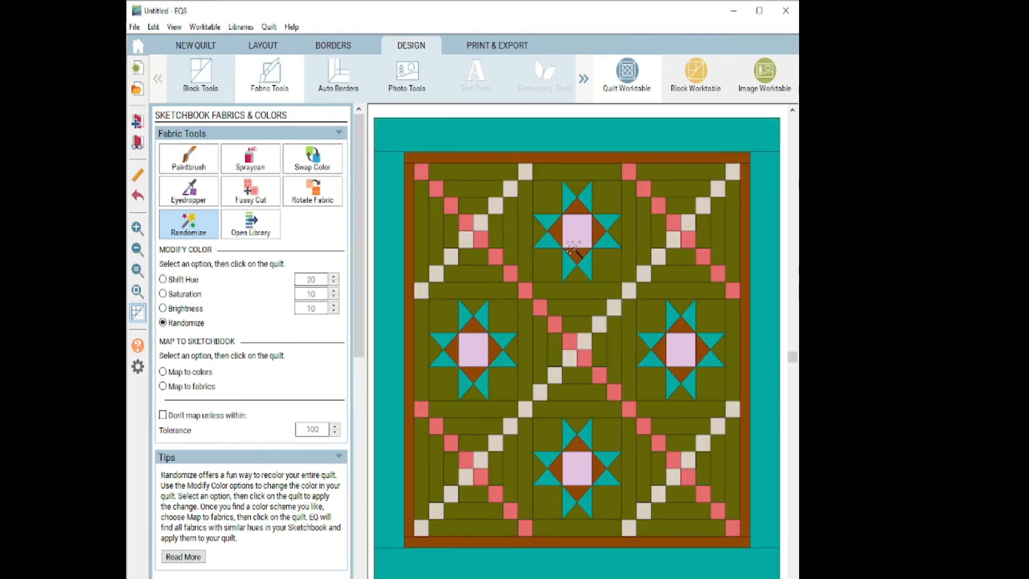
left_click(575, 247)
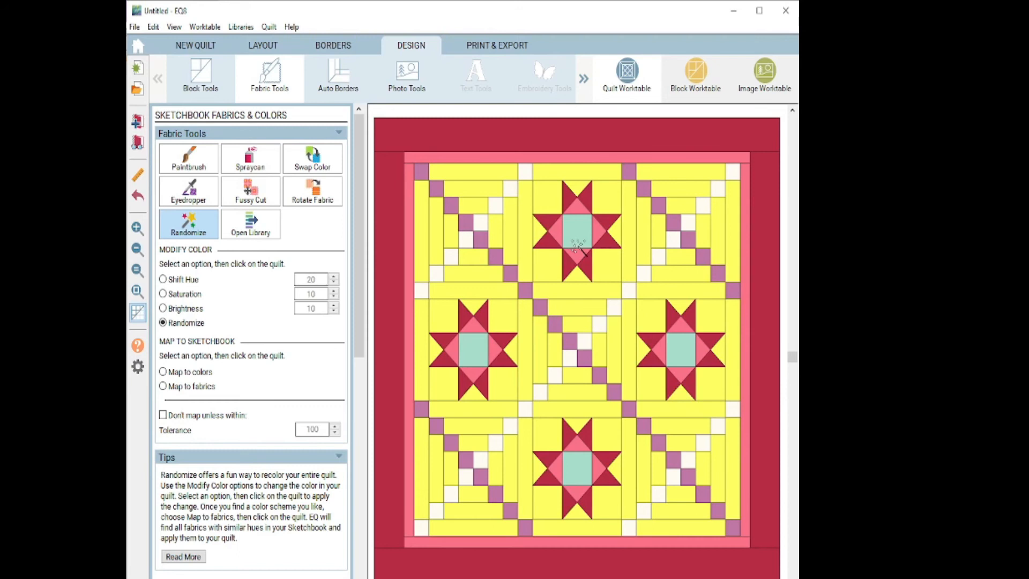
left_click(577, 247)
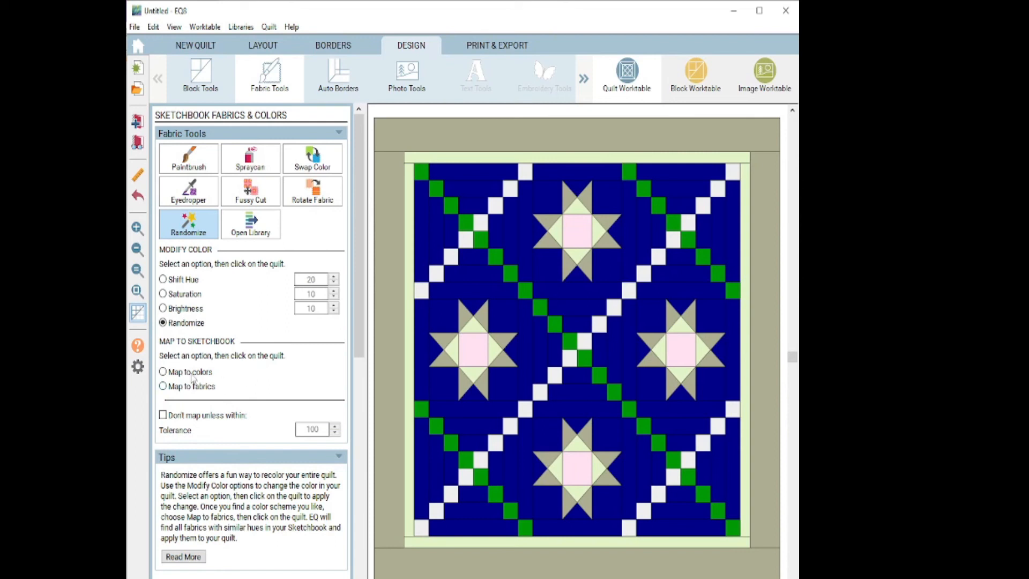
mouse_move(196, 401)
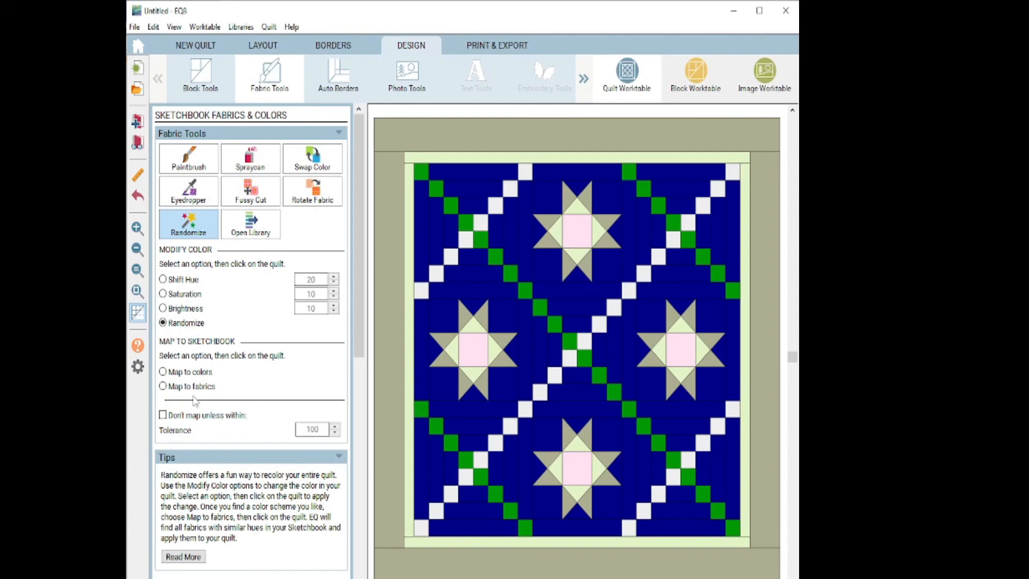
left_click(514, 294)
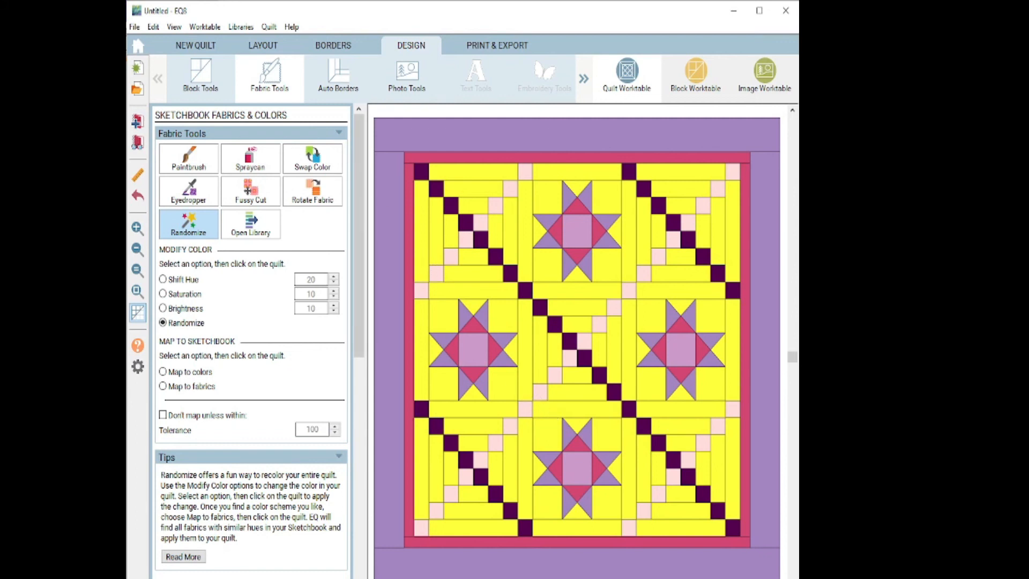
mouse_move(176, 263)
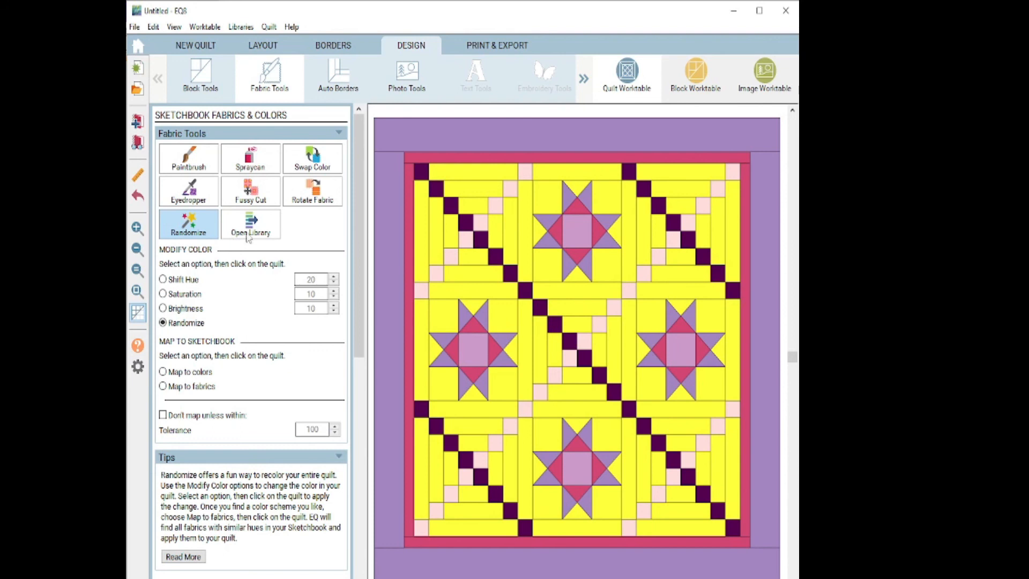
mouse_move(250, 235)
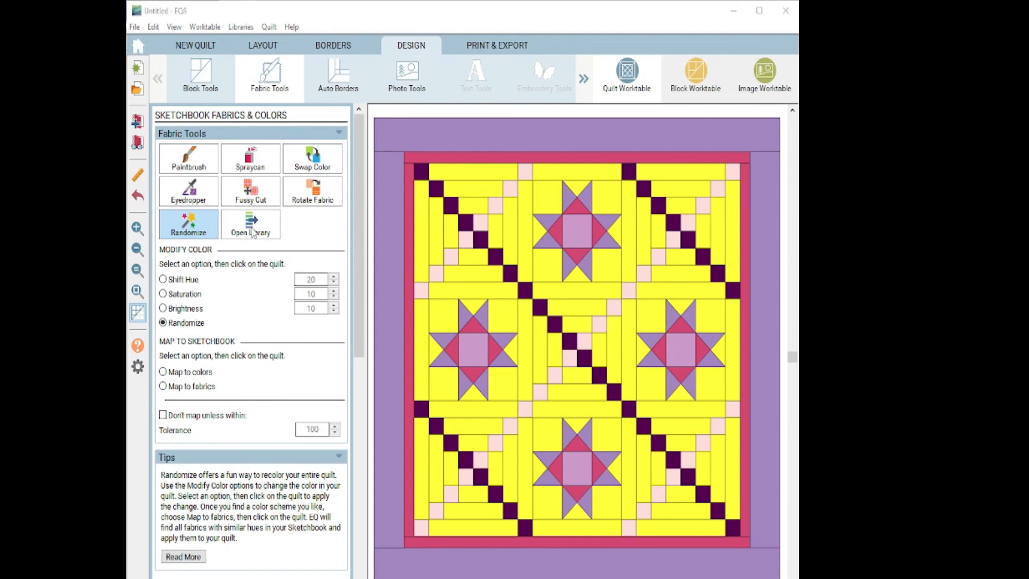
Browse the fabric library's Colors collection and show the 15 Rose pink fabrics.
left_click(250, 224)
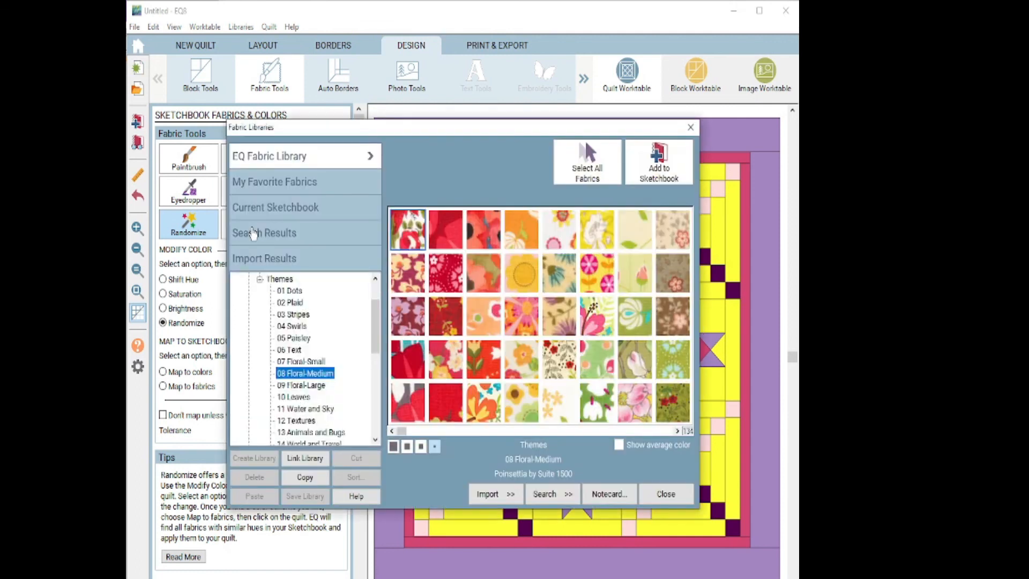
mouse_move(260, 283)
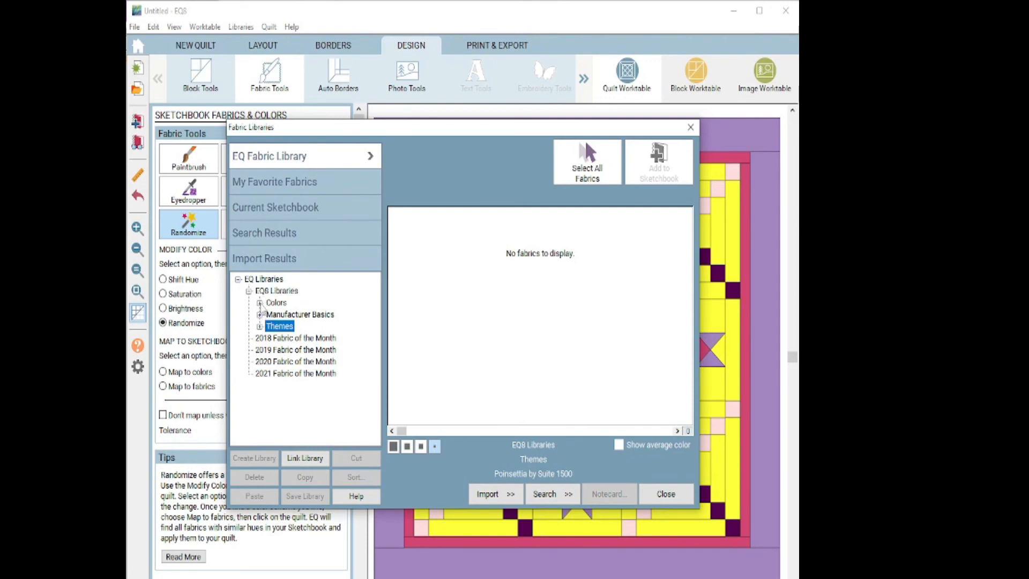
left_click(260, 303)
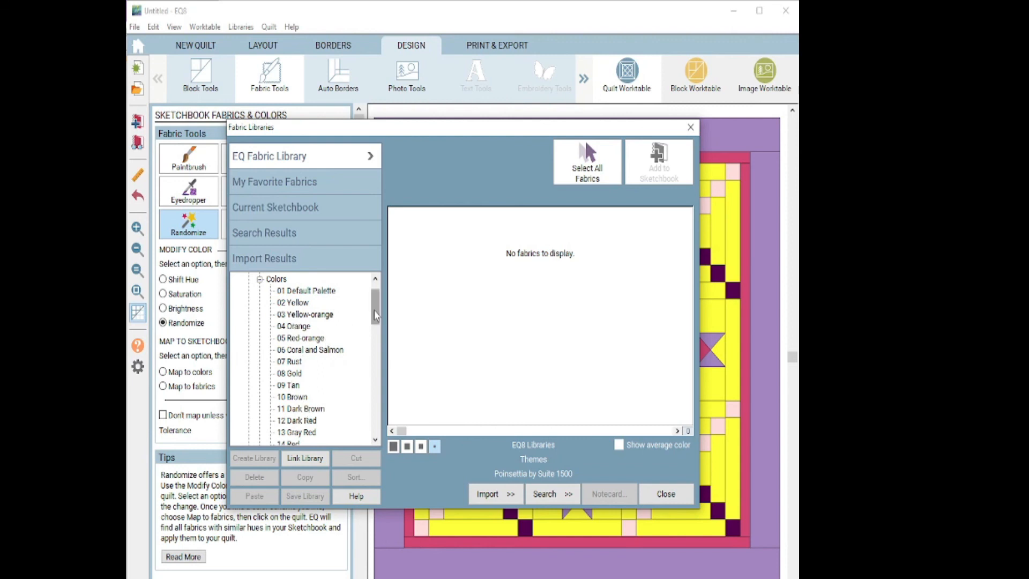
left_click(291, 338)
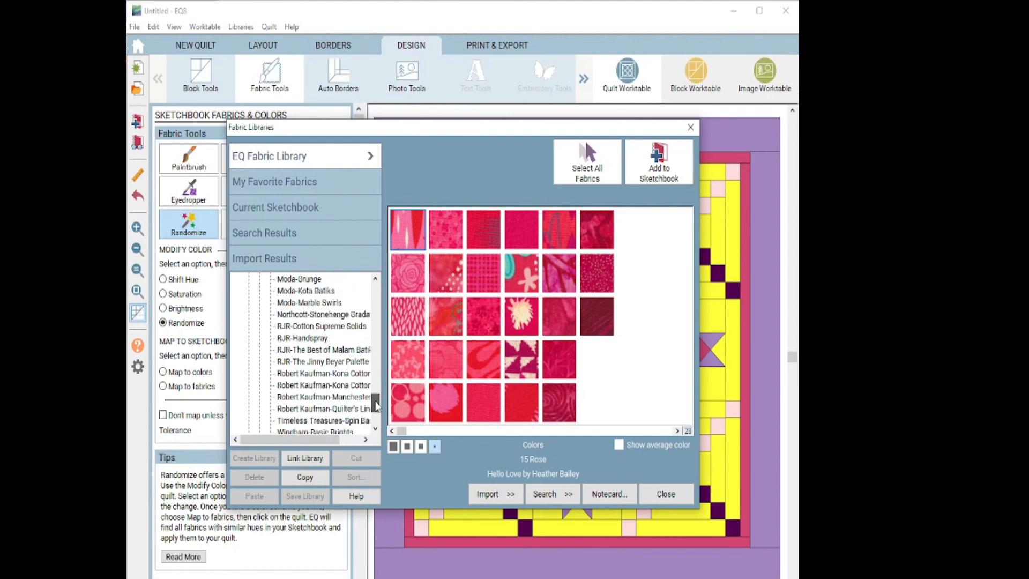
scroll("down", 3)
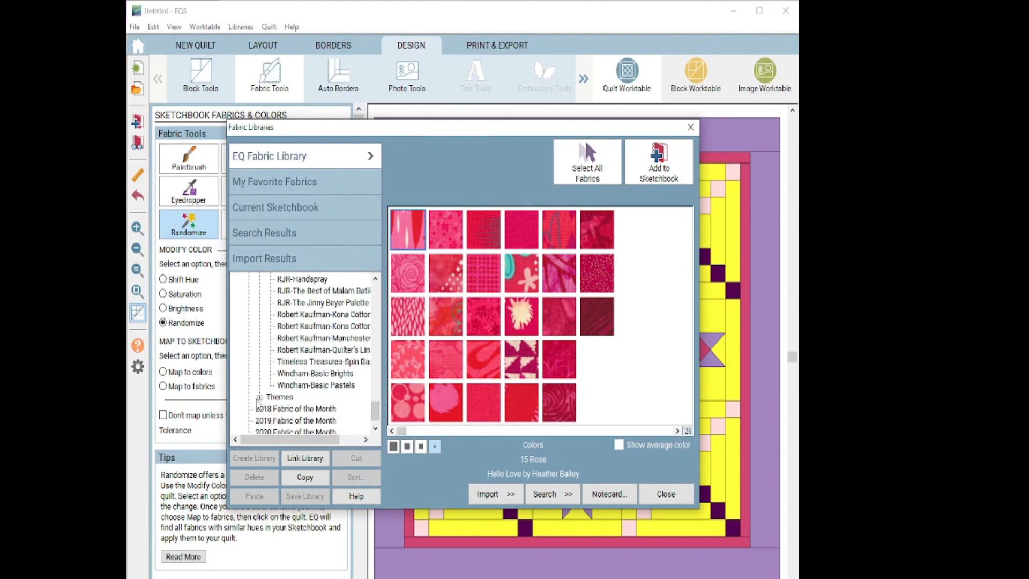
Expand the Themes collection and scroll through its fabric groups.
left_click(259, 397)
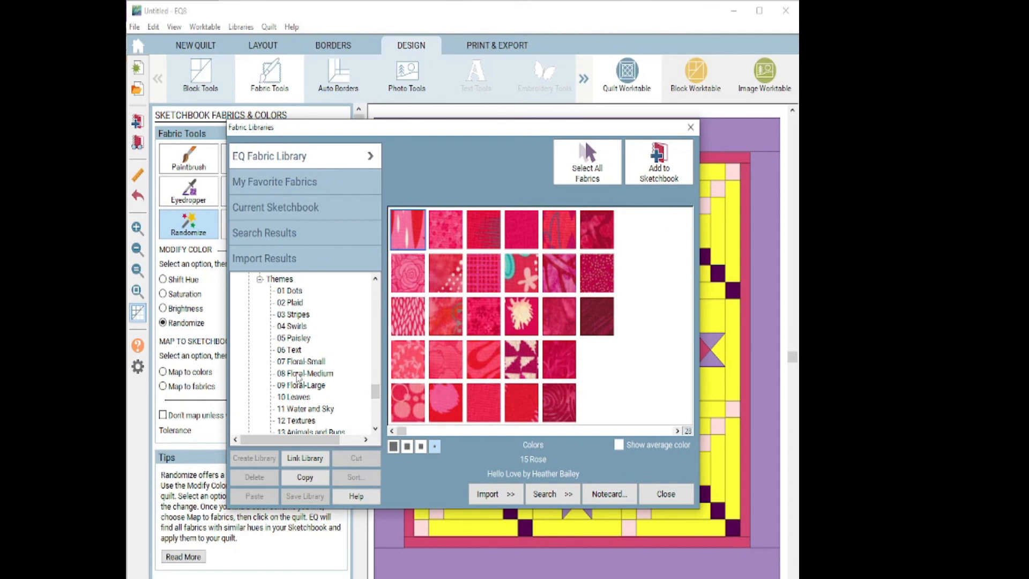
scroll("down", 3)
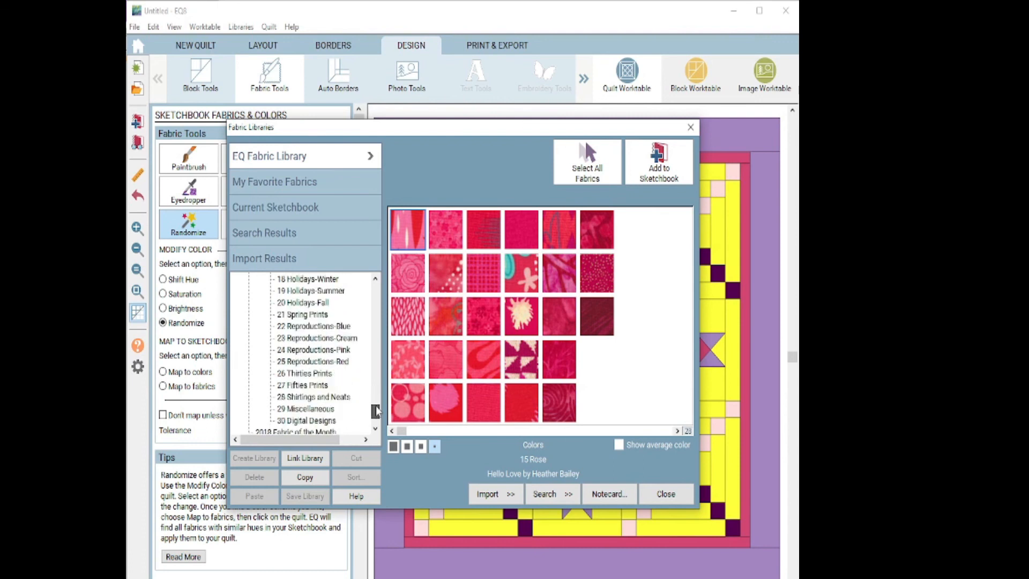
scroll("down", 3)
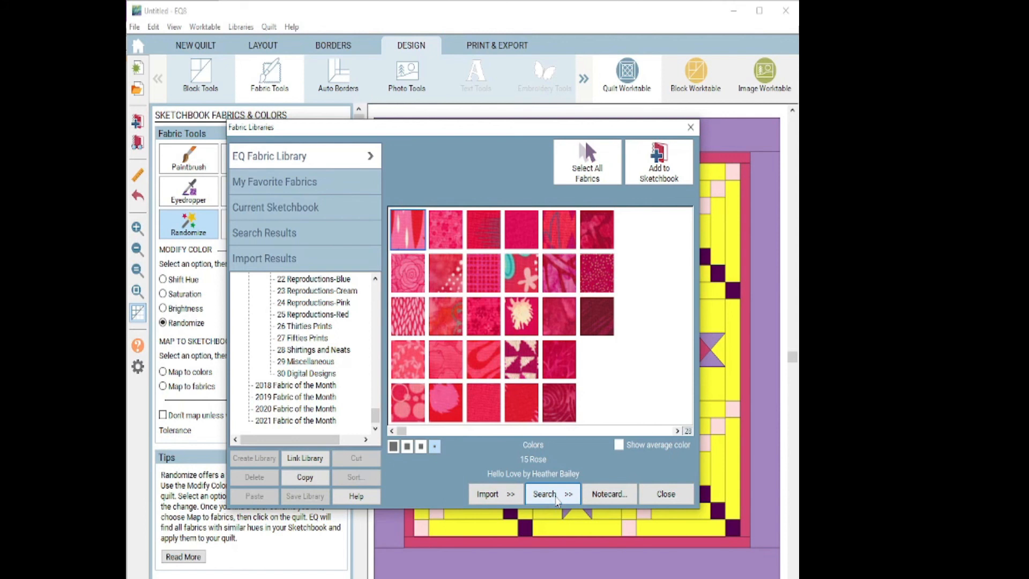
Search the library by notecard for 'kaffe', returning 16 Kaffe Fassett fabrics.
left_click(551, 494)
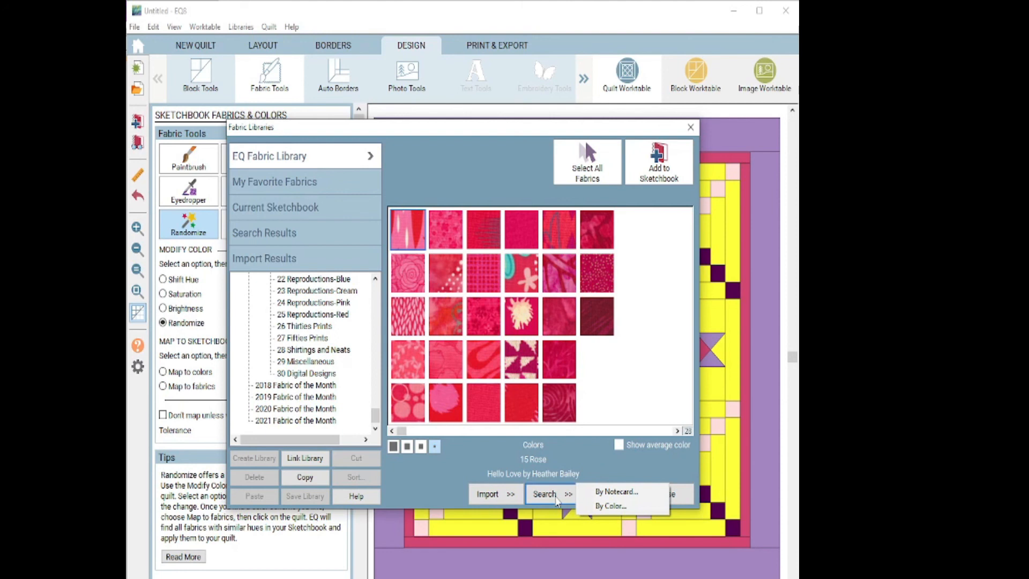
mouse_move(610, 505)
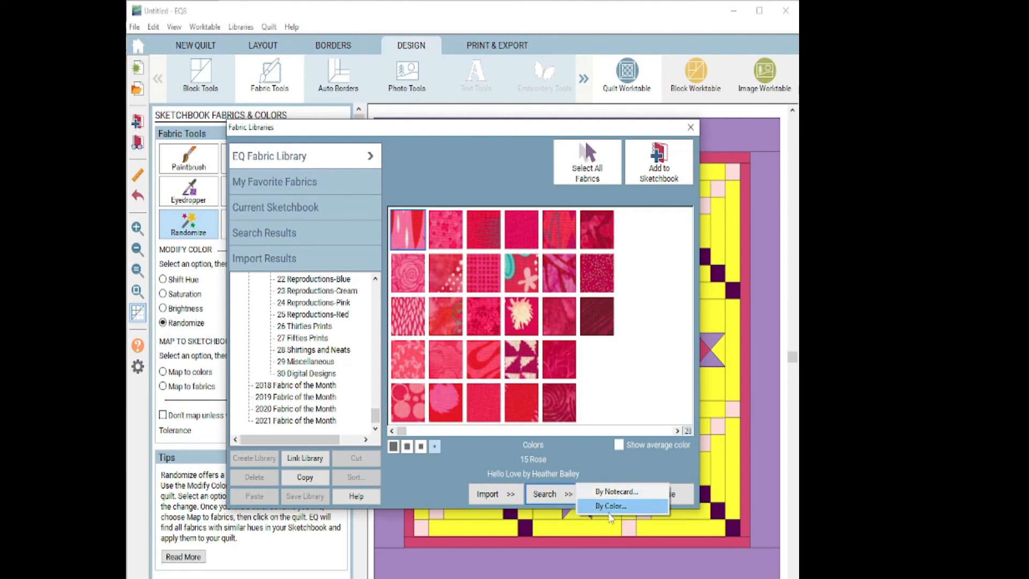
mouse_move(615, 492)
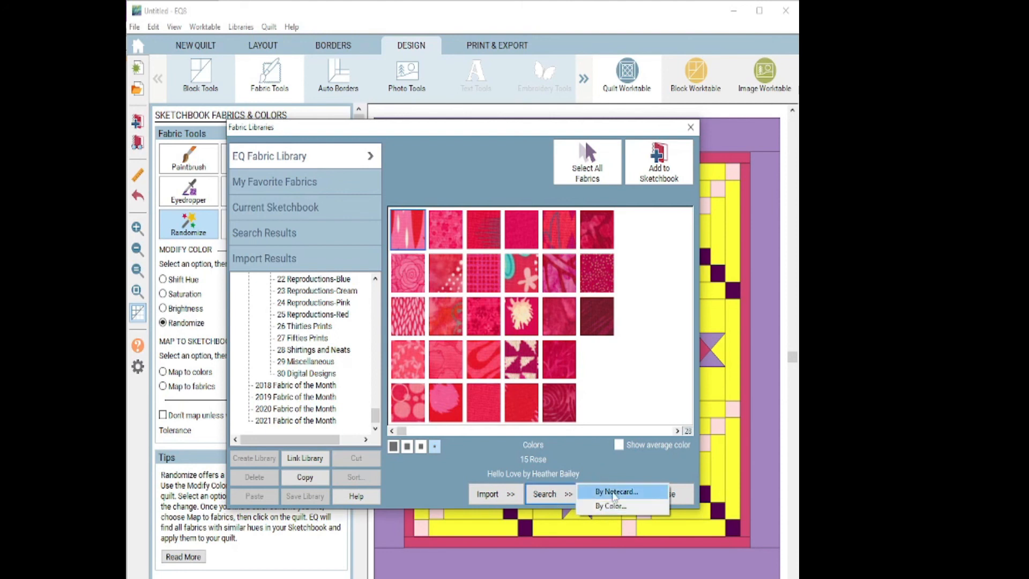
left_click(616, 492)
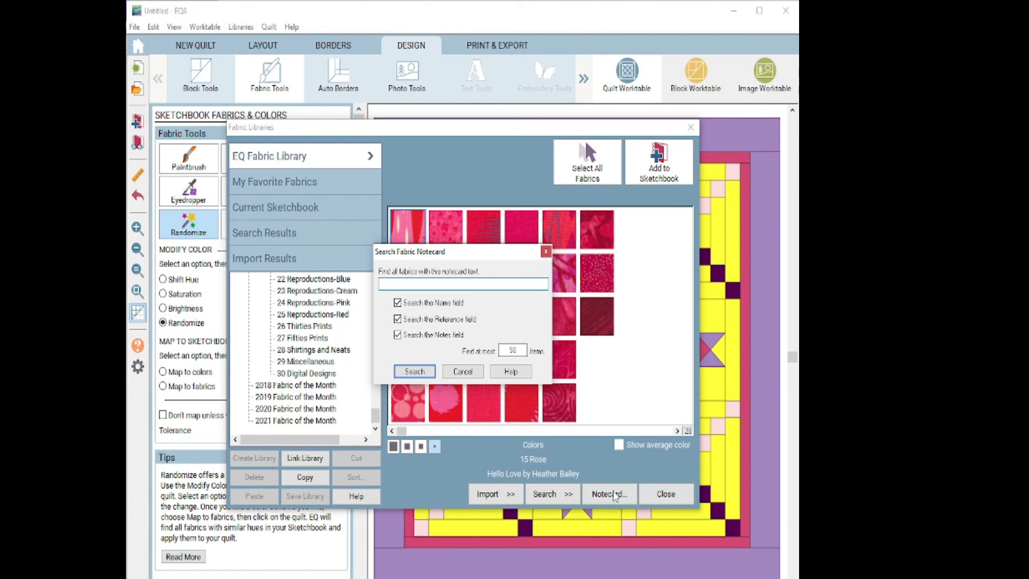
type("kaffe")
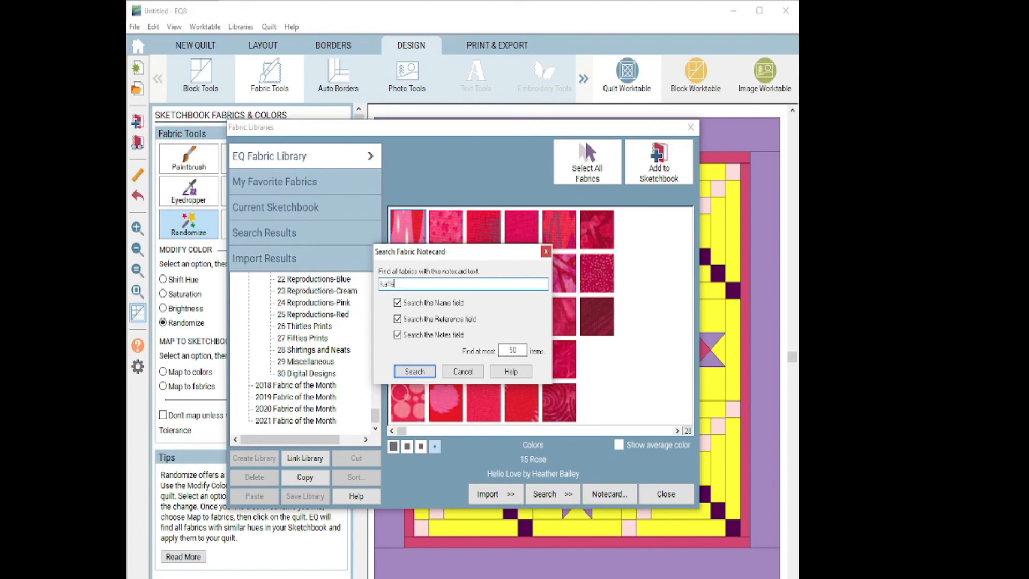
left_click(414, 371)
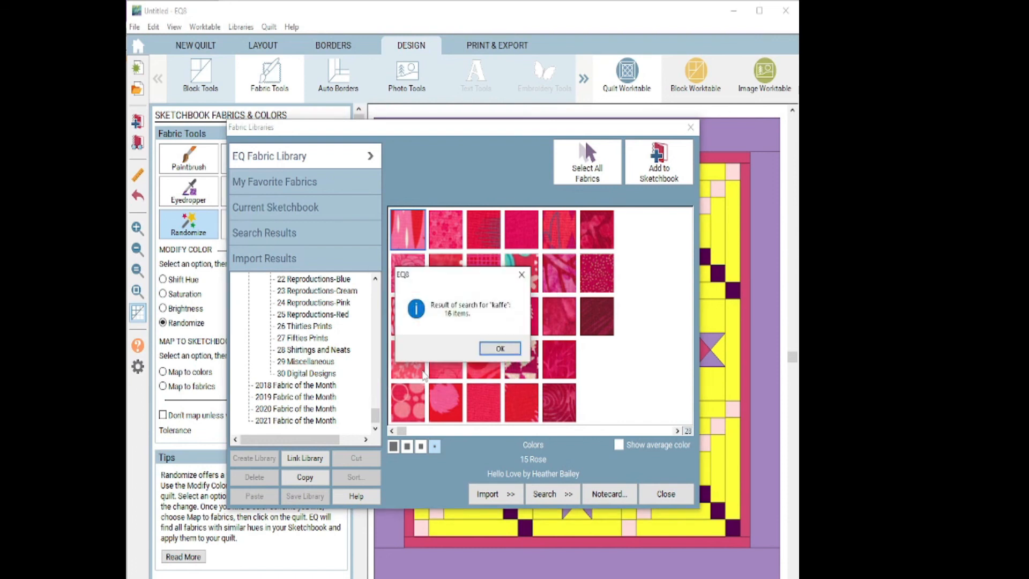
mouse_move(436, 368)
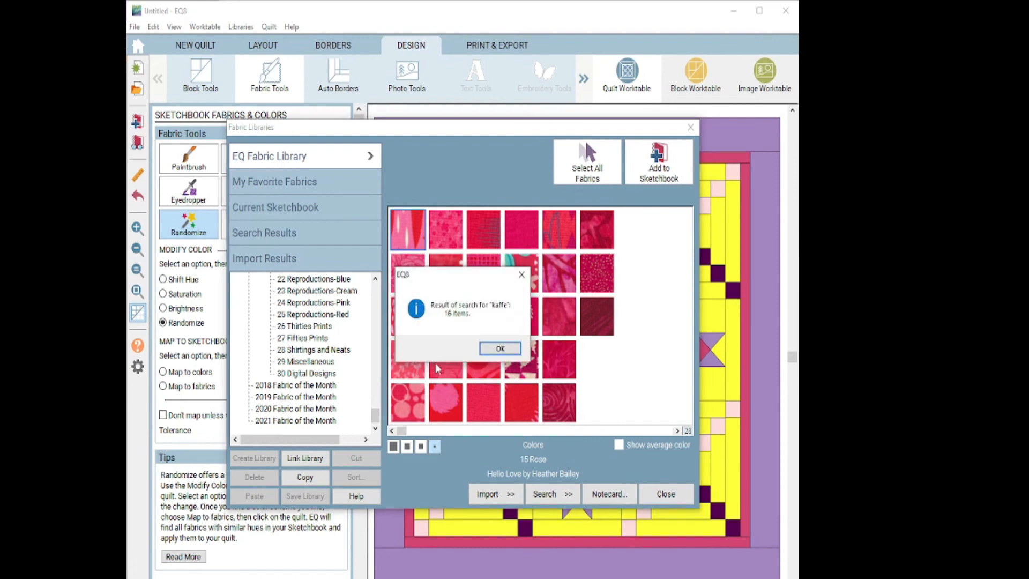
left_click(499, 347)
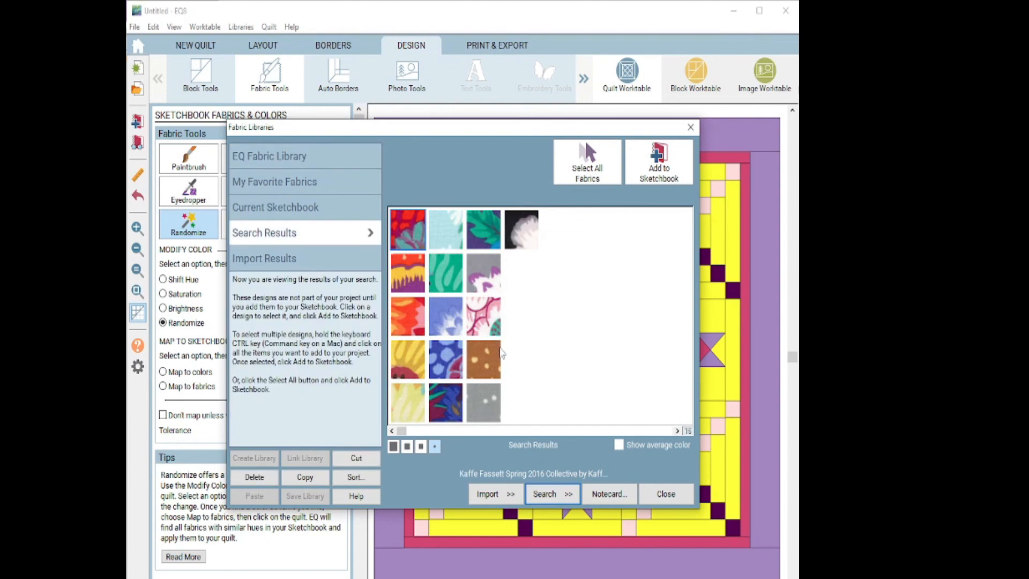
mouse_move(485, 361)
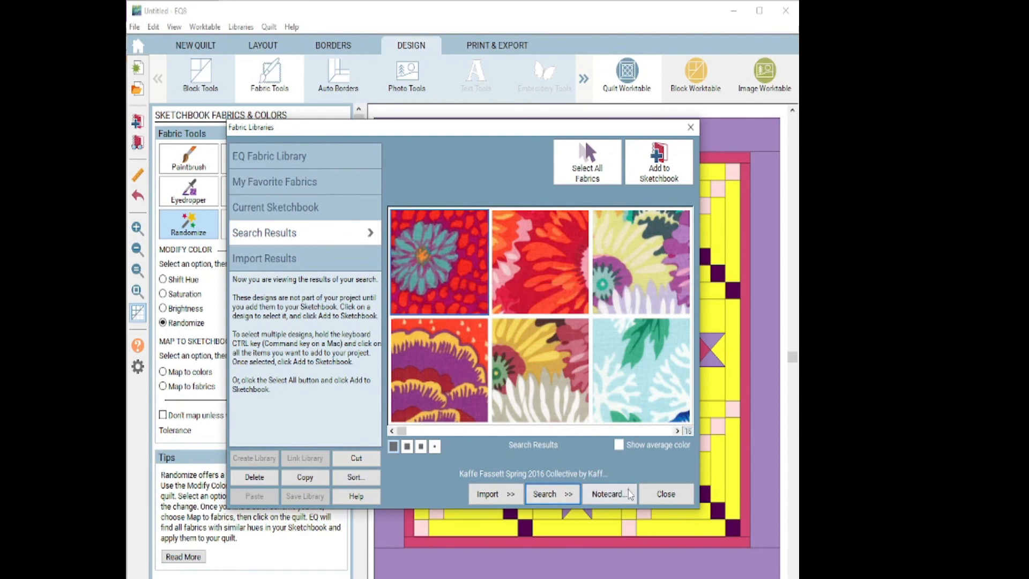
View a Kaffe Fassett fabric's notecard, then close the library to return to the aqua quilt.
left_click(609, 493)
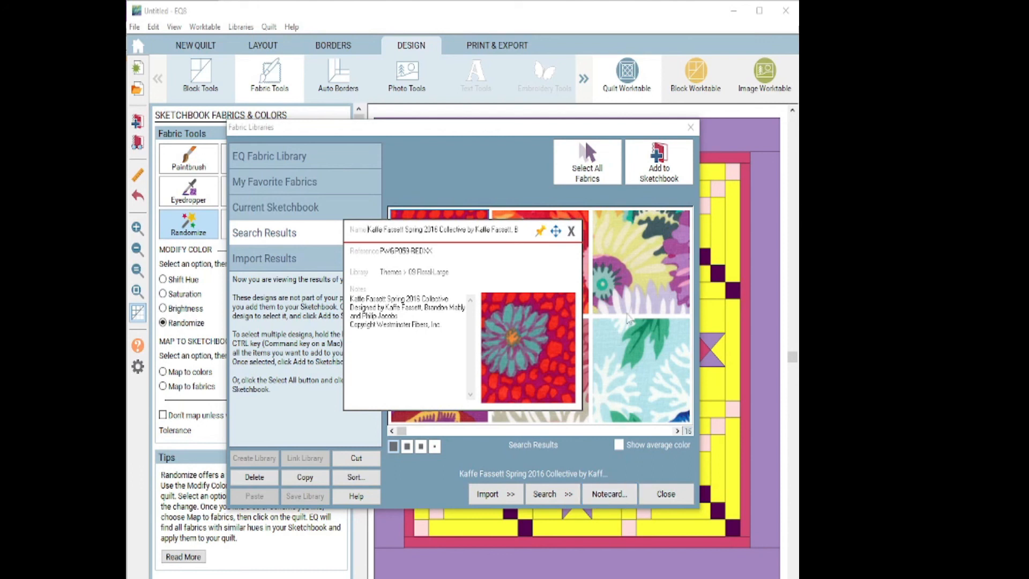
left_click(665, 493)
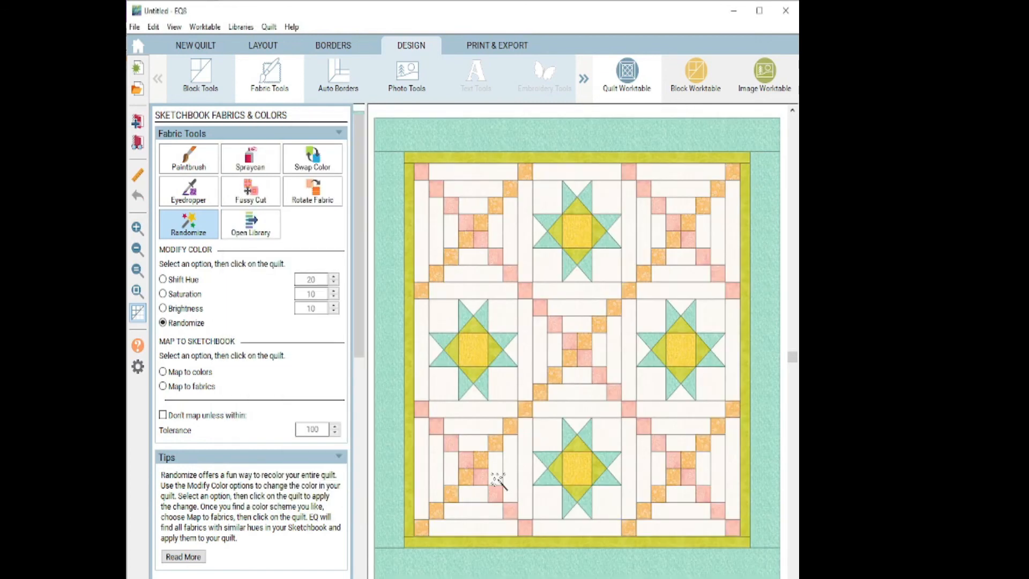